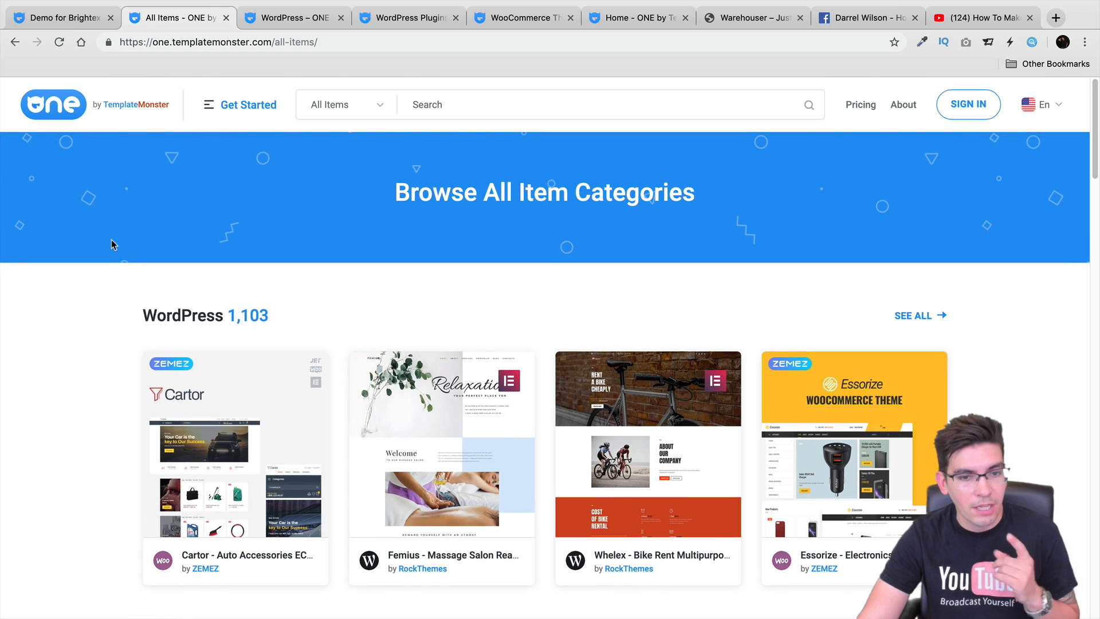
pyautogui.moveTo(137, 203)
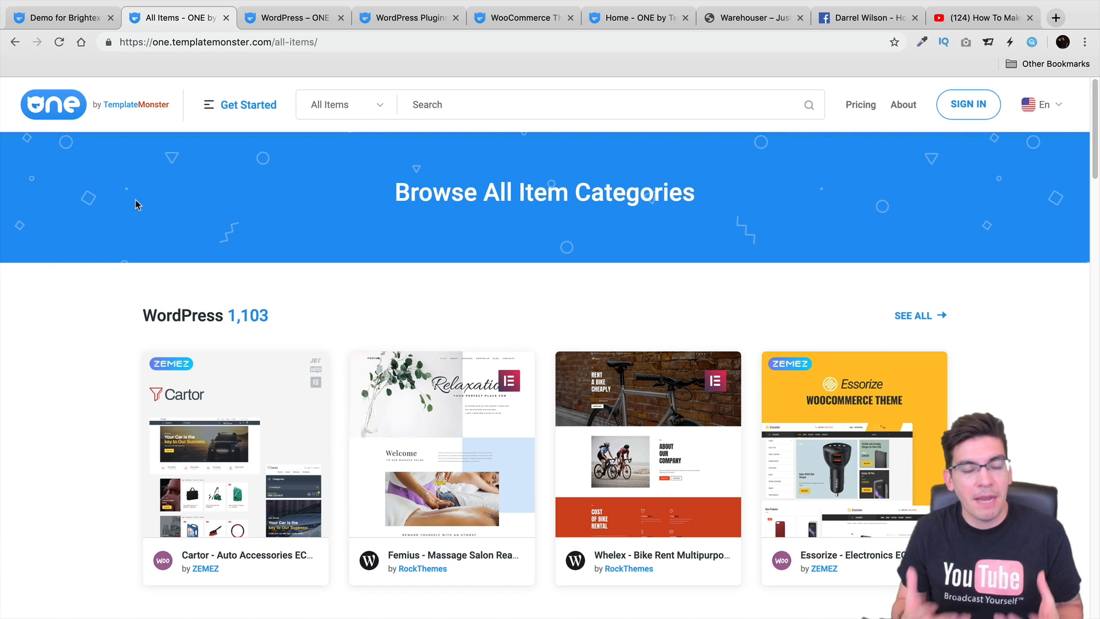
pyautogui.moveTo(133, 188)
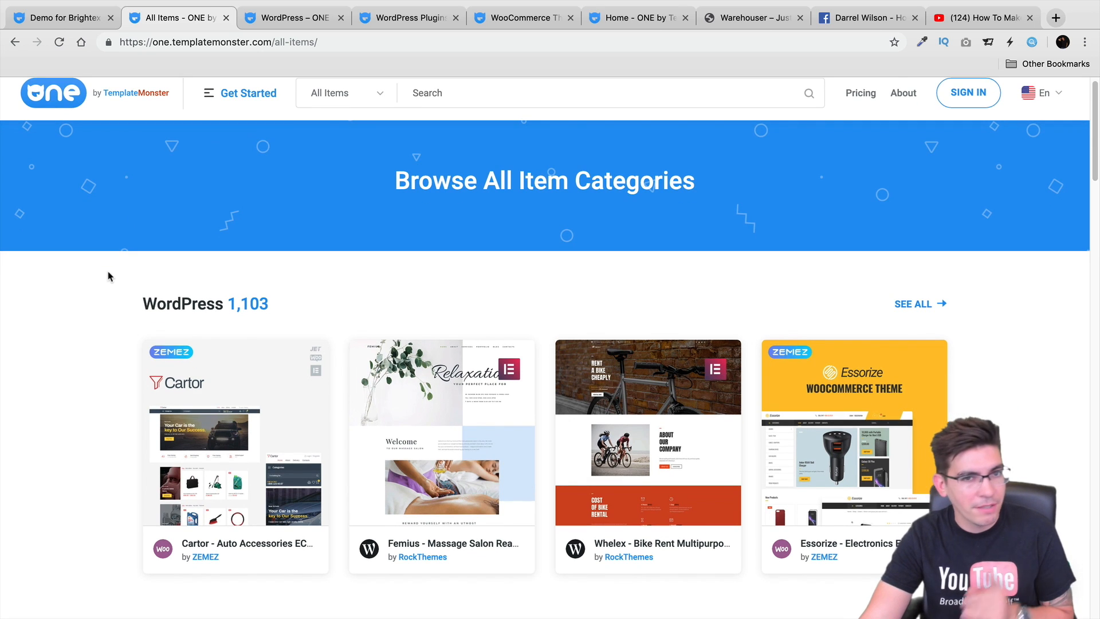
# Scroll through the ONE by TemplateMonster catalog listings
pyautogui.scroll(-3)
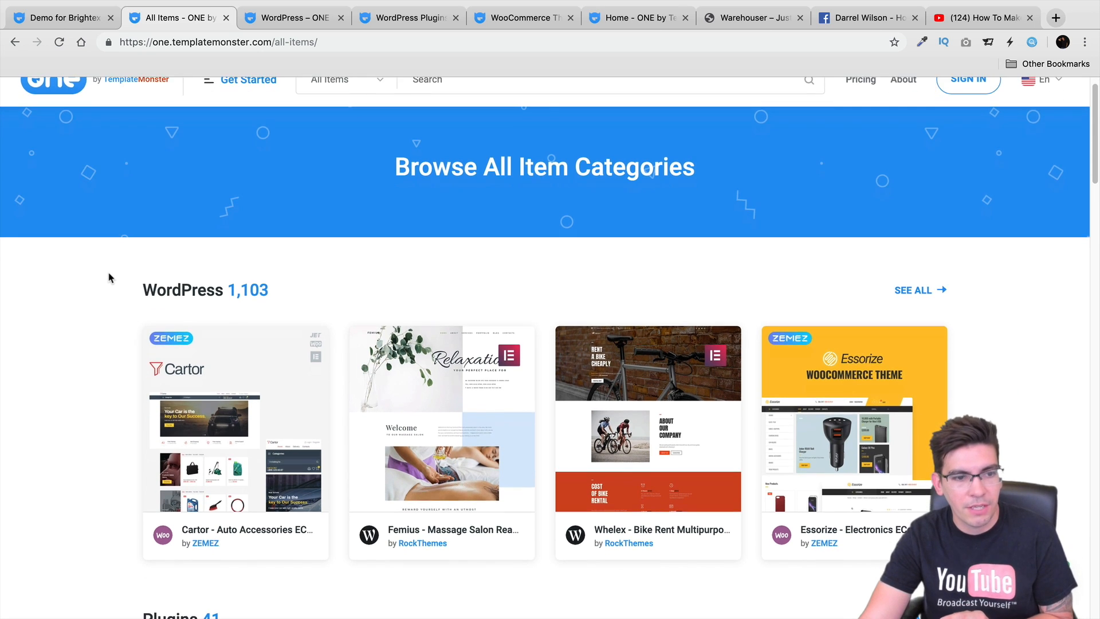
pyautogui.scroll(-3)
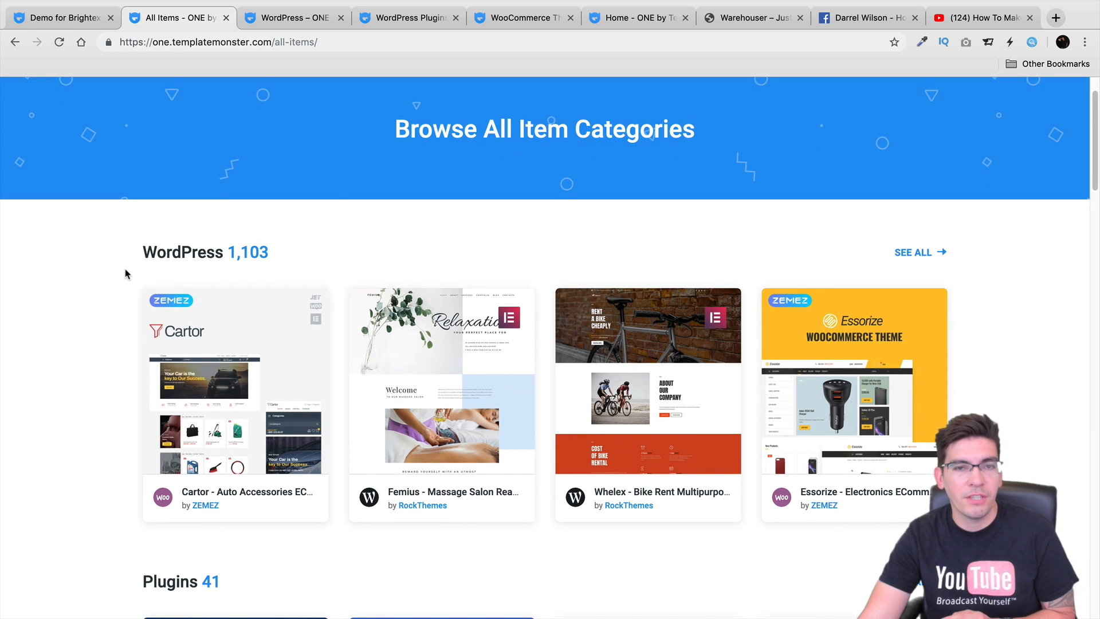
pyautogui.scroll(-3)
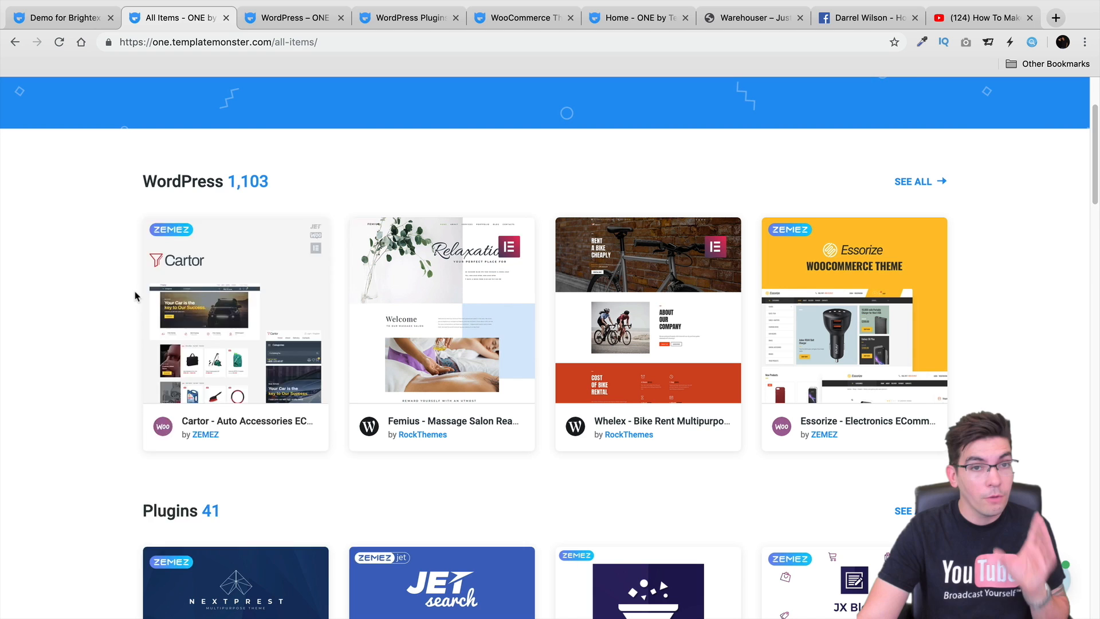
pyautogui.moveTo(69, 294)
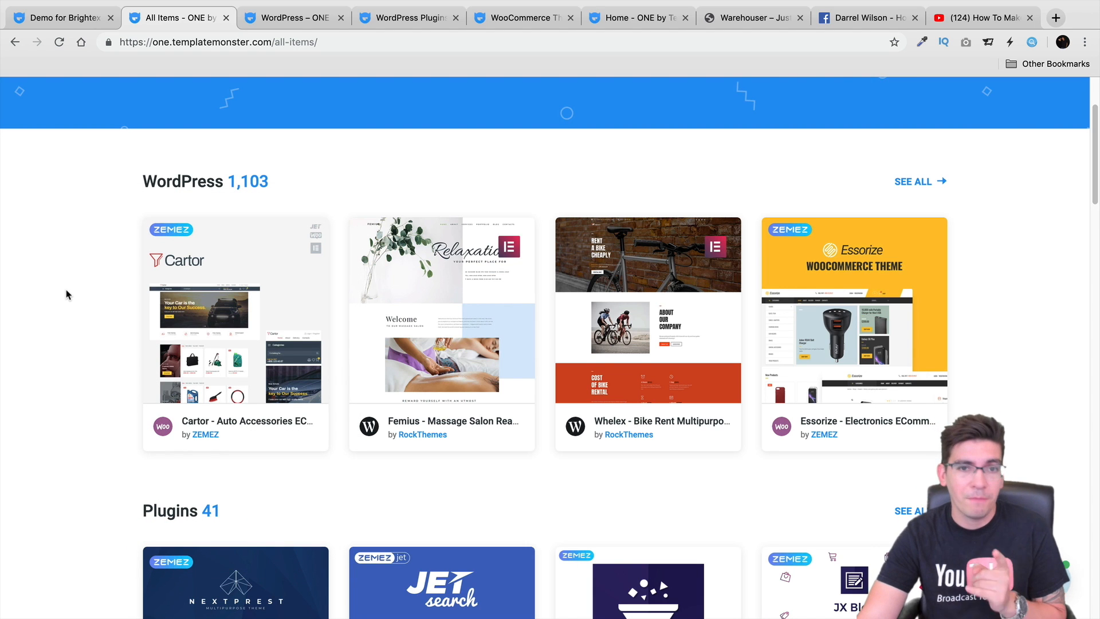
pyautogui.scroll(-3)
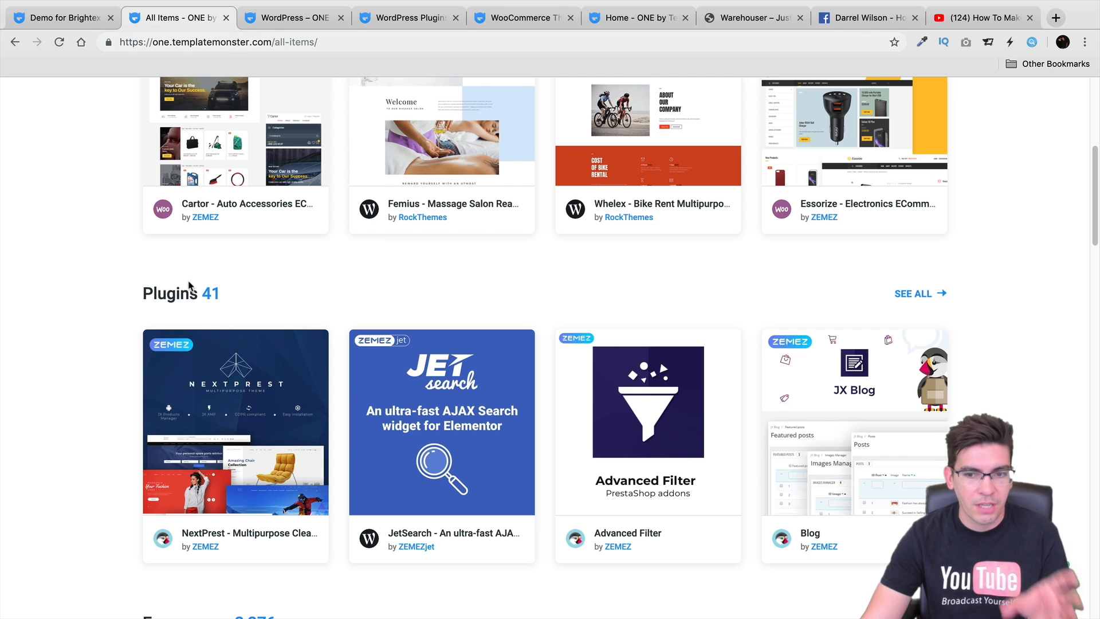
pyautogui.moveTo(303, 309)
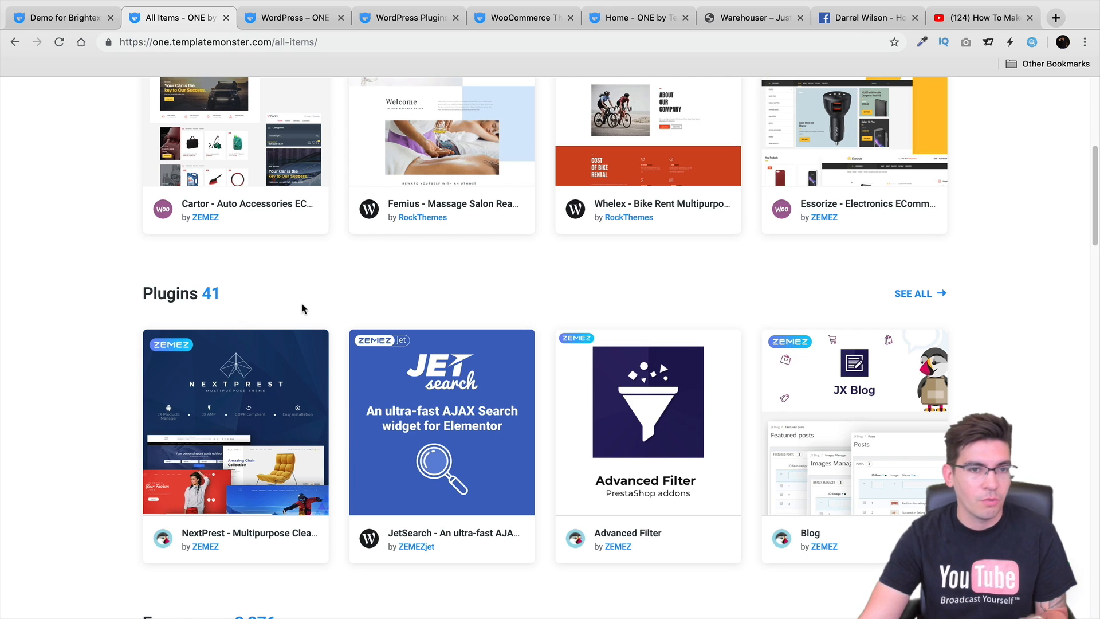
pyautogui.scroll(-3)
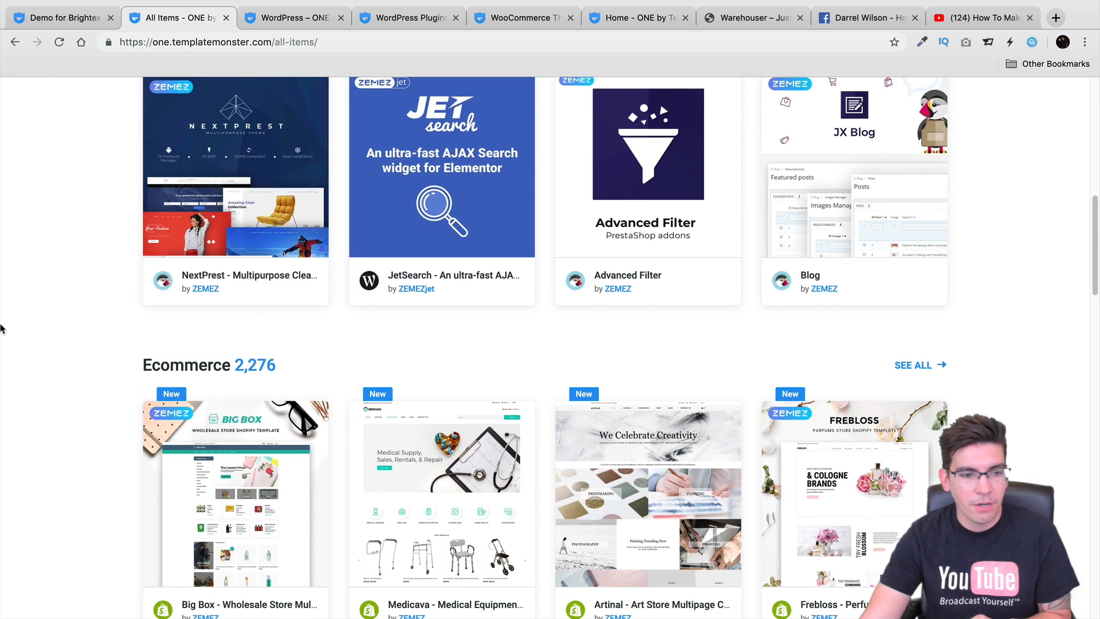
pyautogui.scroll(-3)
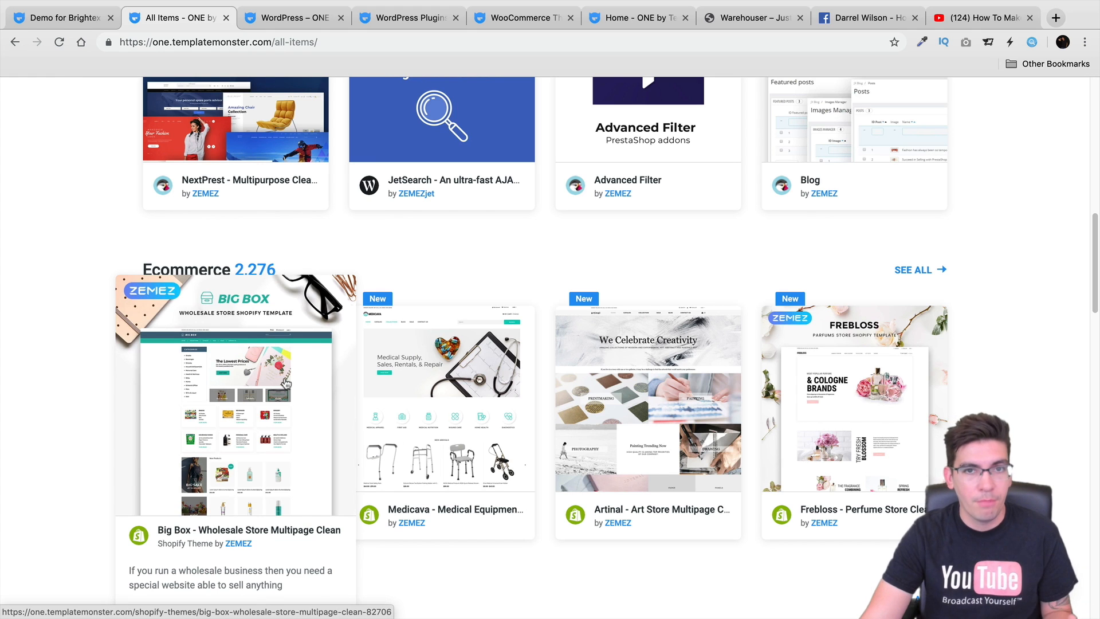
pyautogui.scroll(-3)
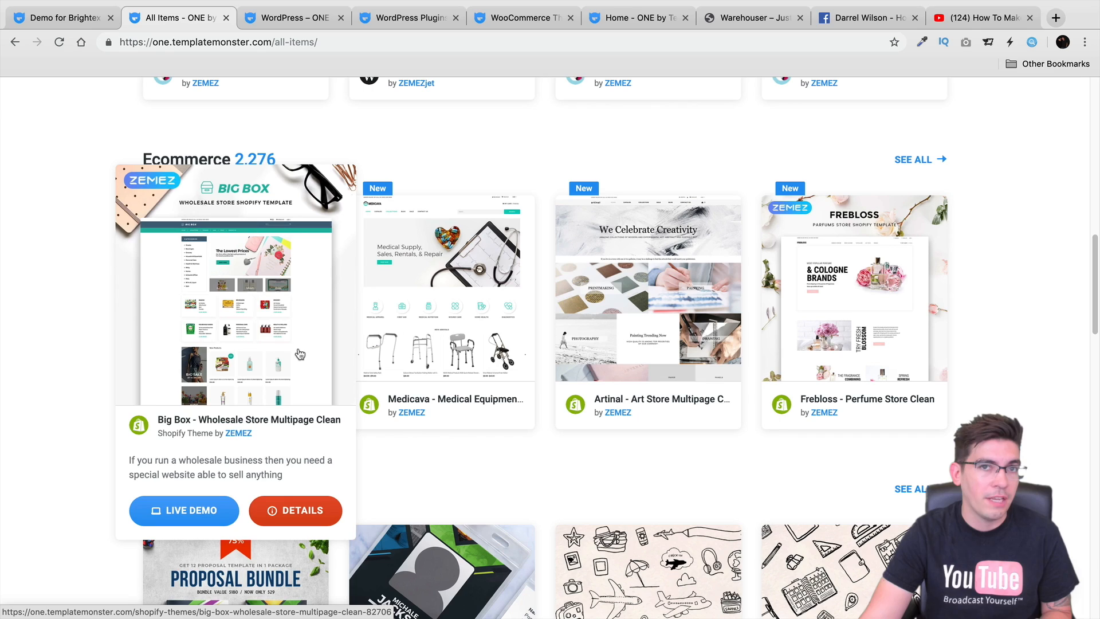
pyautogui.moveTo(67, 310)
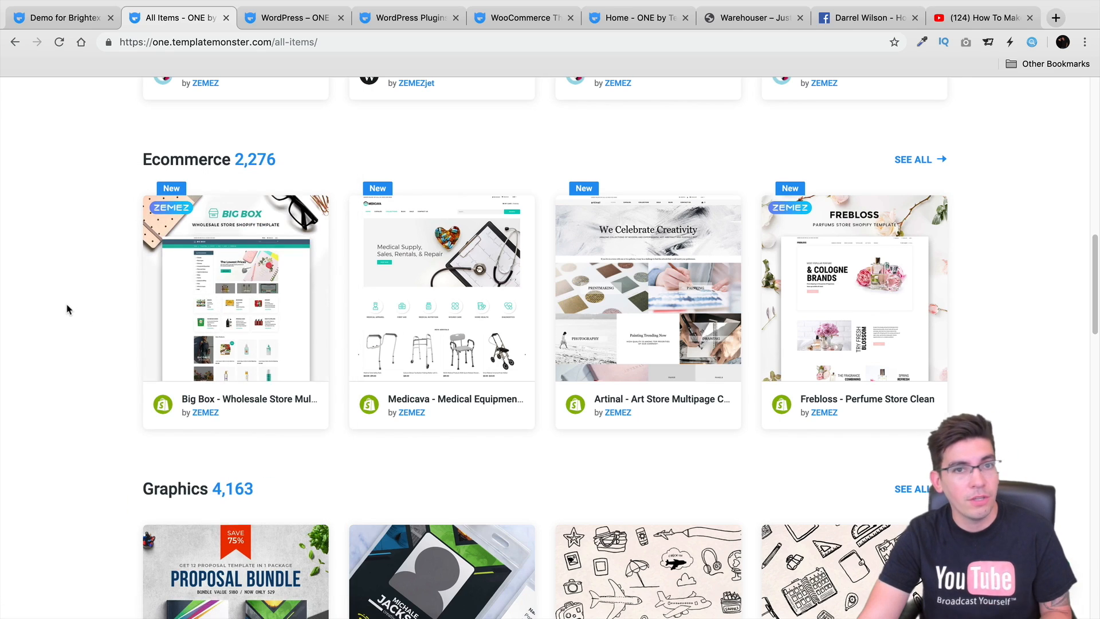
pyautogui.scroll(-3)
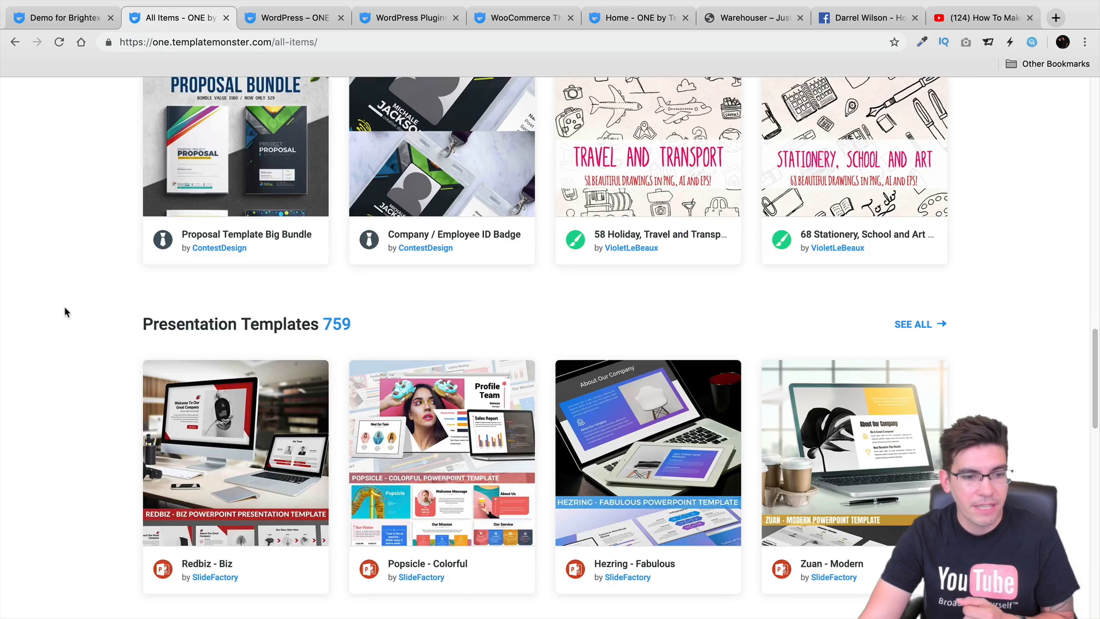
pyautogui.scroll(3)
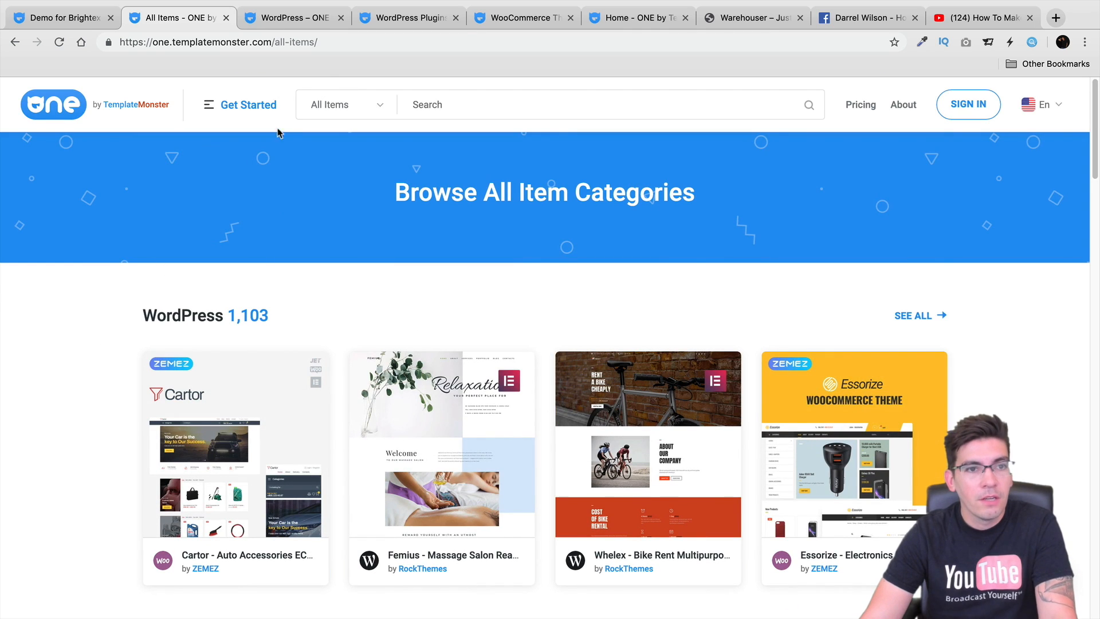
pyautogui.moveTo(407, 17)
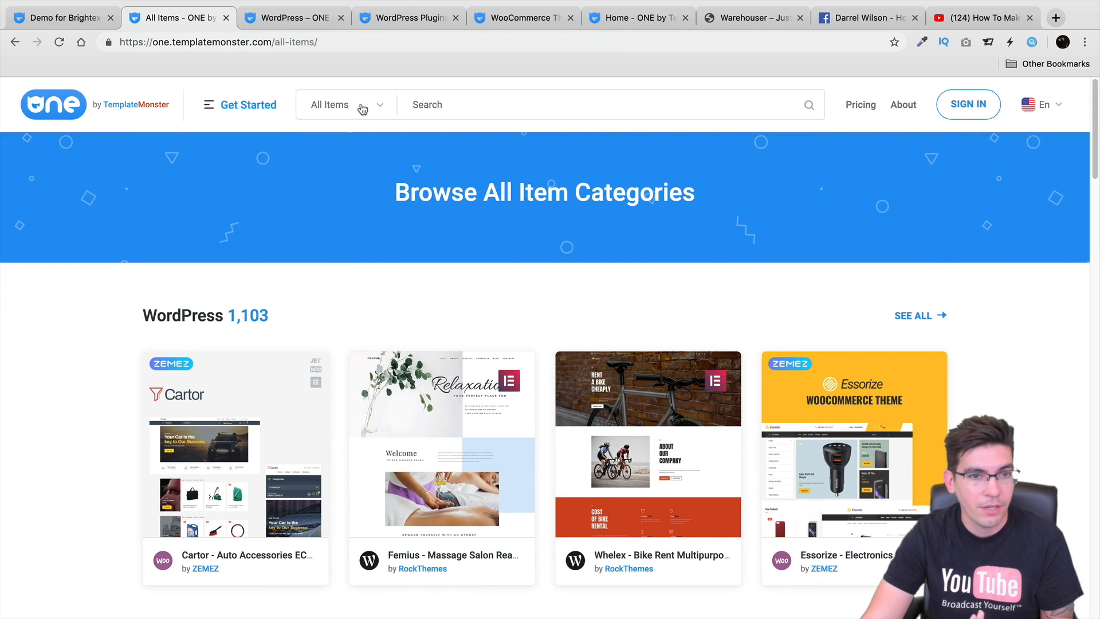
# Choose WordPress from the All Items category dropdown and browse its page
pyautogui.click(347, 105)
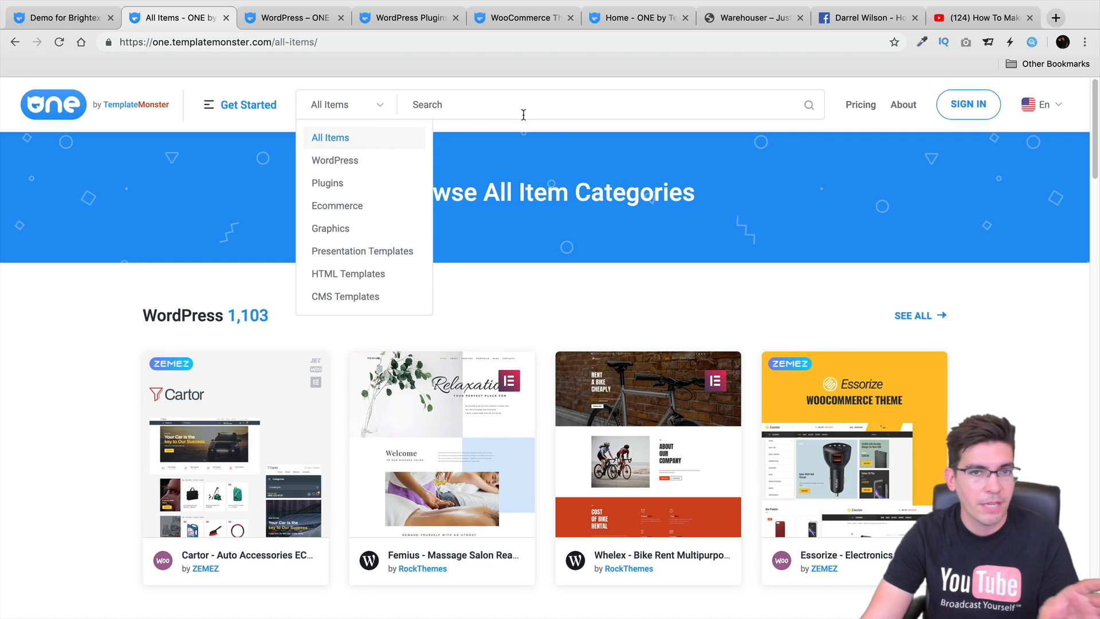
pyautogui.moveTo(343, 163)
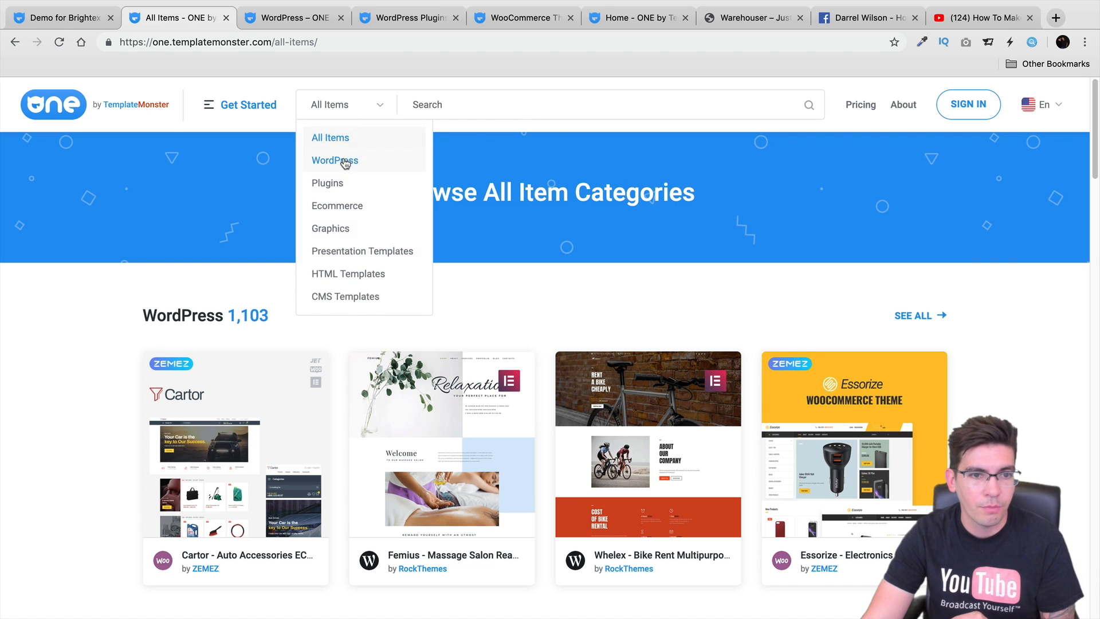
pyautogui.click(334, 161)
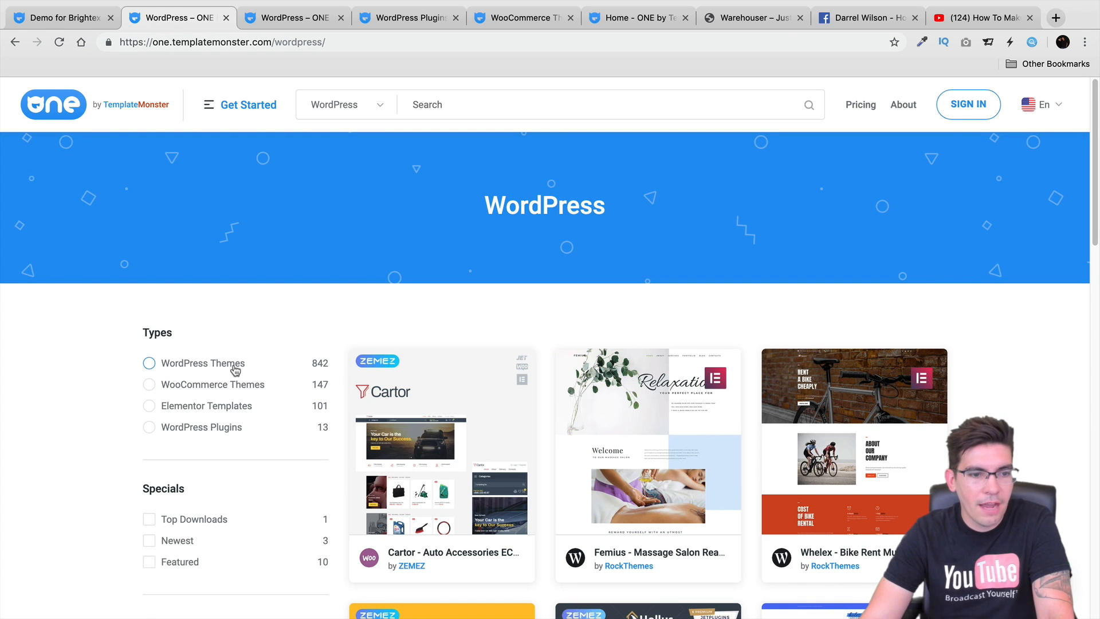
pyautogui.scroll(-3)
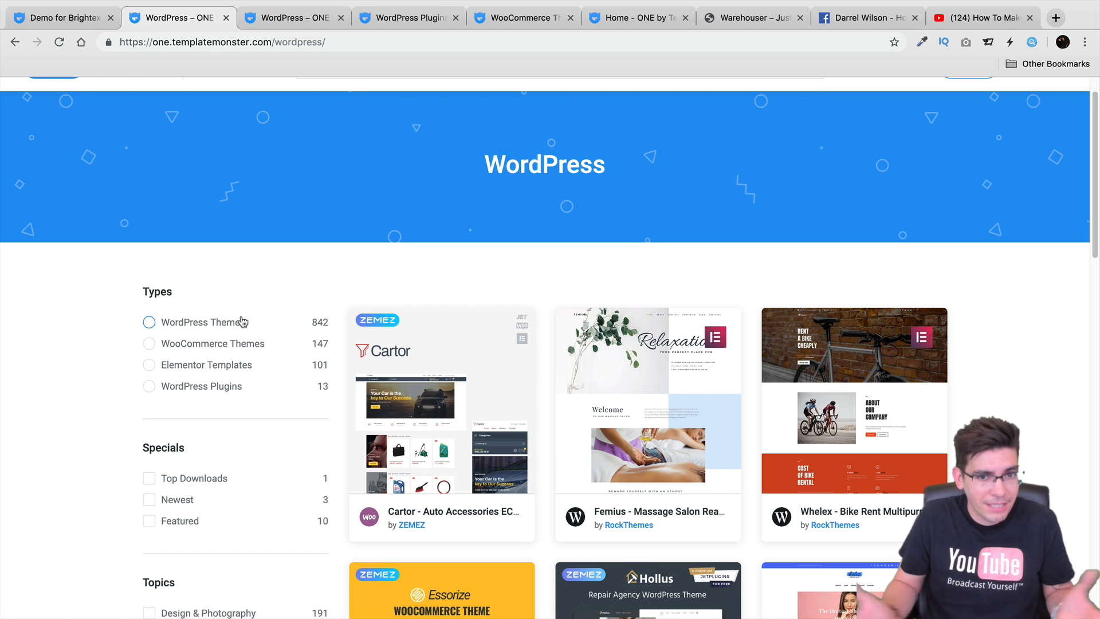
pyautogui.scroll(-3)
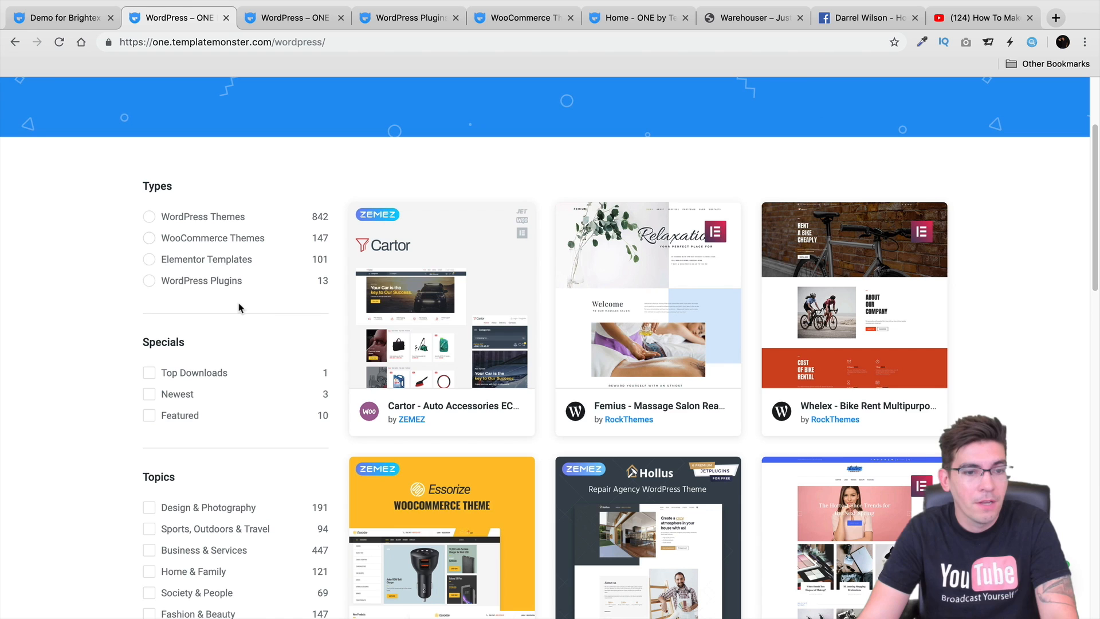
# Filter the WordPress items to WordPress Themes and scroll the listing
pyautogui.click(148, 216)
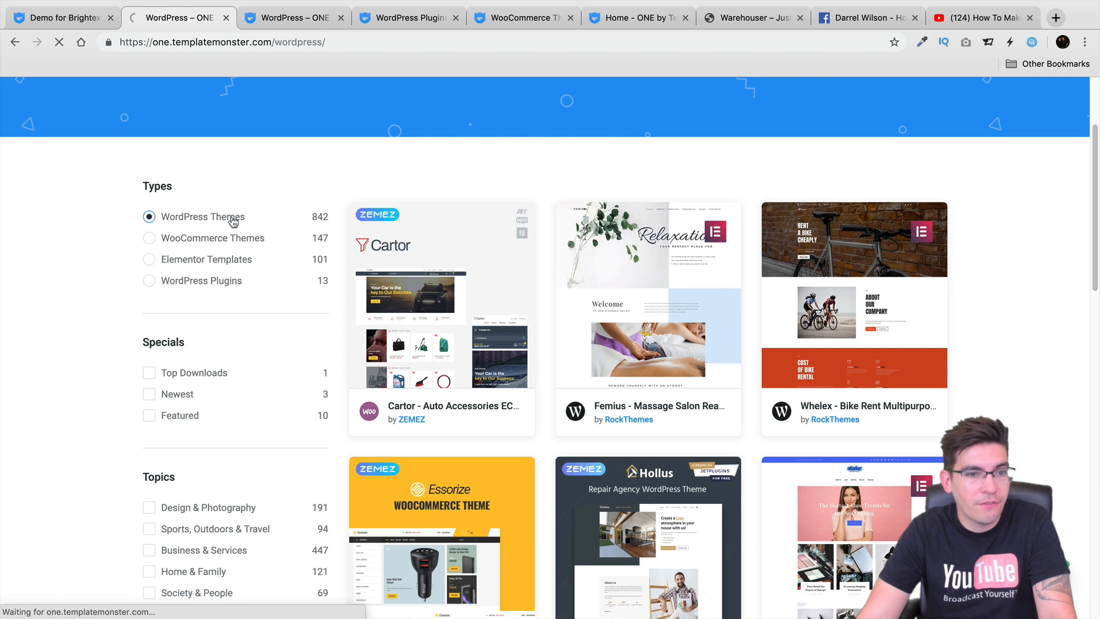
pyautogui.click(202, 217)
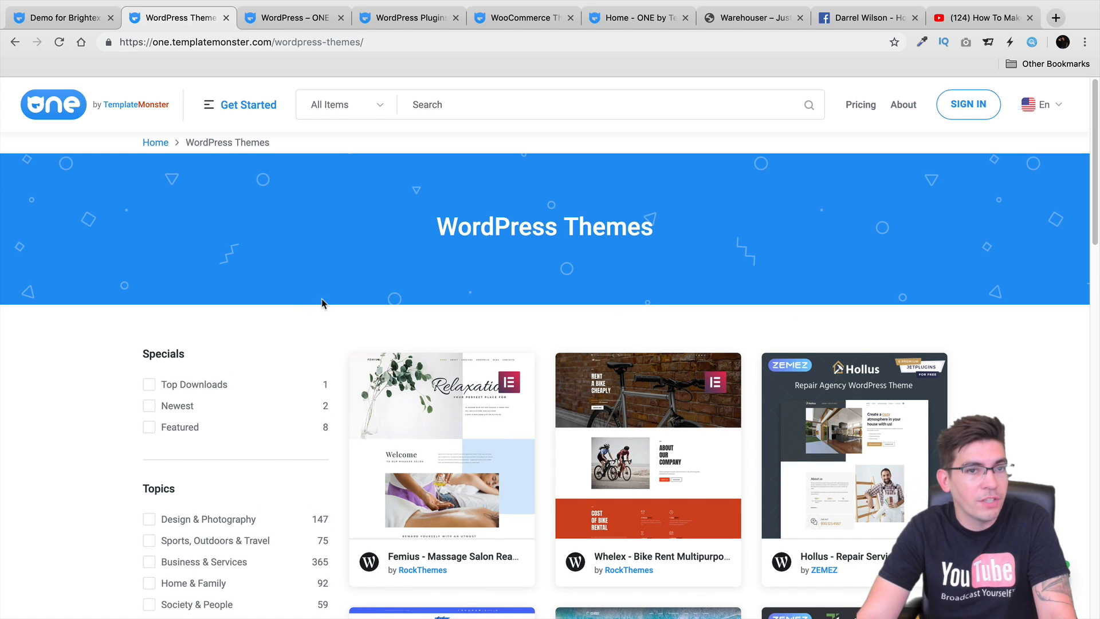
pyautogui.scroll(-3)
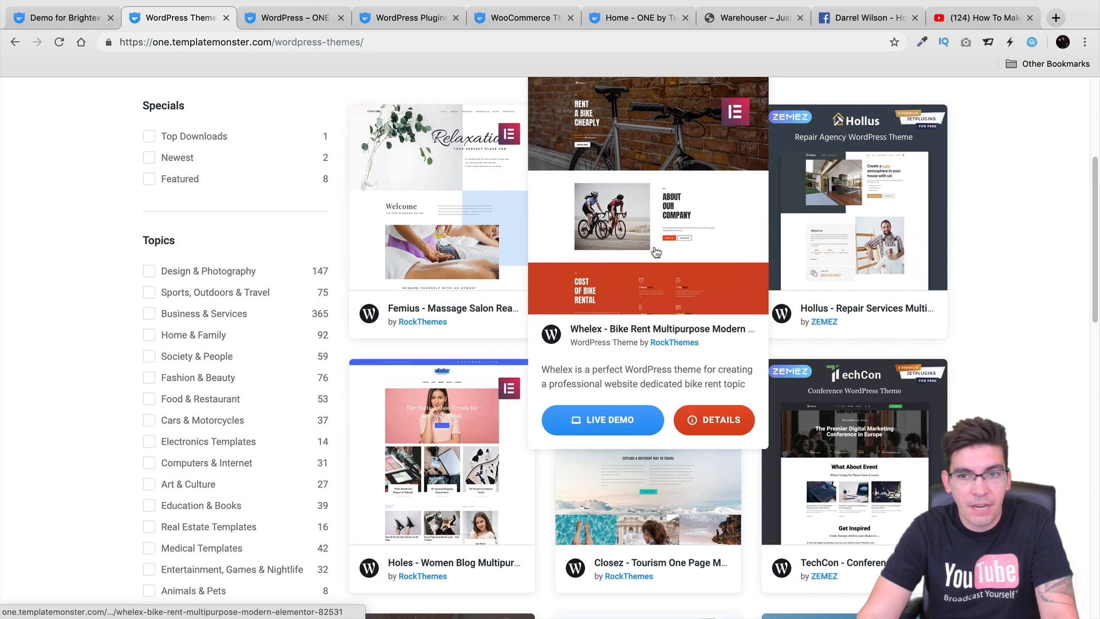
pyautogui.moveTo(848, 218)
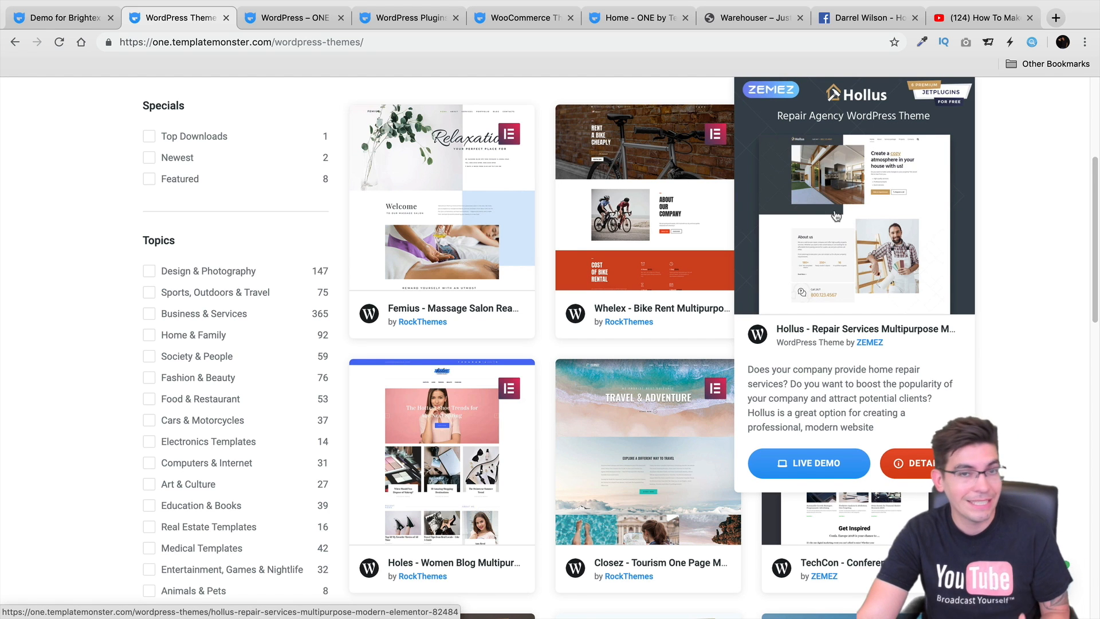
pyautogui.scroll(-3)
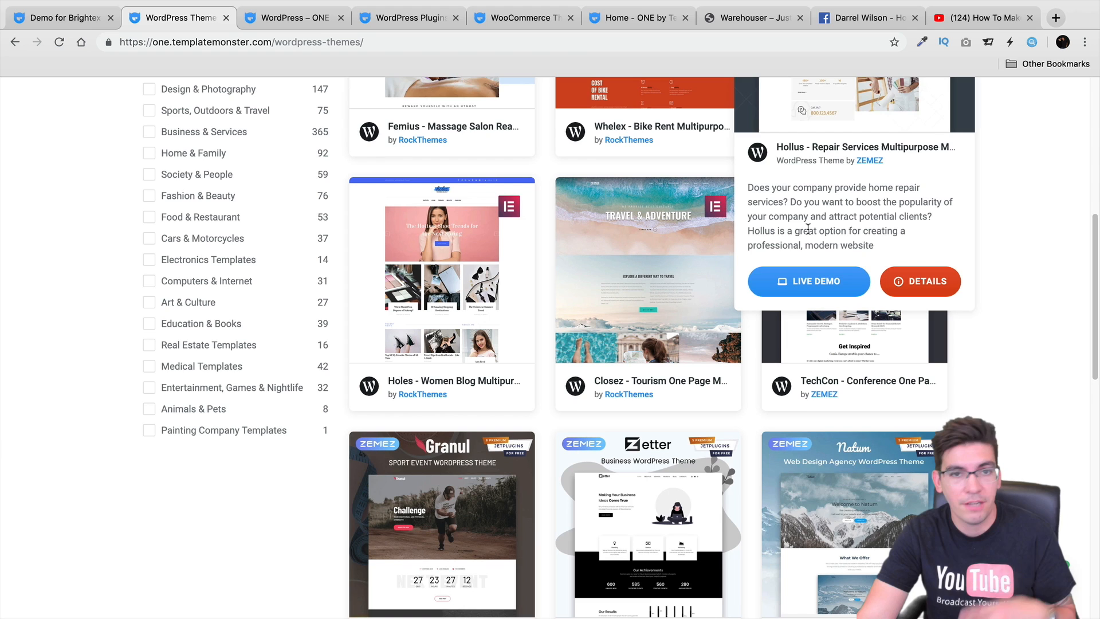
pyautogui.scroll(-3)
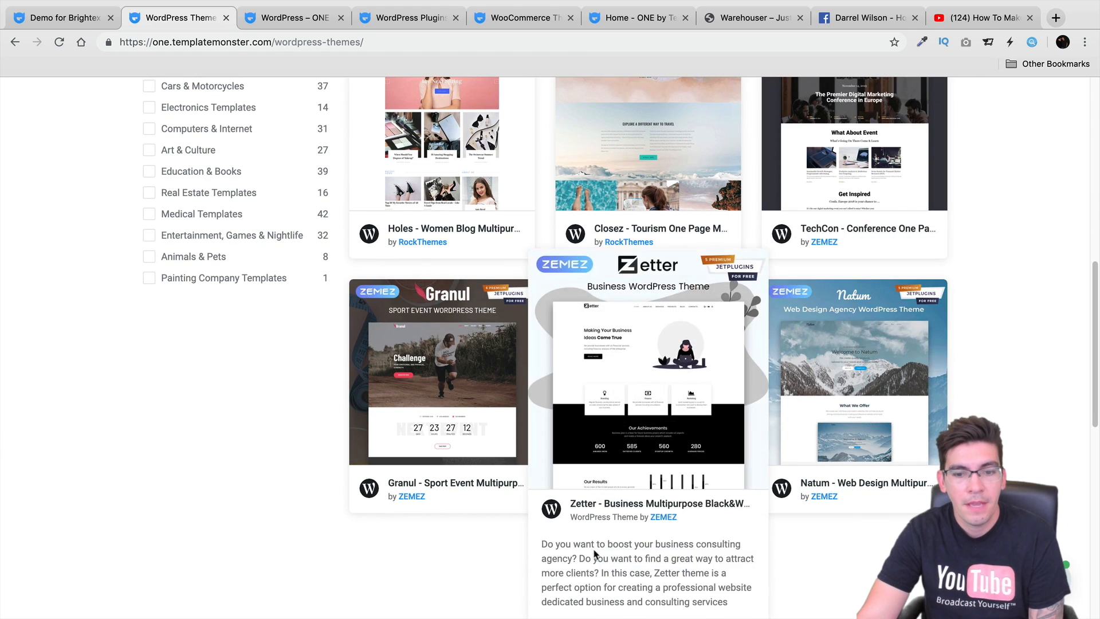
pyautogui.moveTo(627, 551)
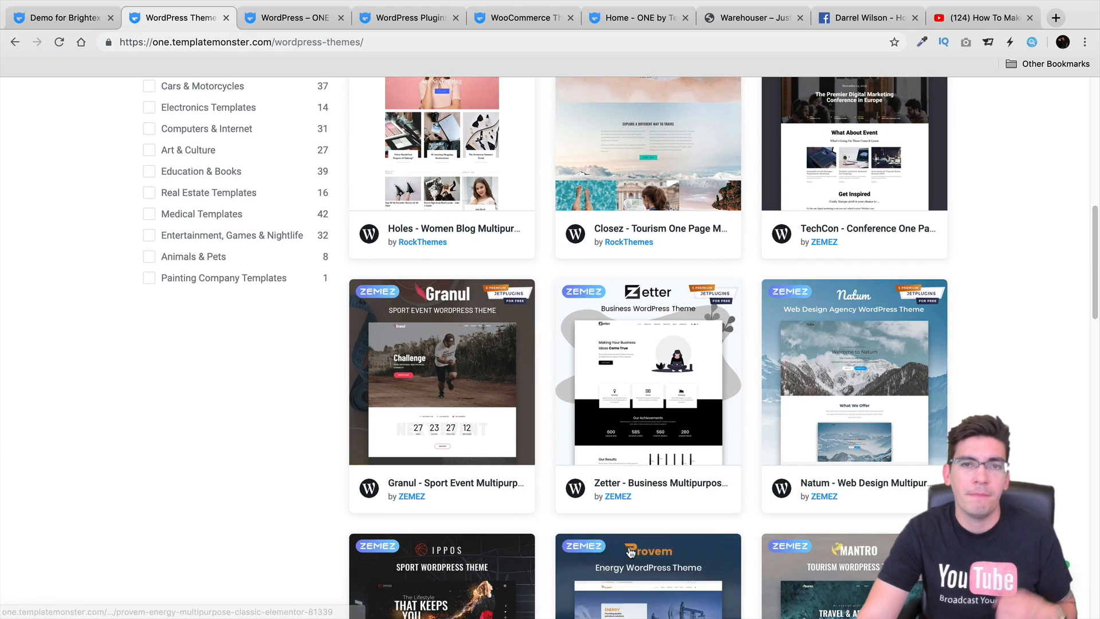
pyautogui.scroll(-3)
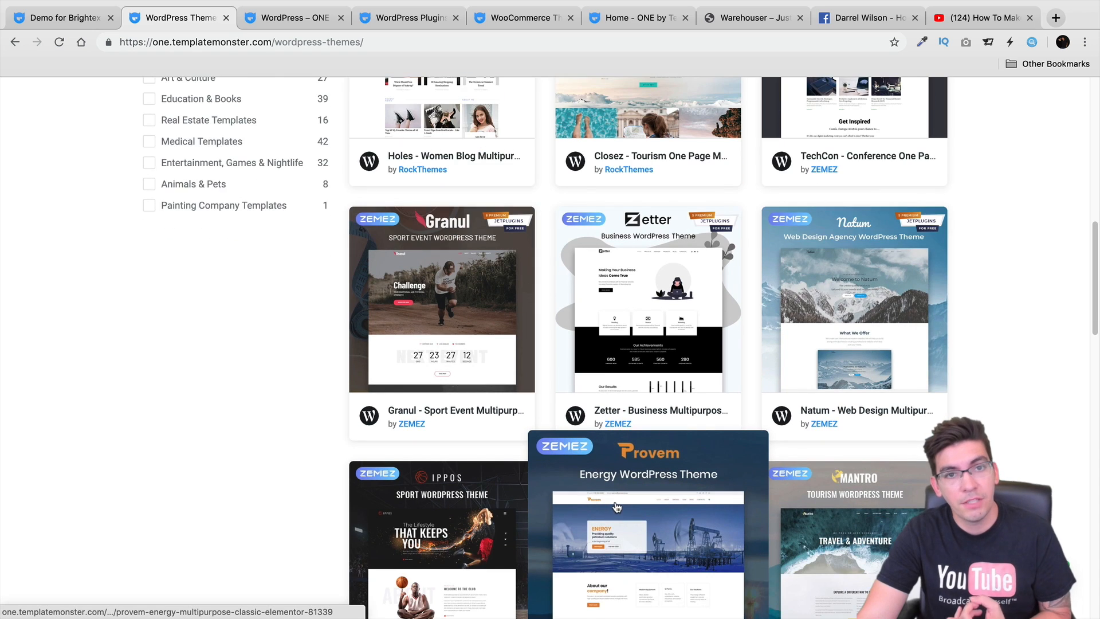
pyautogui.scroll(-3)
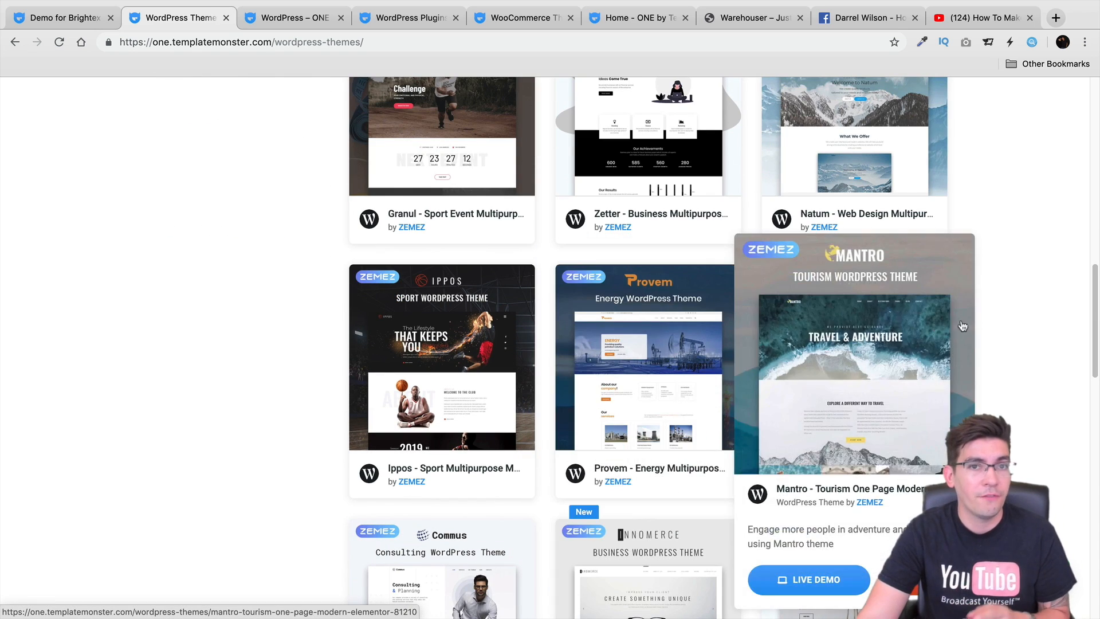
pyautogui.scroll(-3)
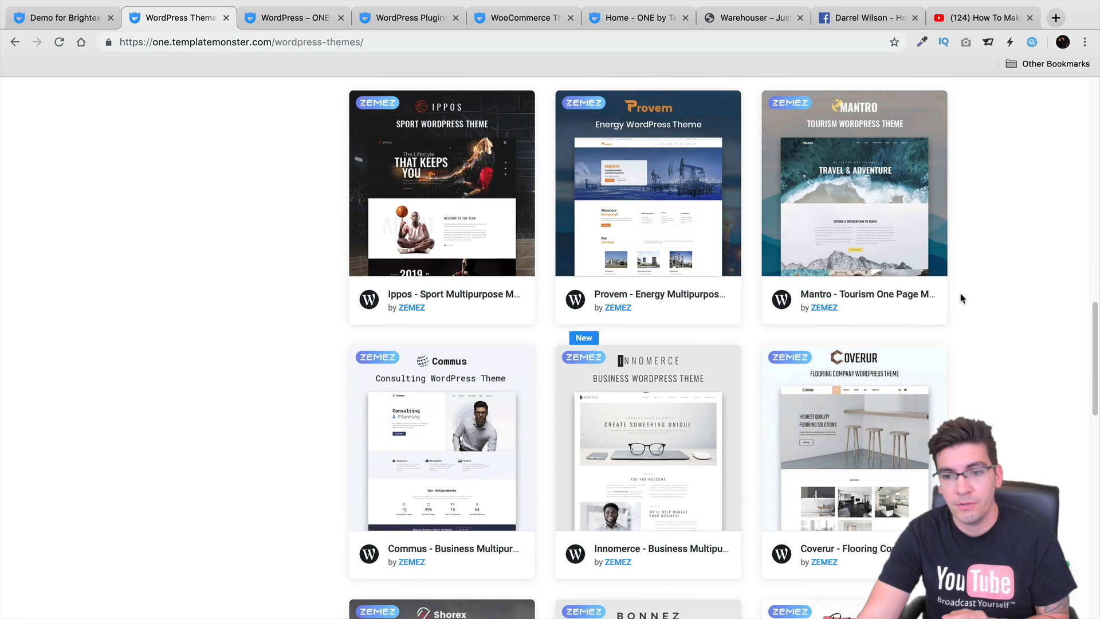
pyautogui.scroll(-3)
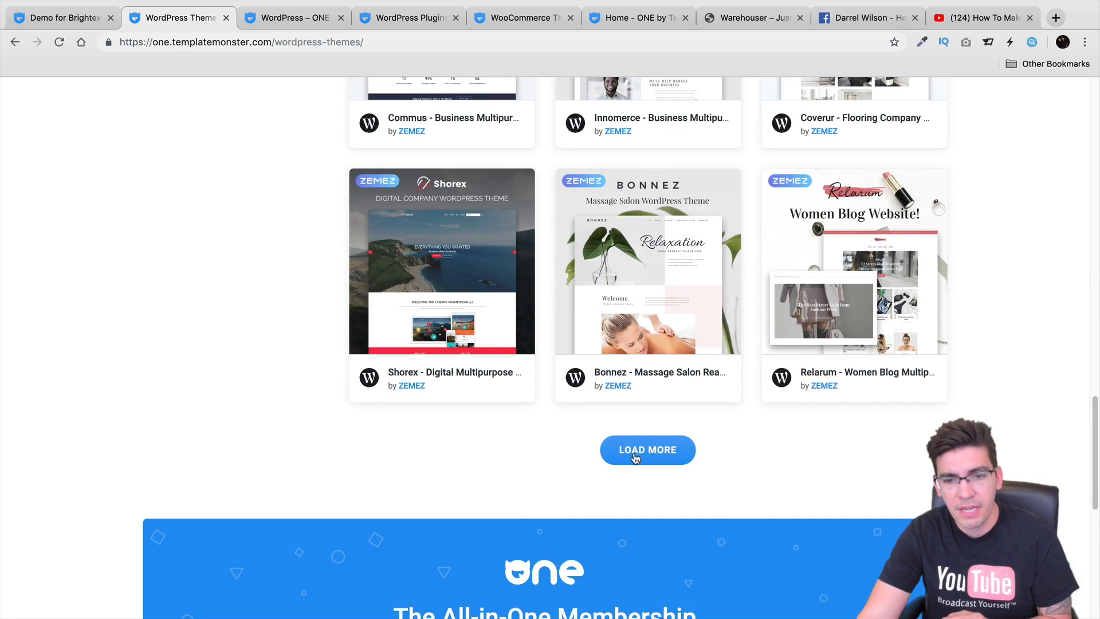
# Load three more batches of themes and launch the Furmex live demo
pyautogui.click(648, 450)
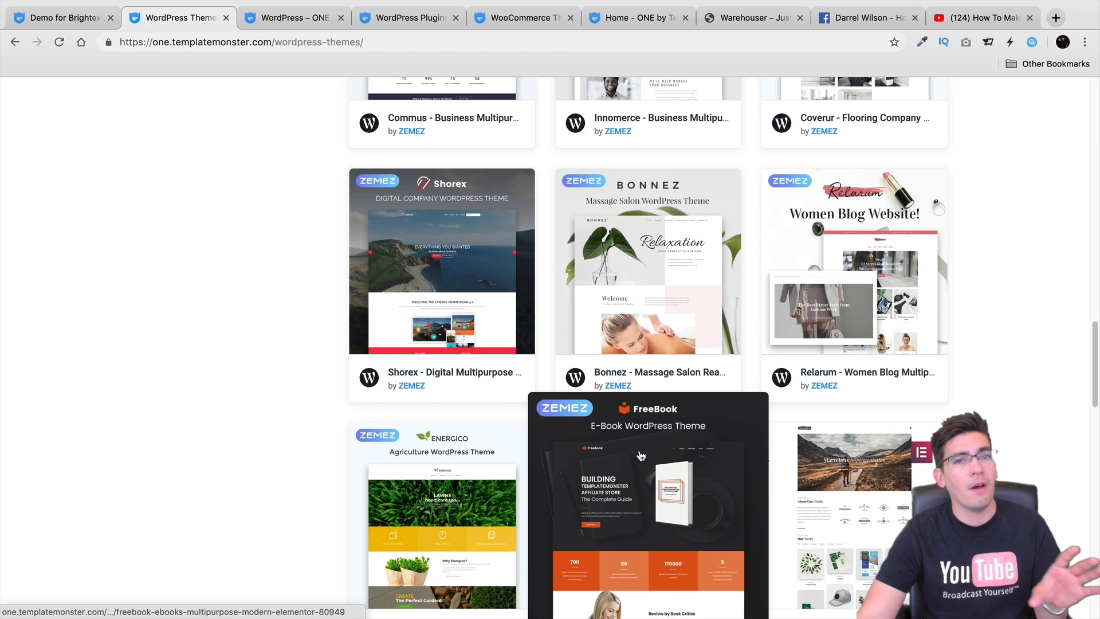
pyautogui.scroll(-3)
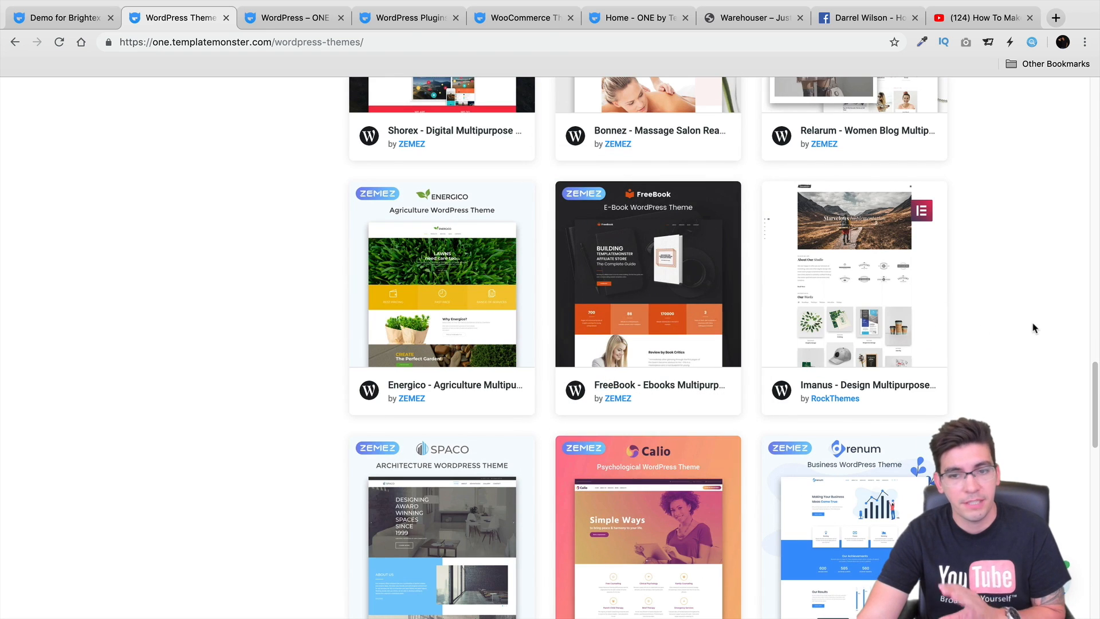
pyautogui.scroll(-3)
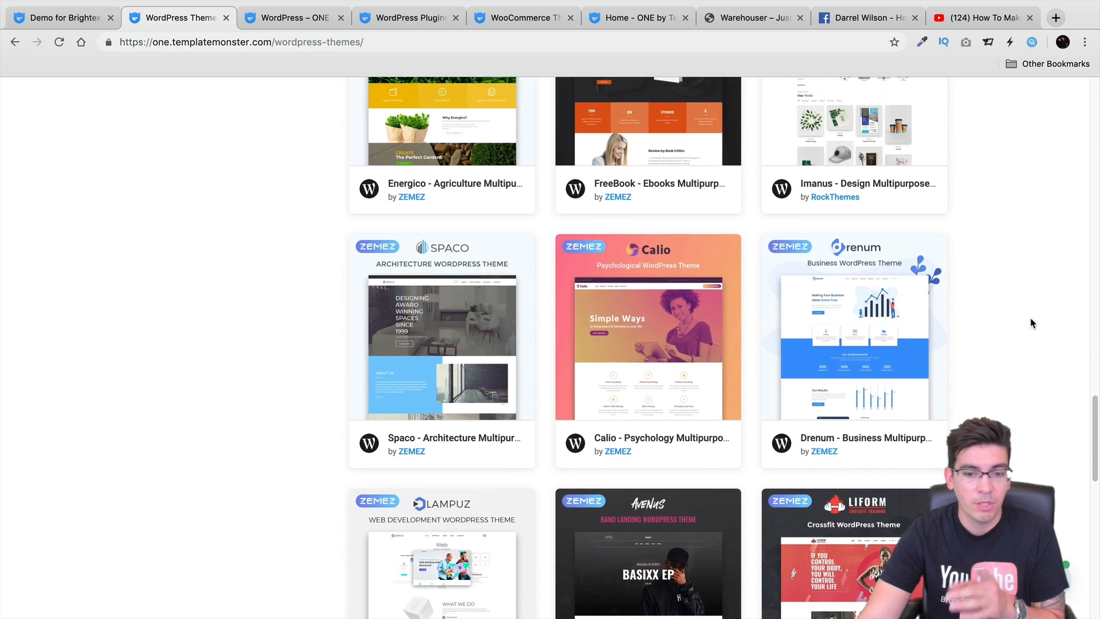
pyautogui.scroll(-3)
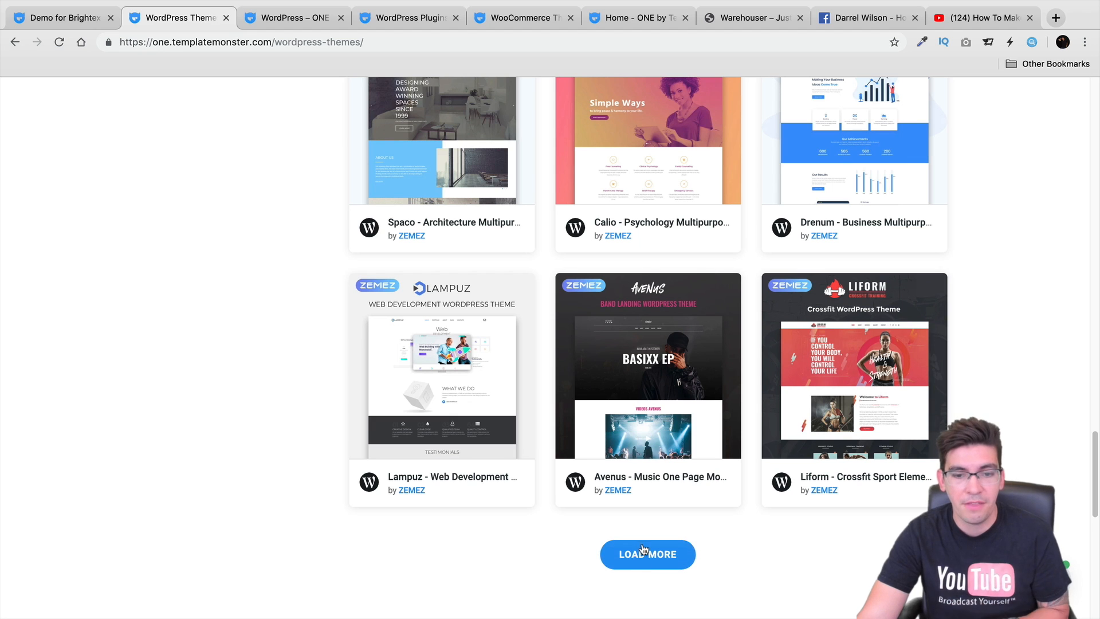
pyautogui.click(647, 554)
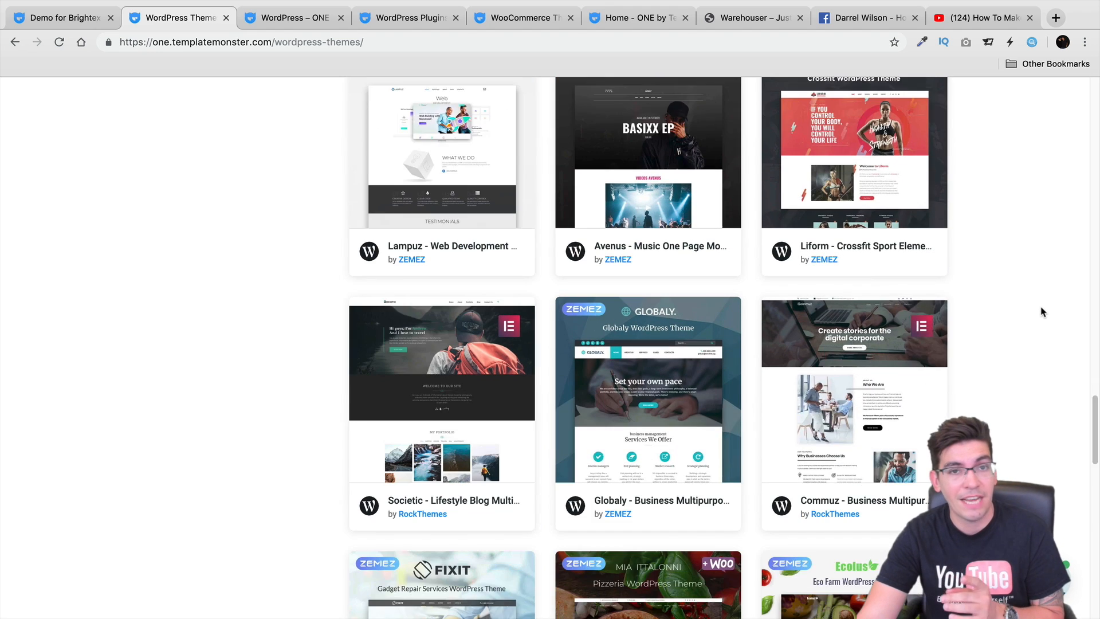
pyautogui.scroll(-3)
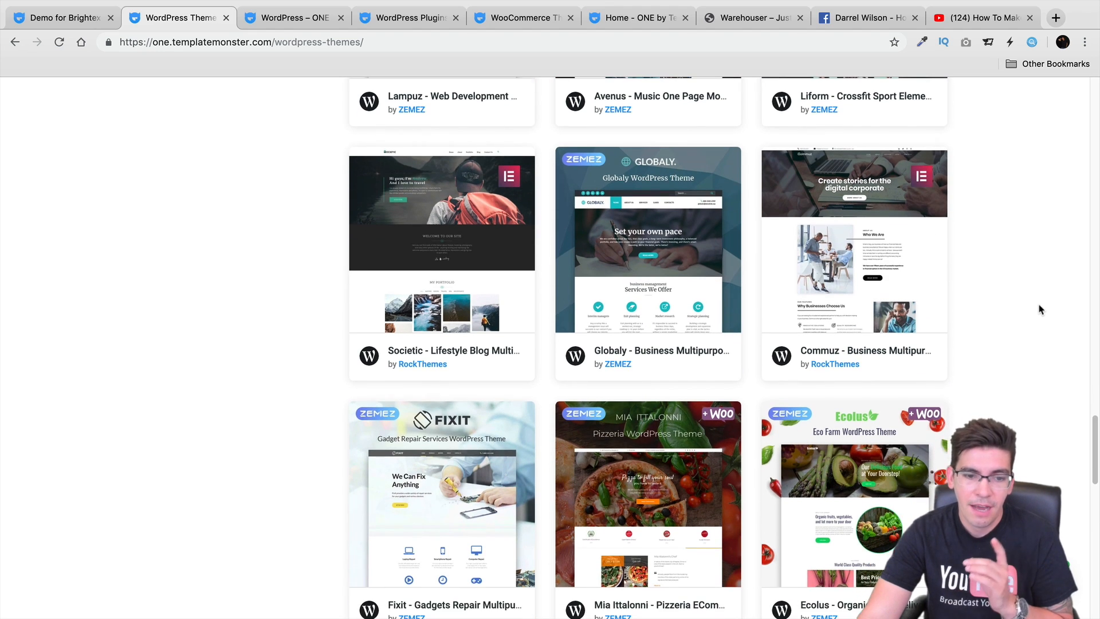
pyautogui.scroll(-3)
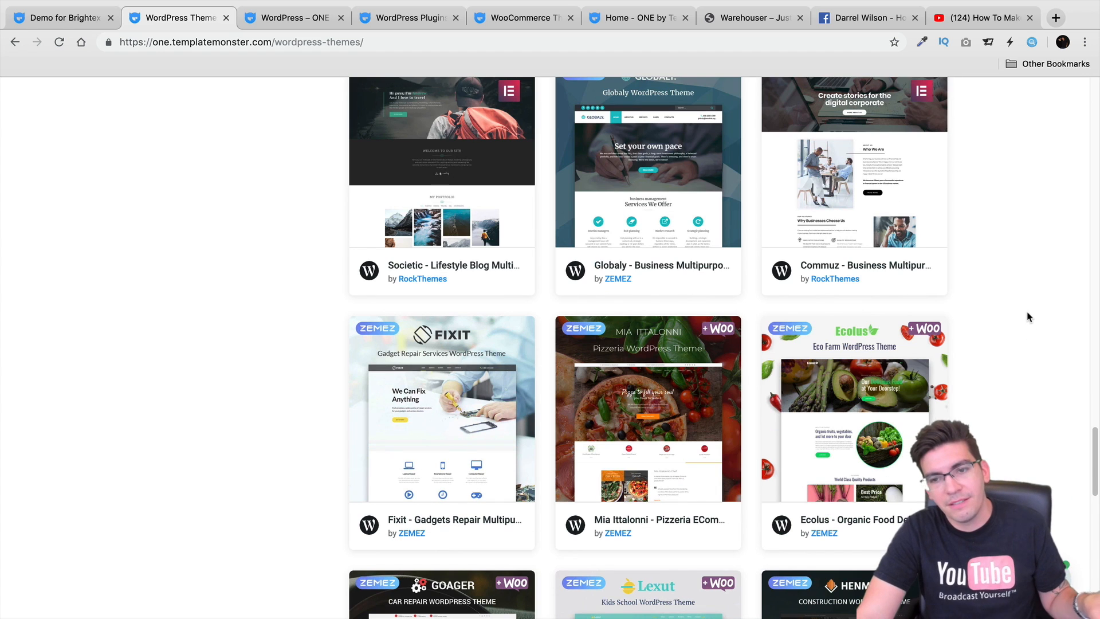
pyautogui.scroll(-3)
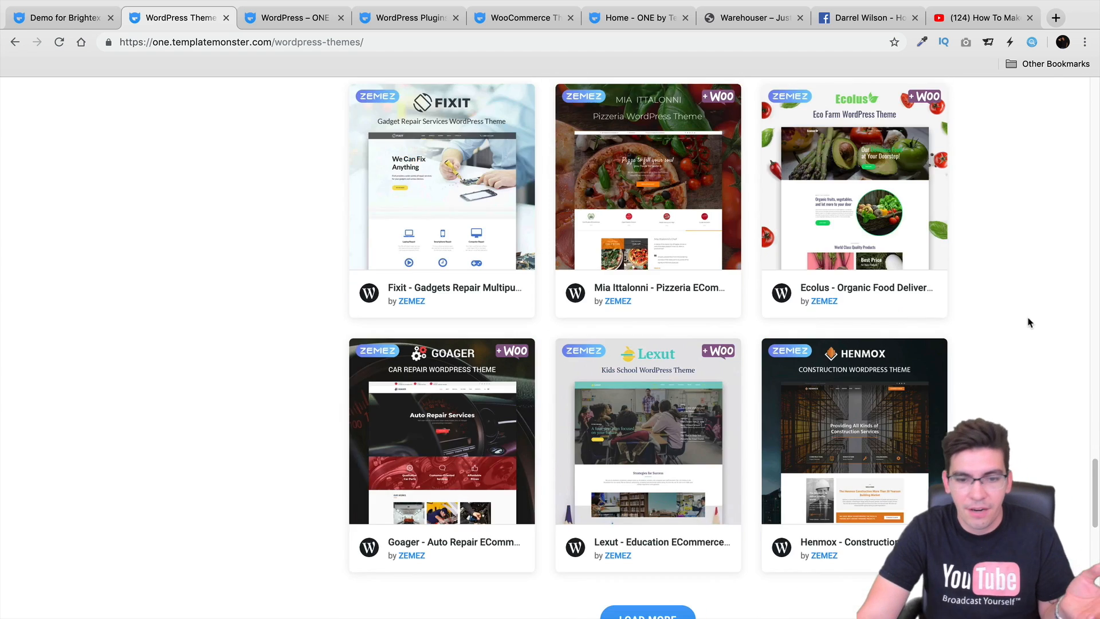
pyautogui.scroll(-3)
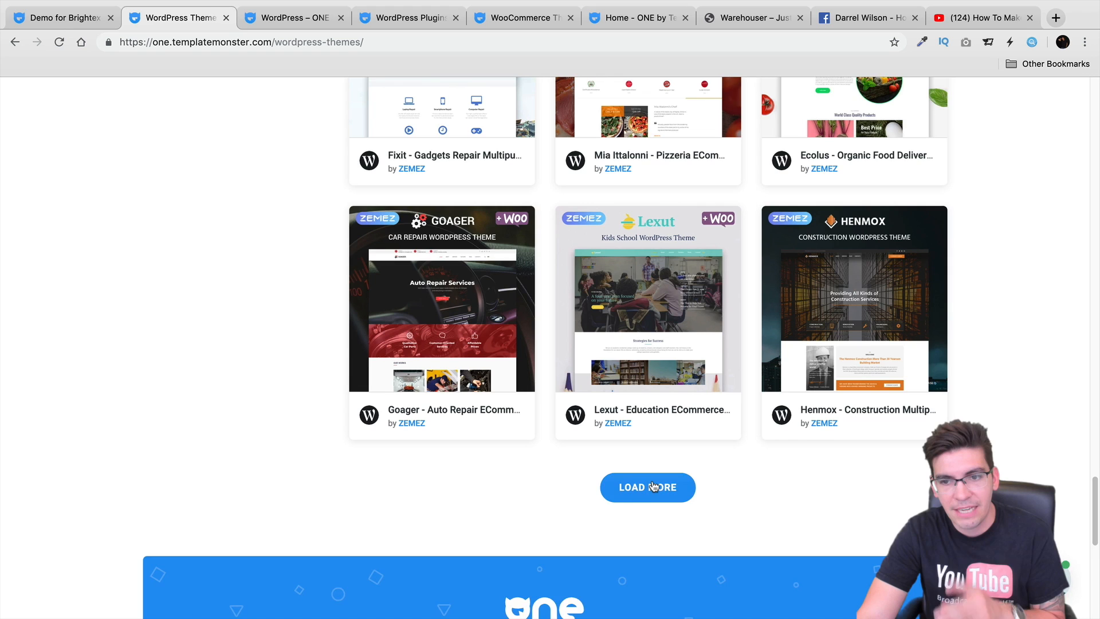
pyautogui.click(648, 487)
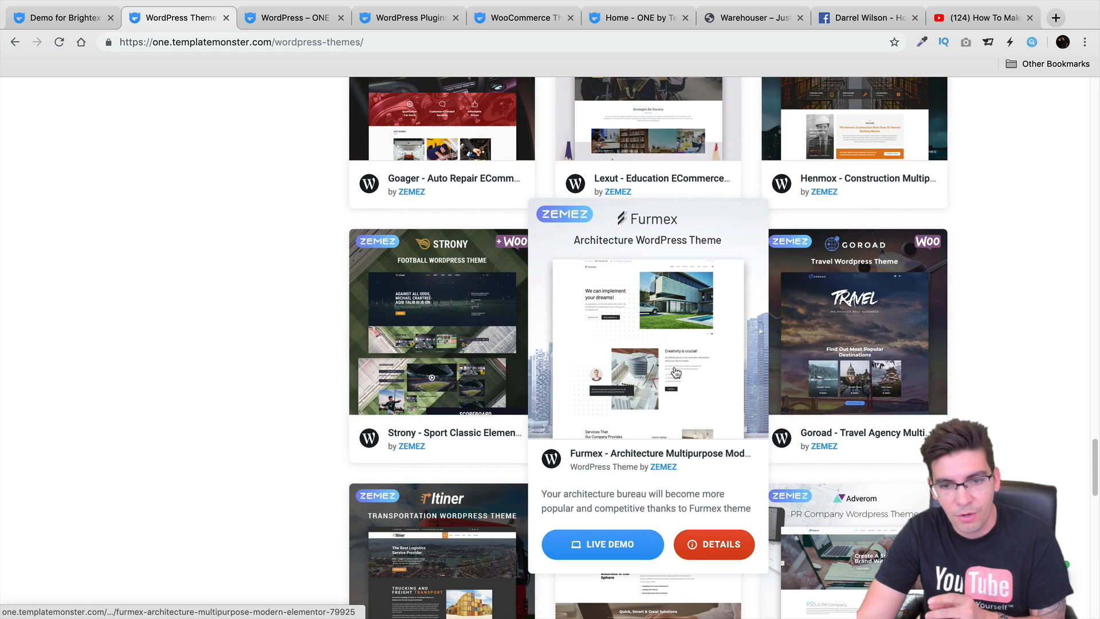
pyautogui.click(603, 544)
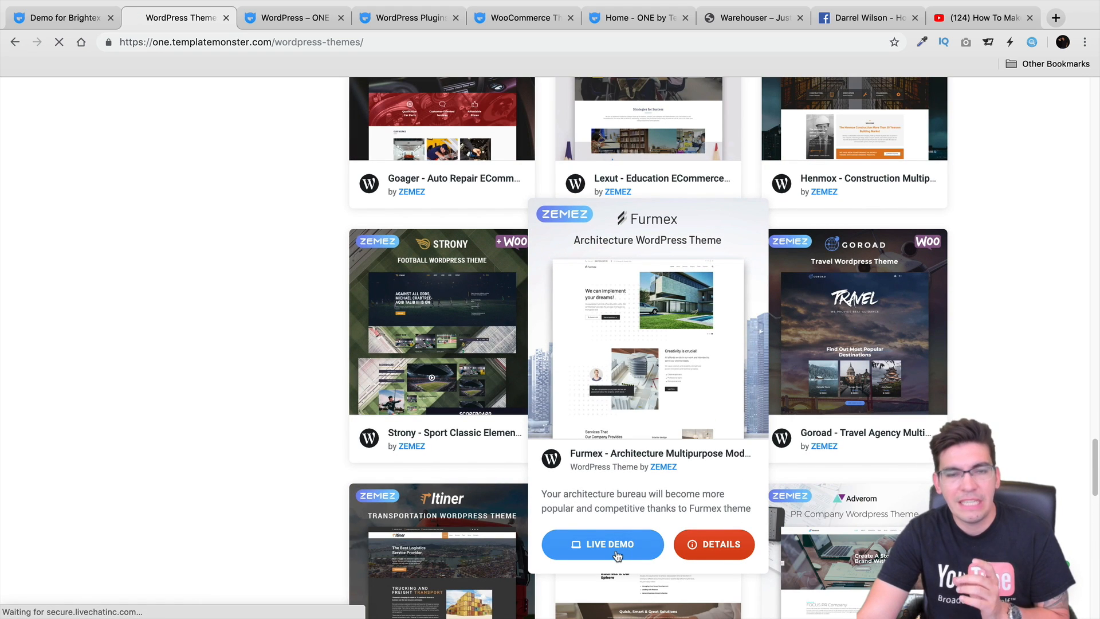
# Scroll the Furmex demo down to its contact form, then back up to services
pyautogui.click(603, 545)
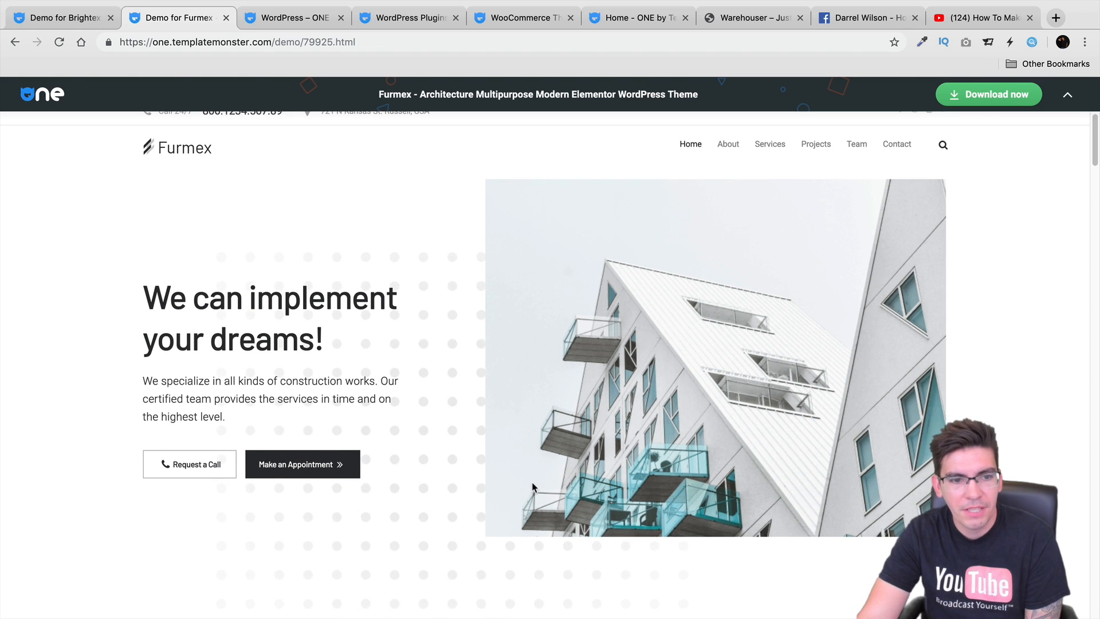
pyautogui.scroll(-3)
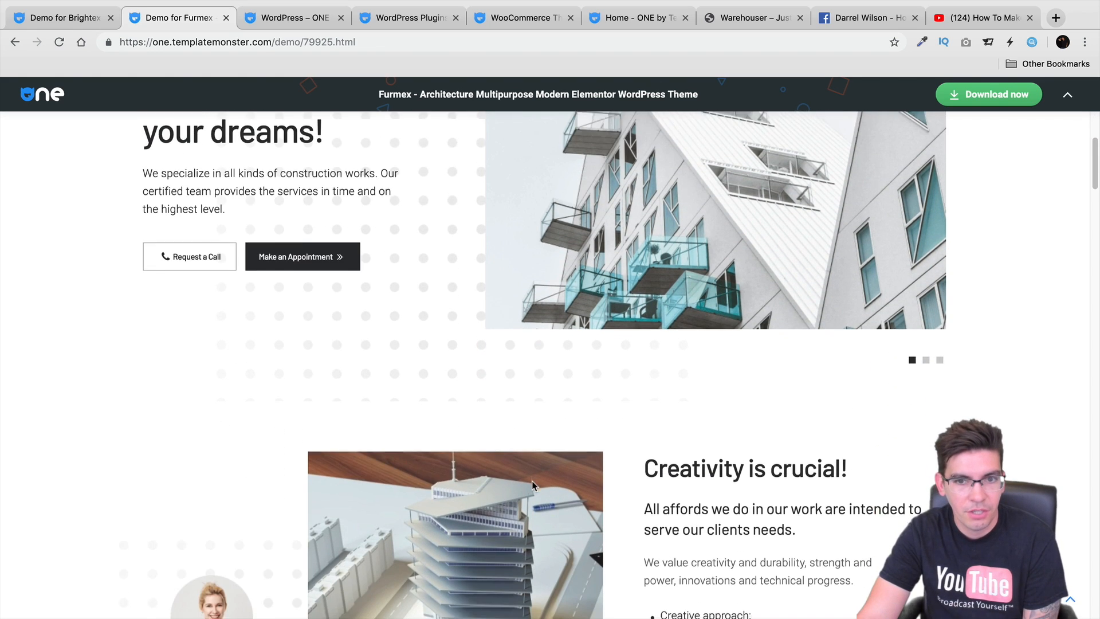
pyautogui.scroll(-3)
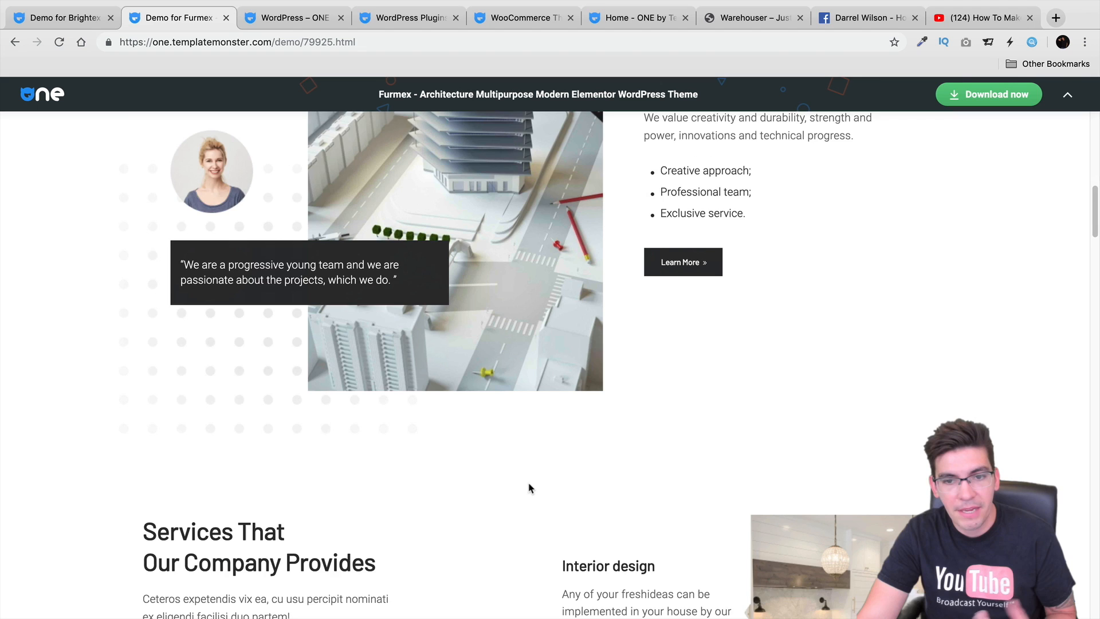
pyautogui.scroll(-3)
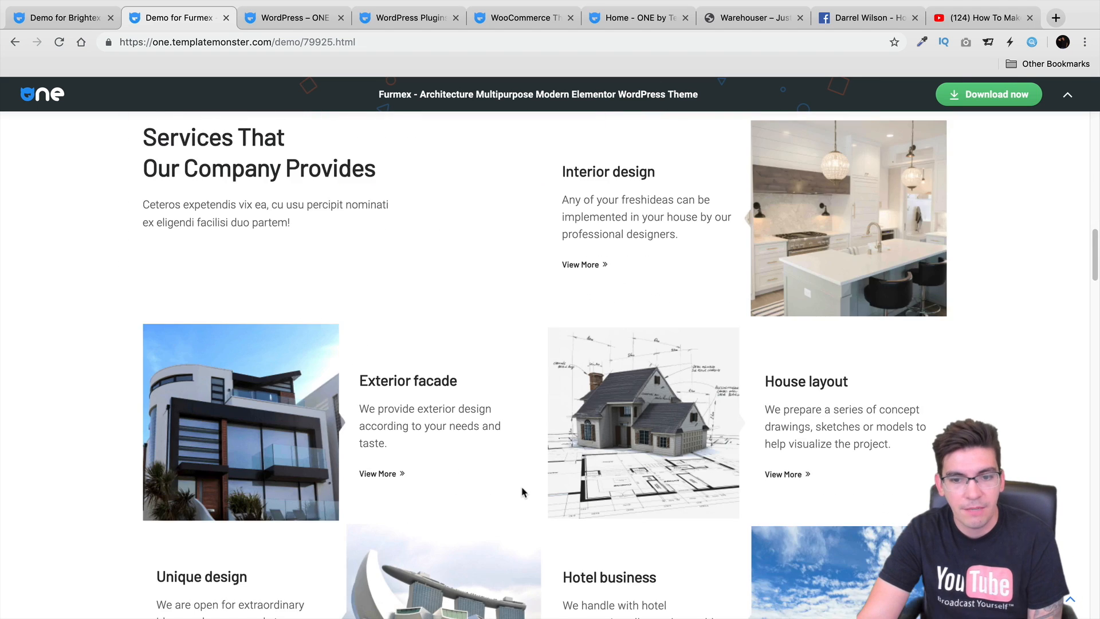
pyautogui.scroll(-3)
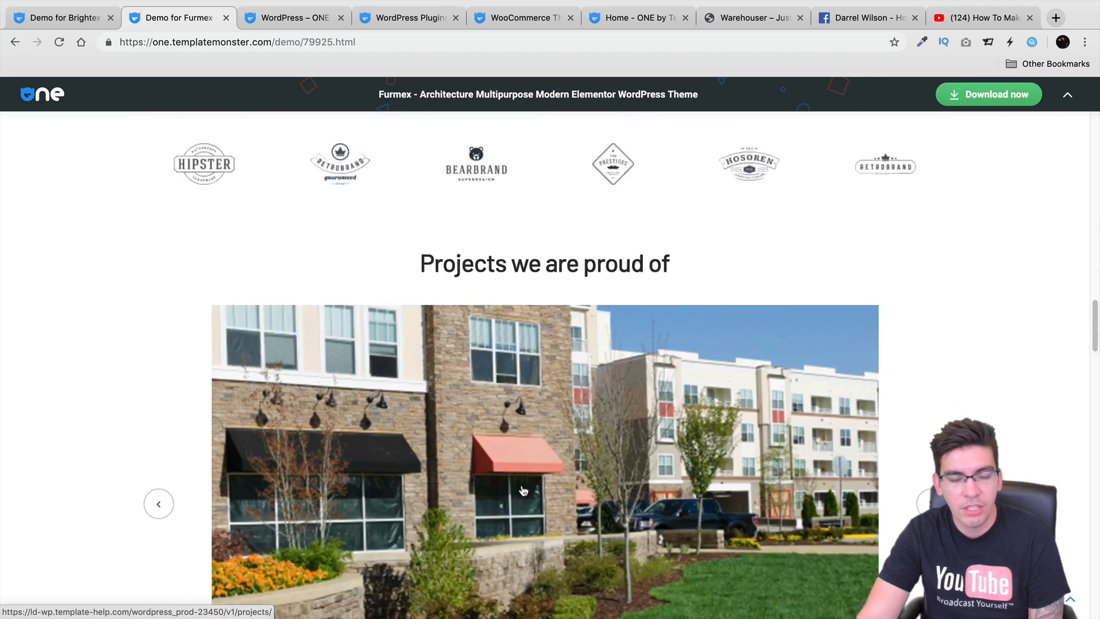
pyautogui.scroll(-3)
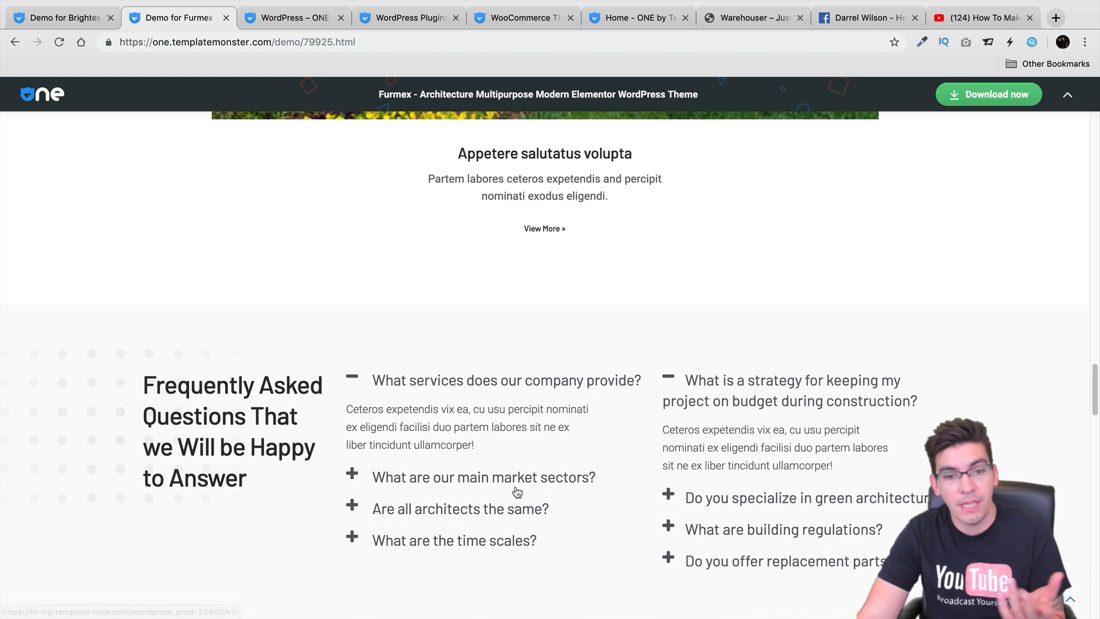
pyautogui.scroll(-3)
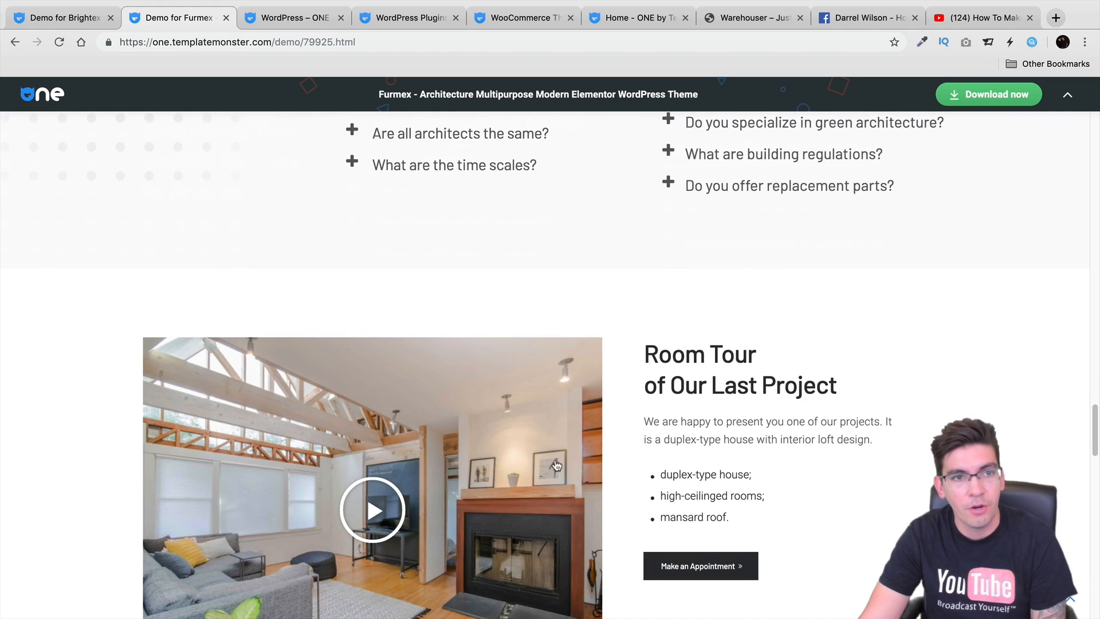
pyautogui.scroll(-3)
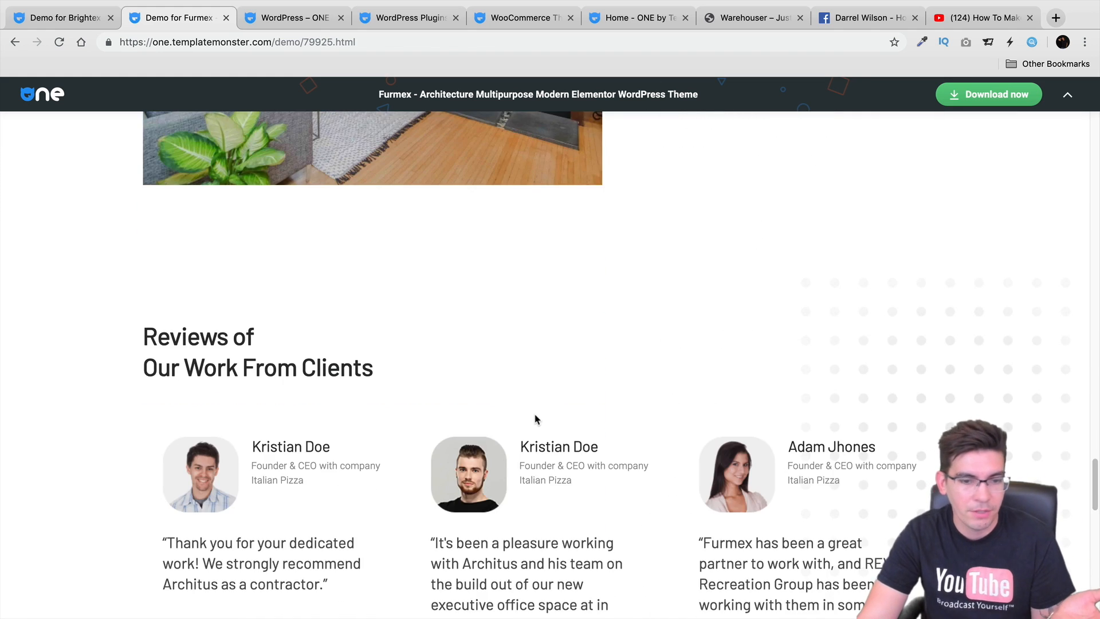
pyautogui.scroll(-3)
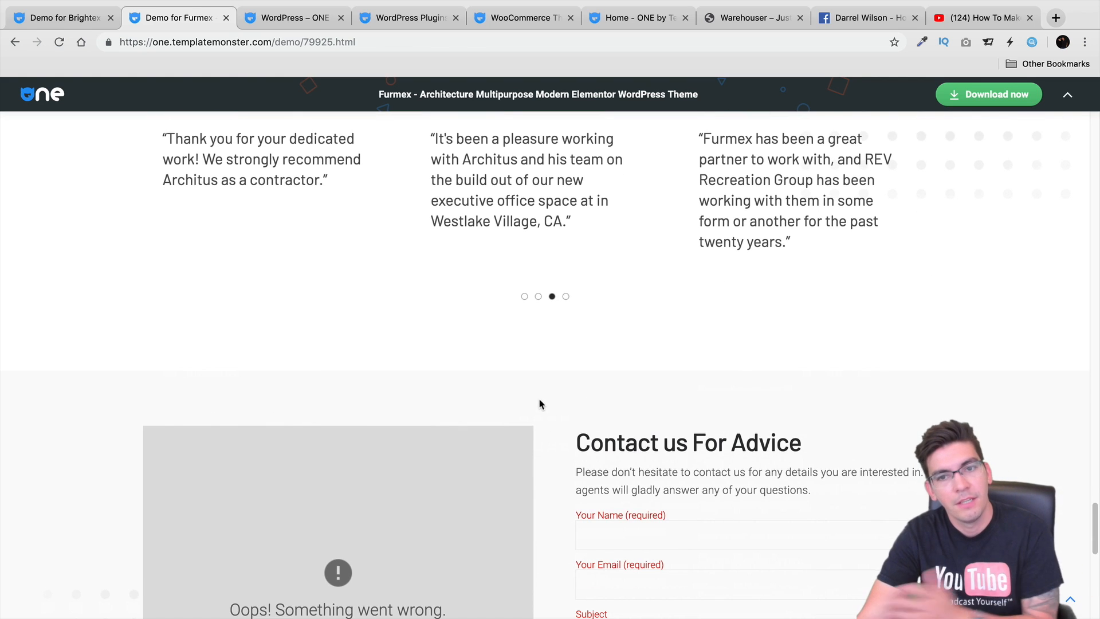
pyautogui.scroll(-3)
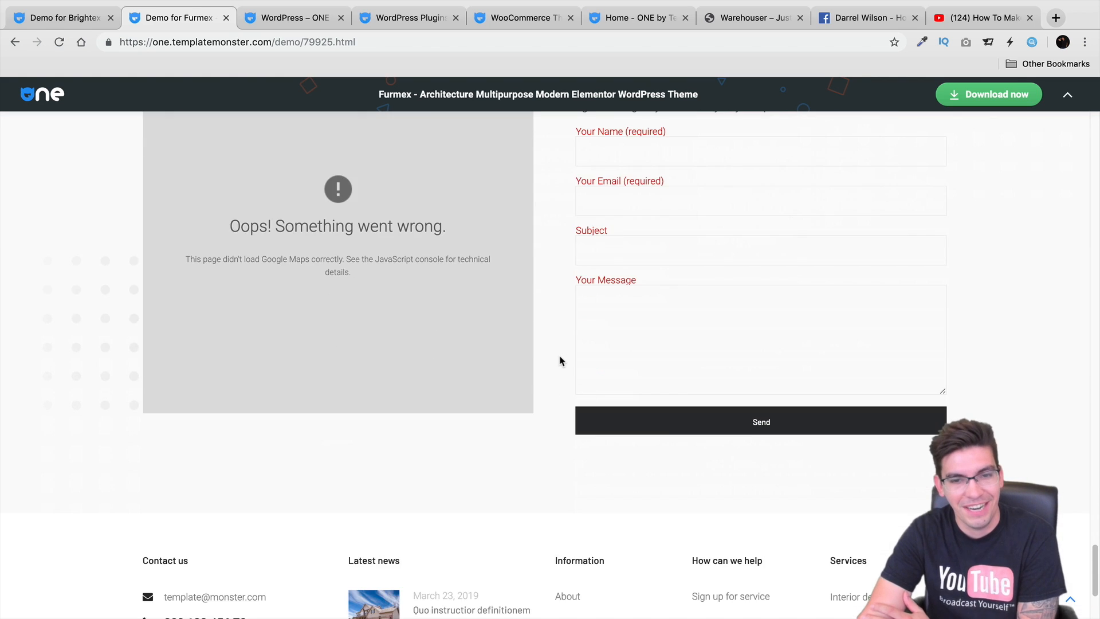
pyautogui.scroll(3)
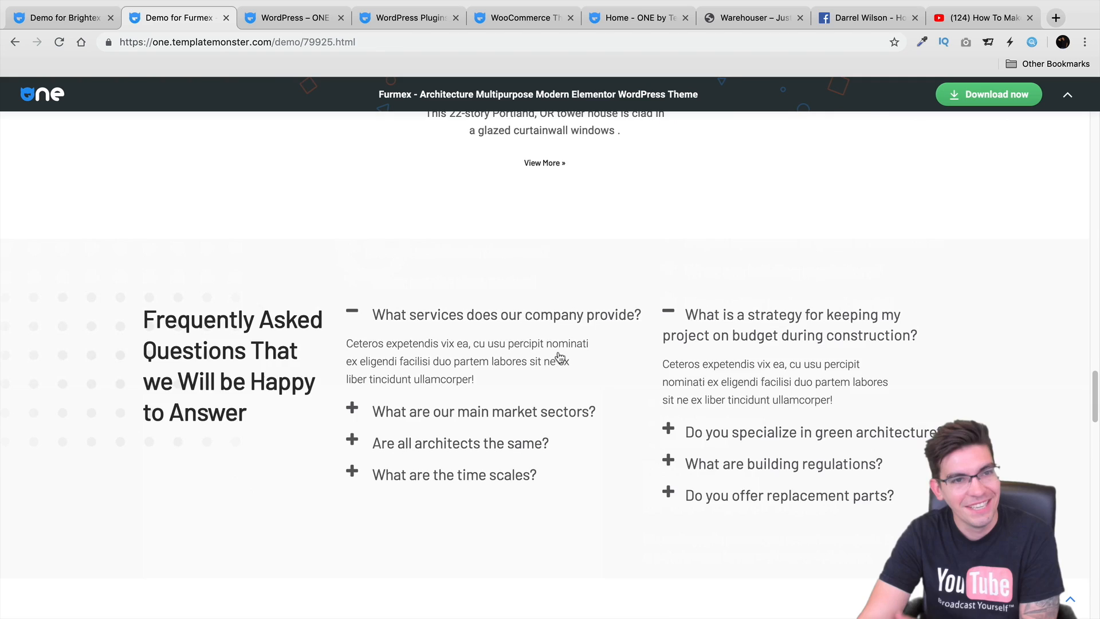
pyautogui.scroll(3)
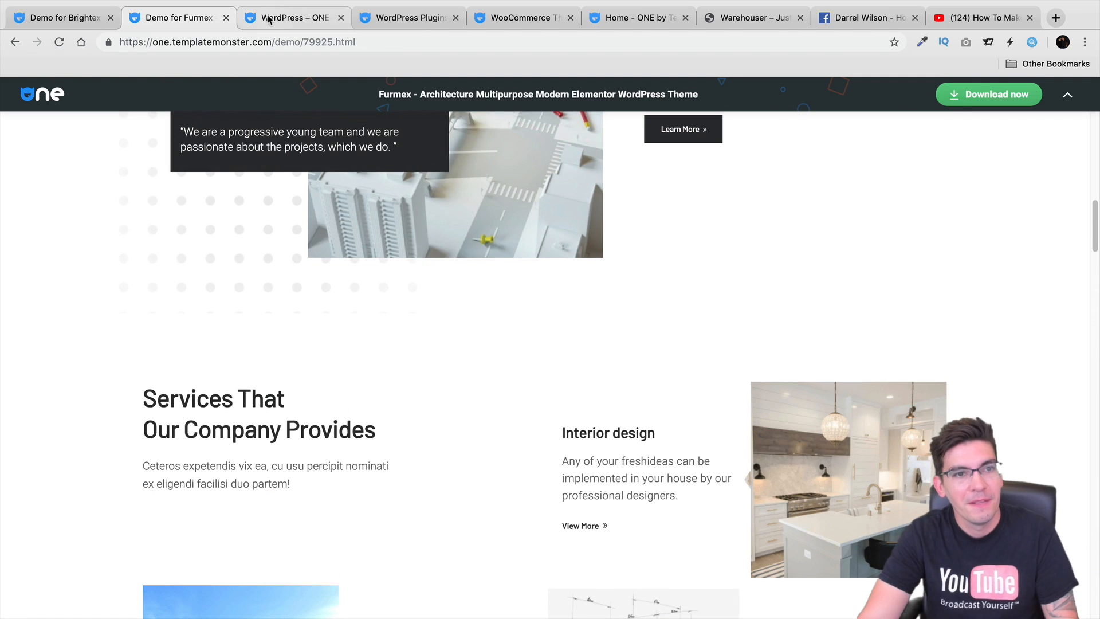
# Browse the WordPress Plugins catalog's JetSearch, JetEngine and JetTricks cards, then return upward
pyautogui.click(407, 17)
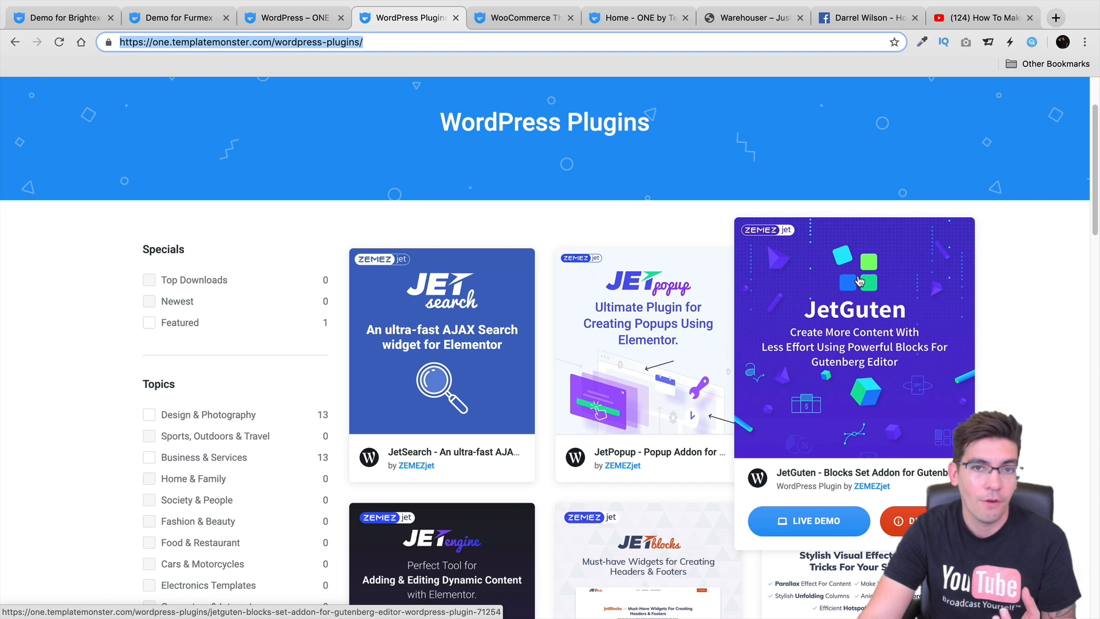
pyautogui.scroll(-3)
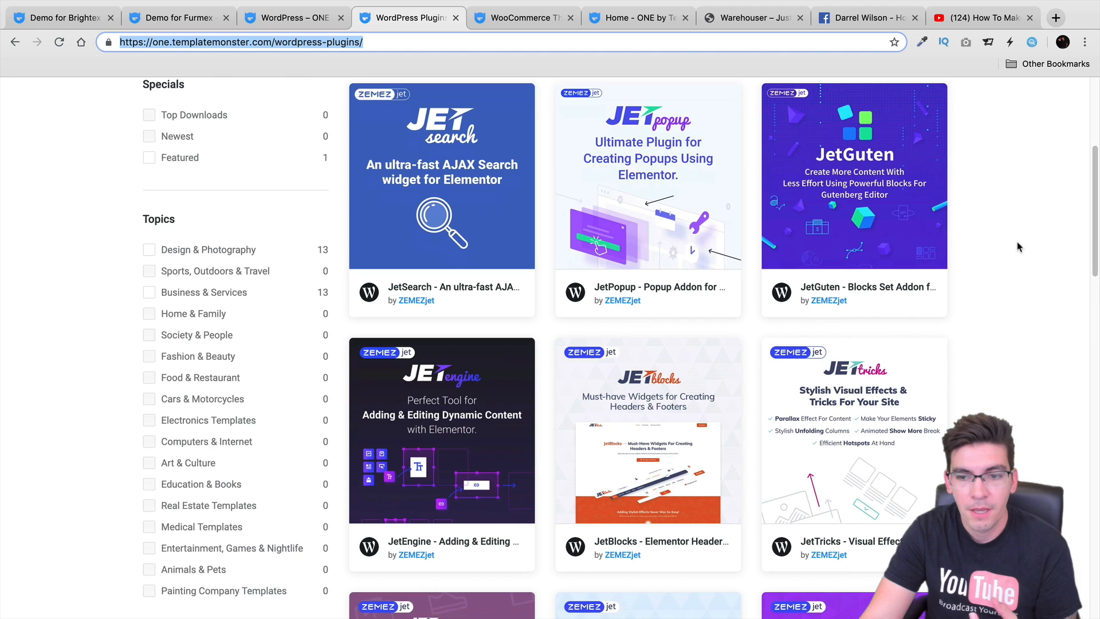
pyautogui.scroll(-3)
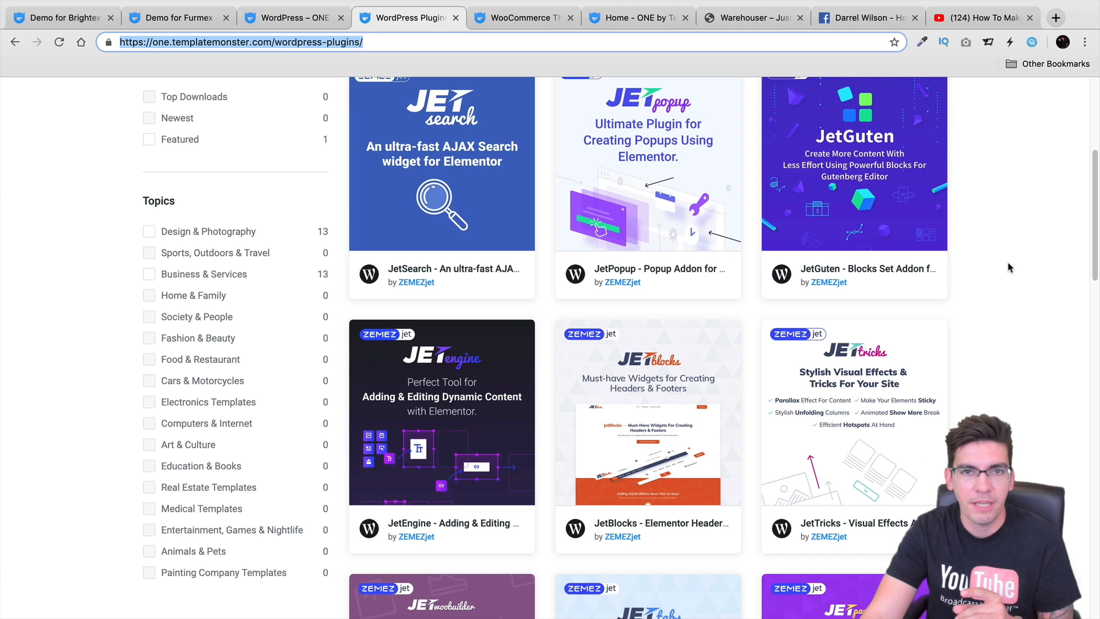
pyautogui.moveTo(1029, 314)
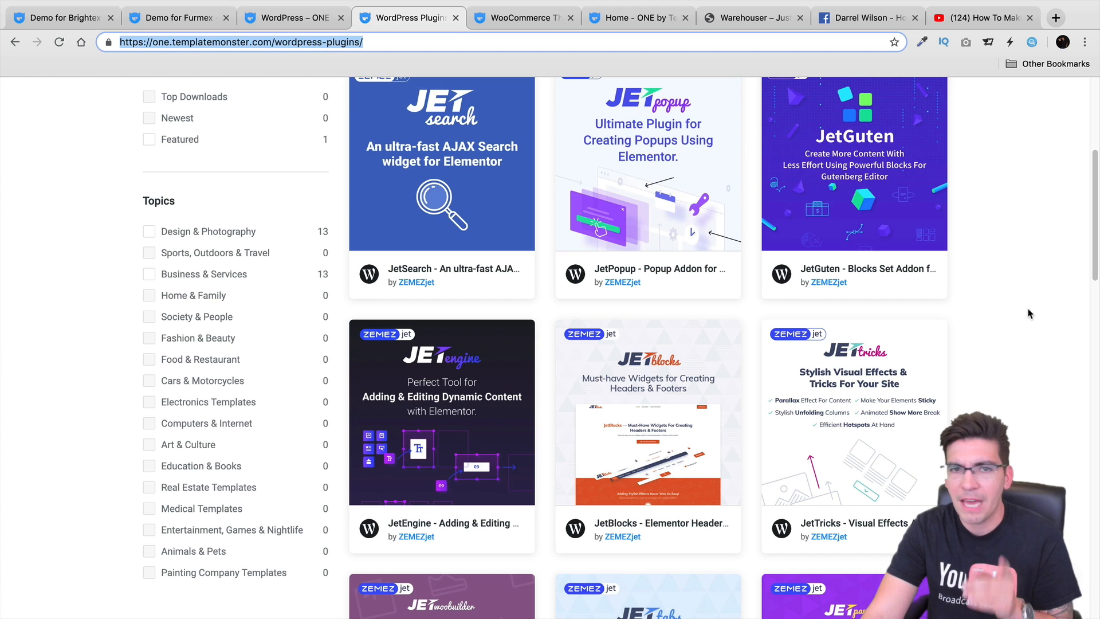
pyautogui.scroll(-3)
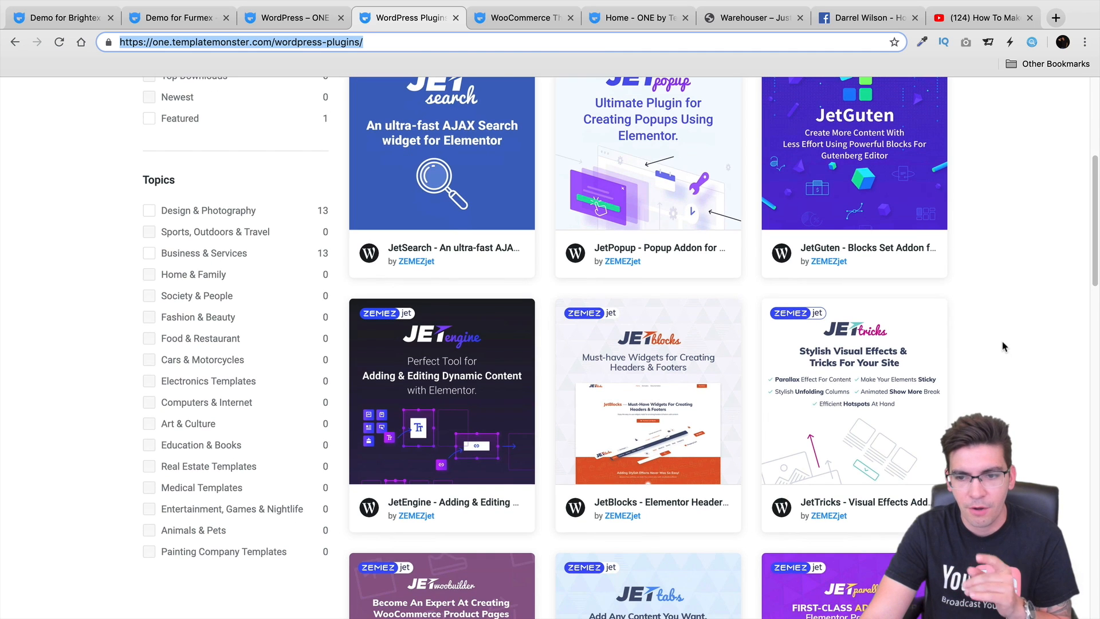
pyautogui.scroll(-3)
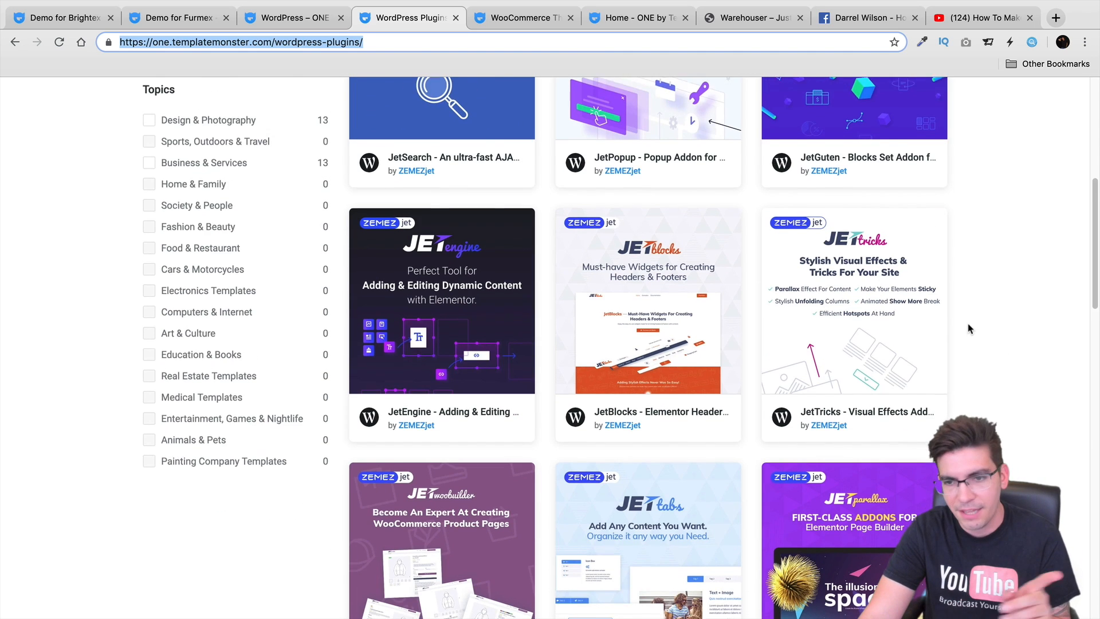
pyautogui.scroll(-3)
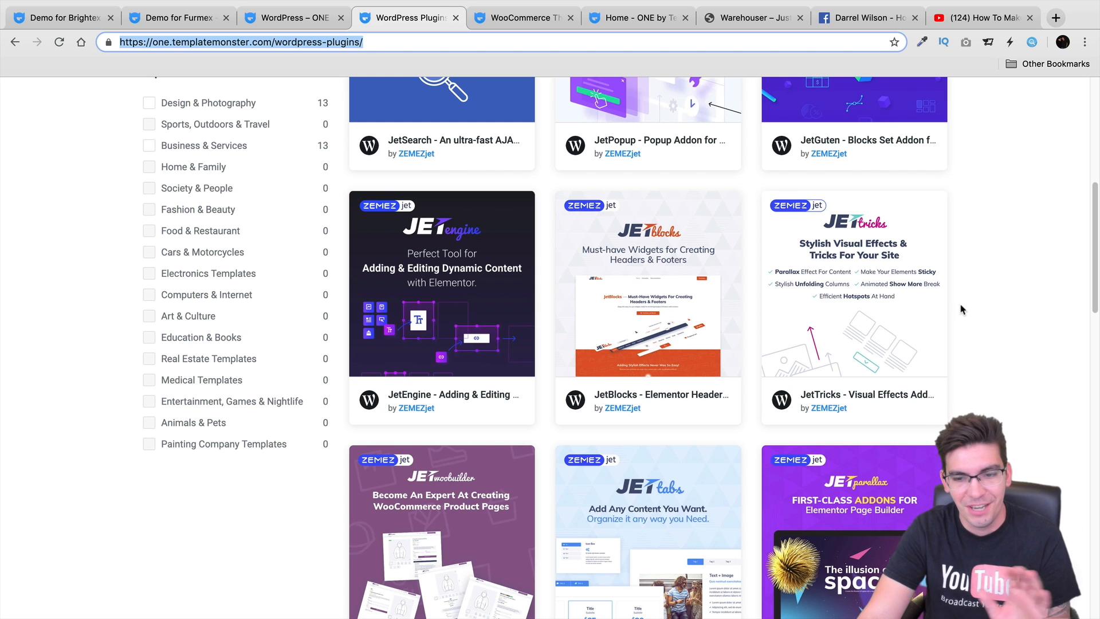
pyautogui.scroll(-3)
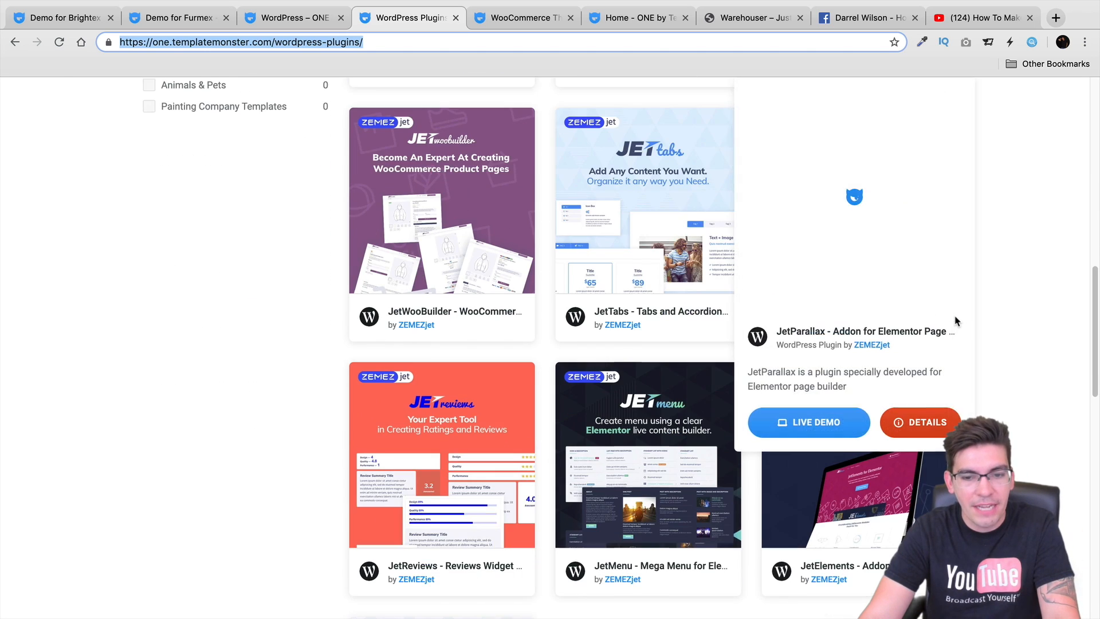
pyautogui.scroll(-3)
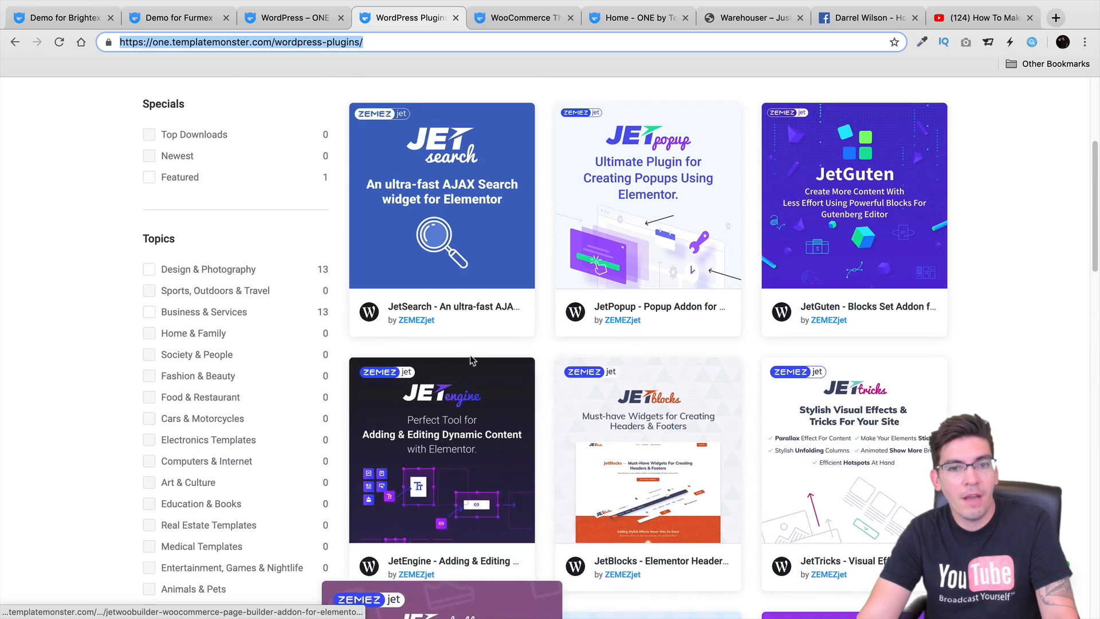
pyautogui.scroll(3)
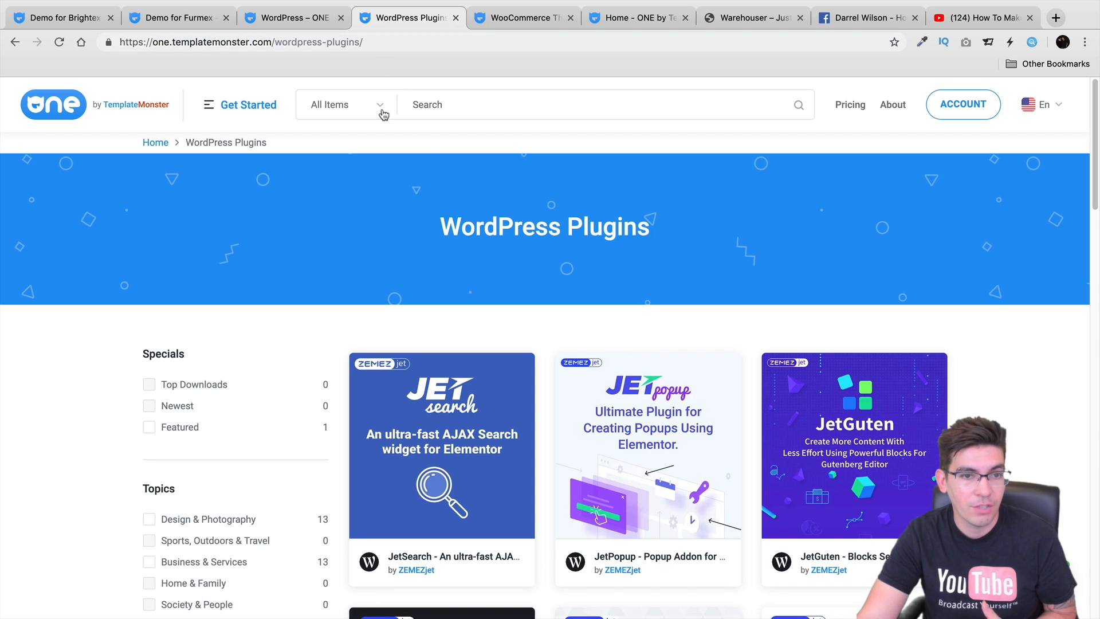
# Pick the Ecommerce category, then narrow it to WooCommerce Themes
pyautogui.click(344, 105)
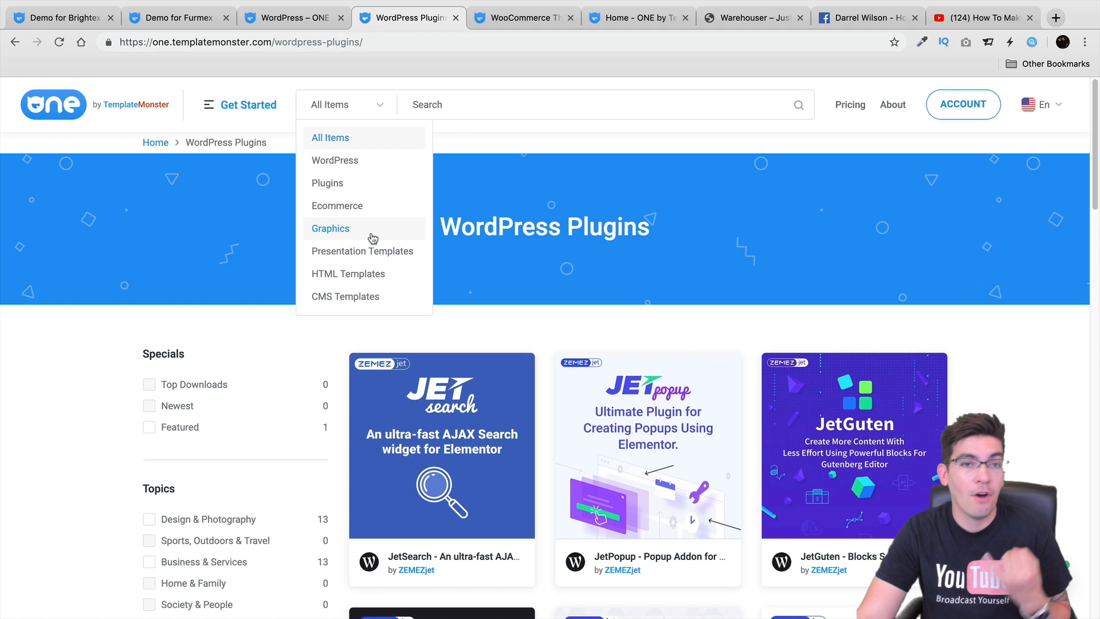
pyautogui.moveTo(377, 257)
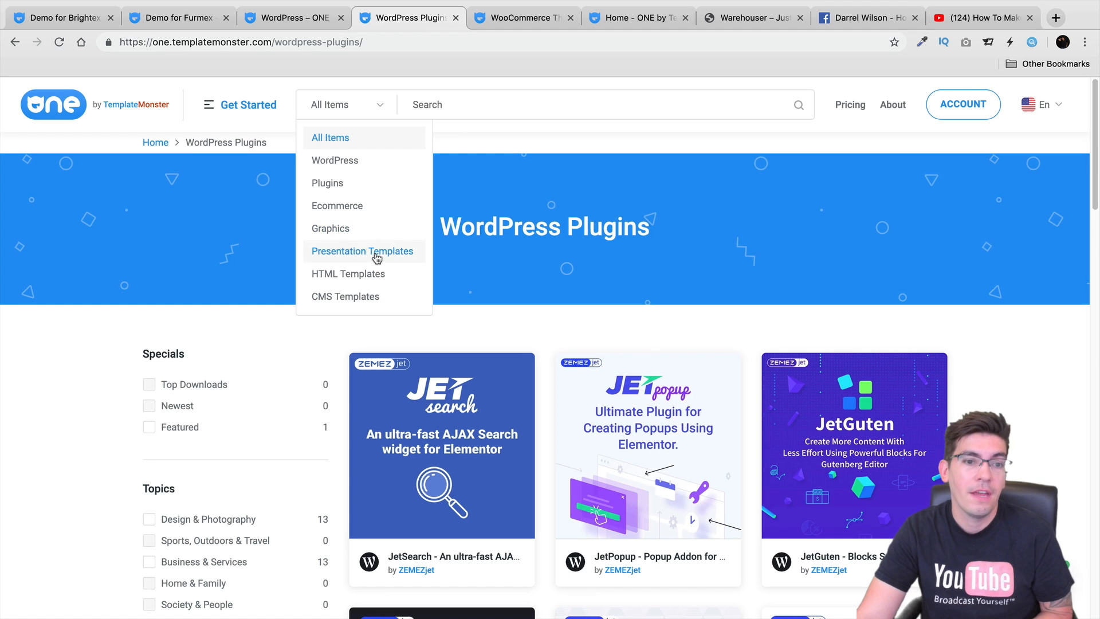
pyautogui.click(336, 206)
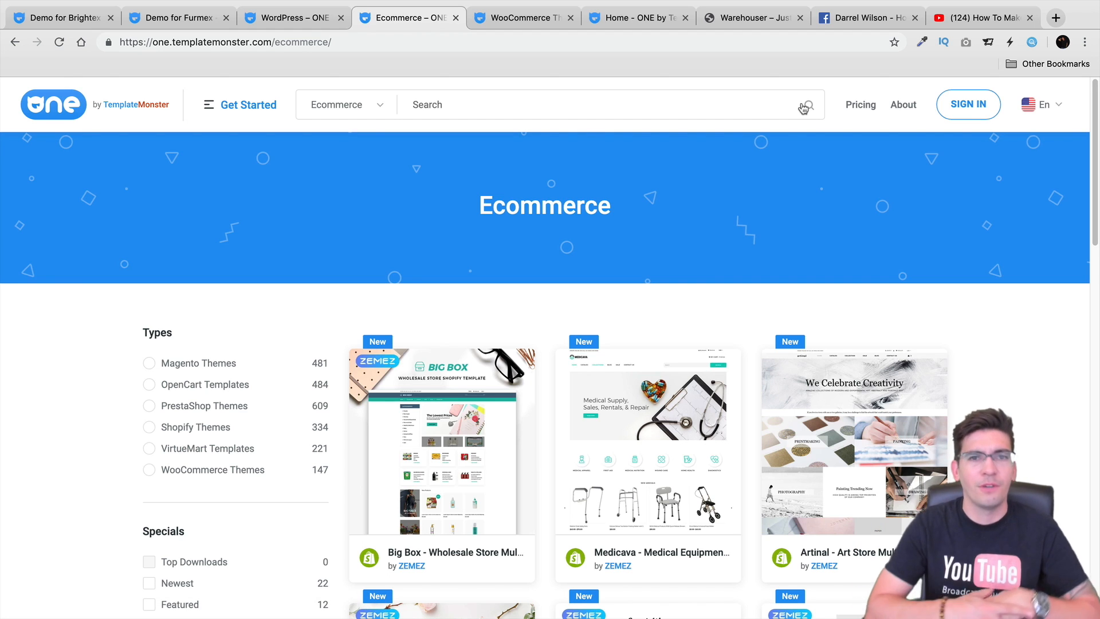
pyautogui.moveTo(801, 223)
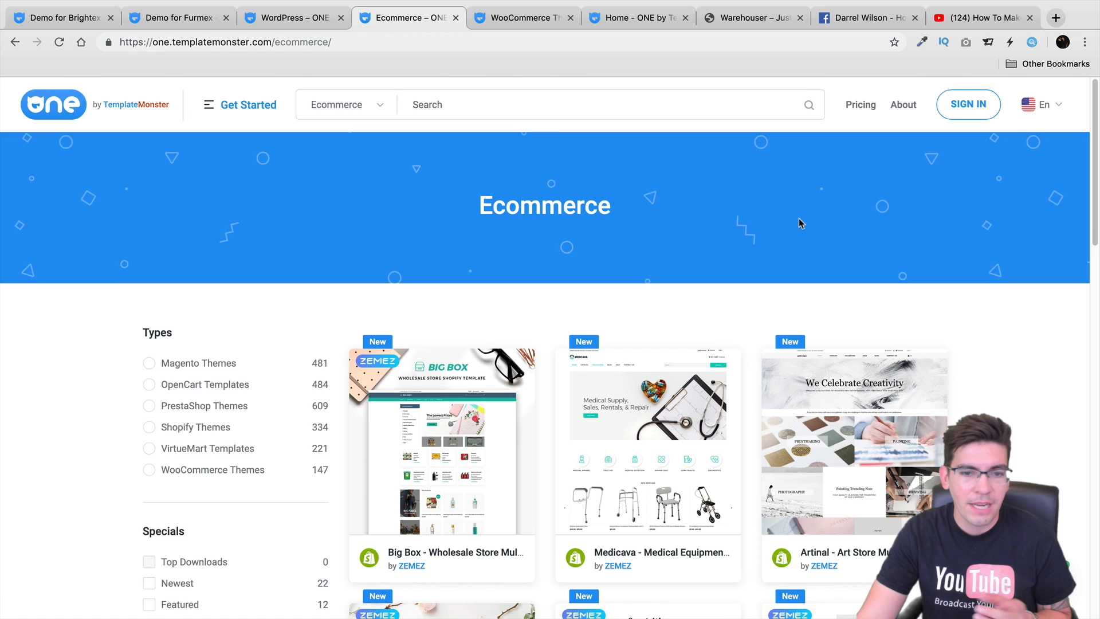
pyautogui.scroll(-3)
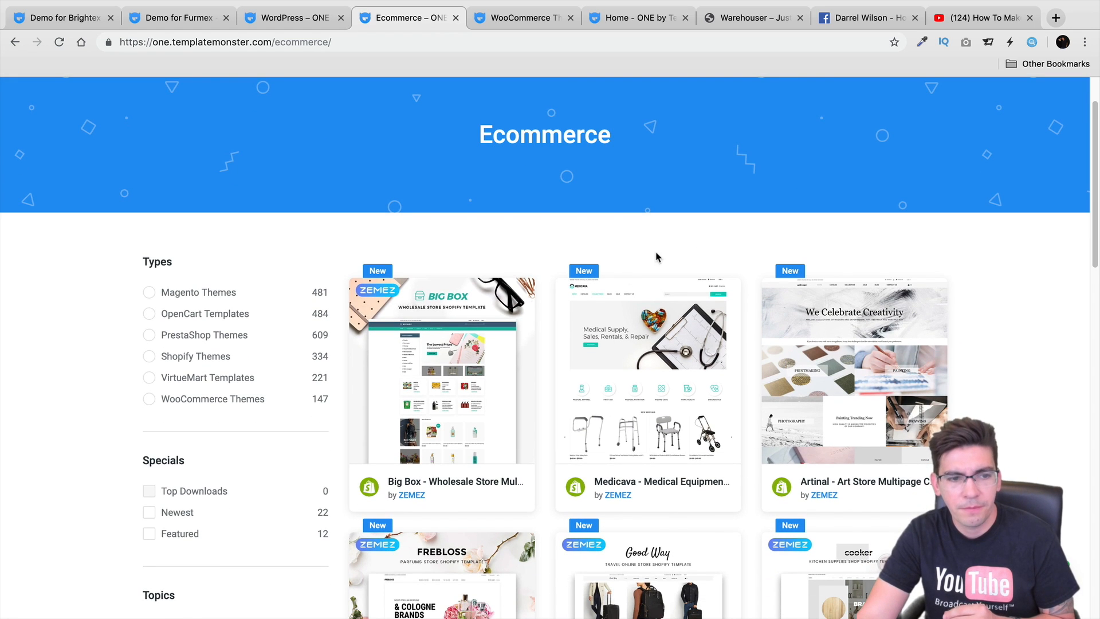
pyautogui.click(149, 399)
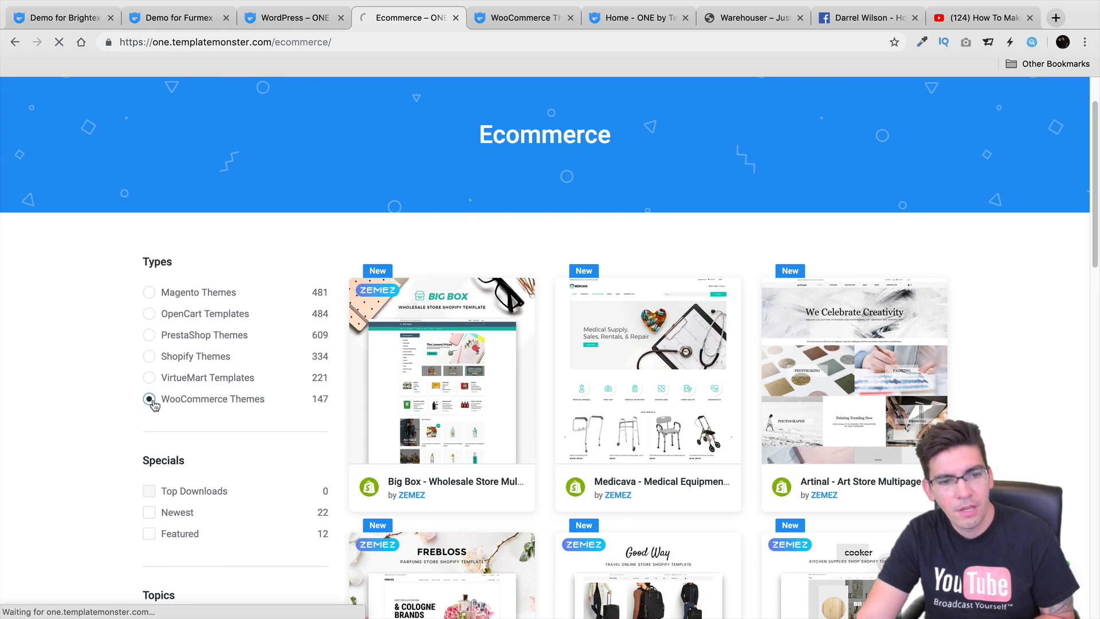
pyautogui.click(149, 399)
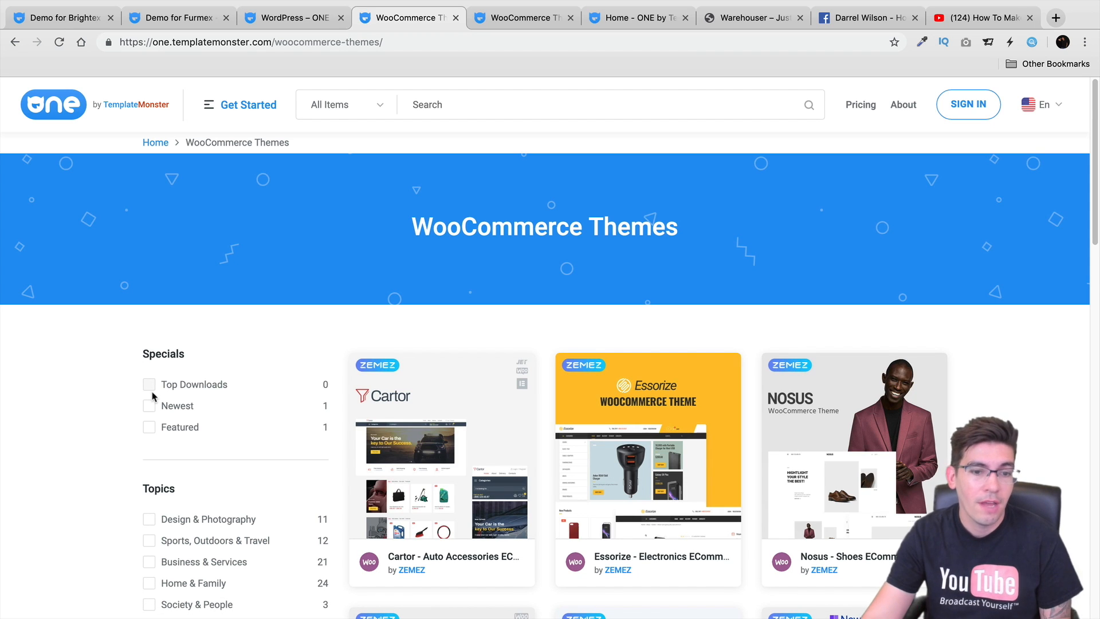
# Browse the imported Cartor demo storefront's homepage products and categories
pyautogui.click(750, 18)
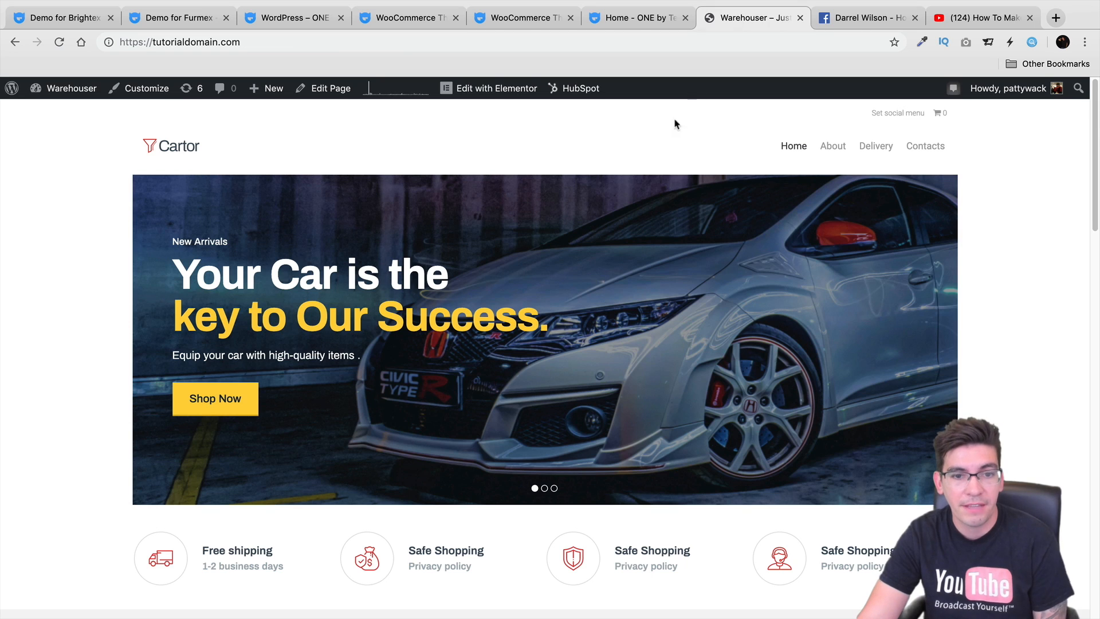
pyautogui.scroll(-3)
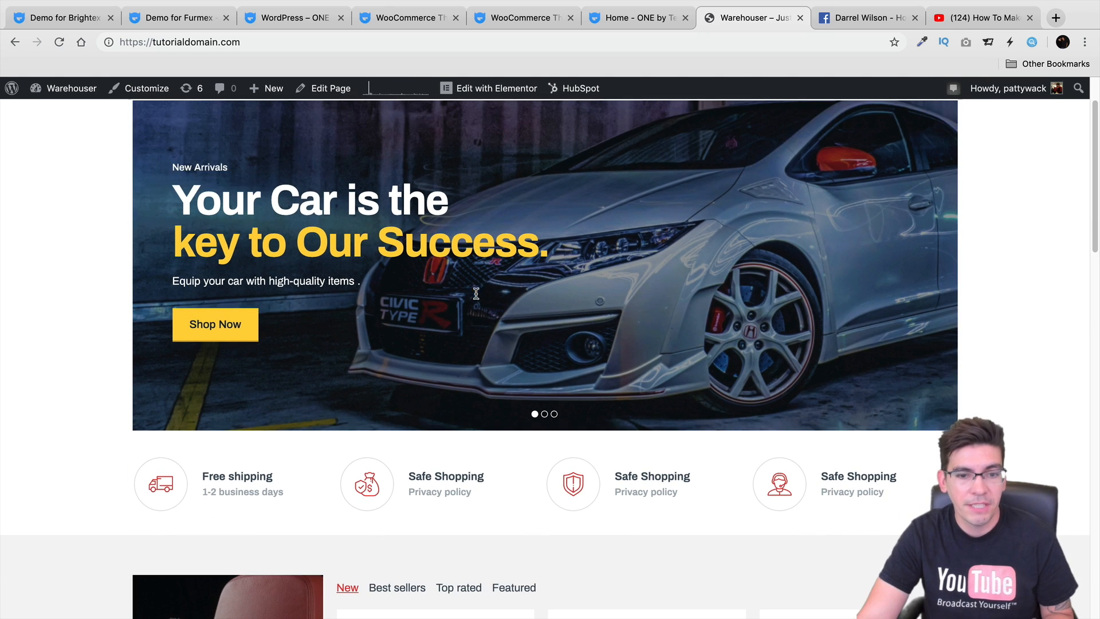
pyautogui.scroll(-3)
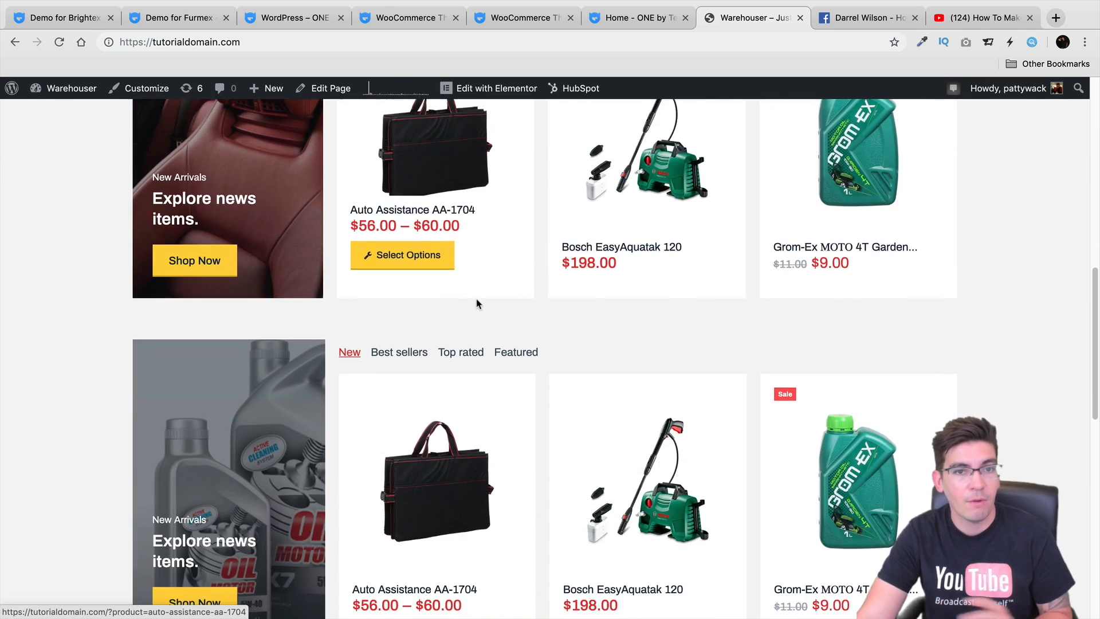
pyautogui.scroll(-3)
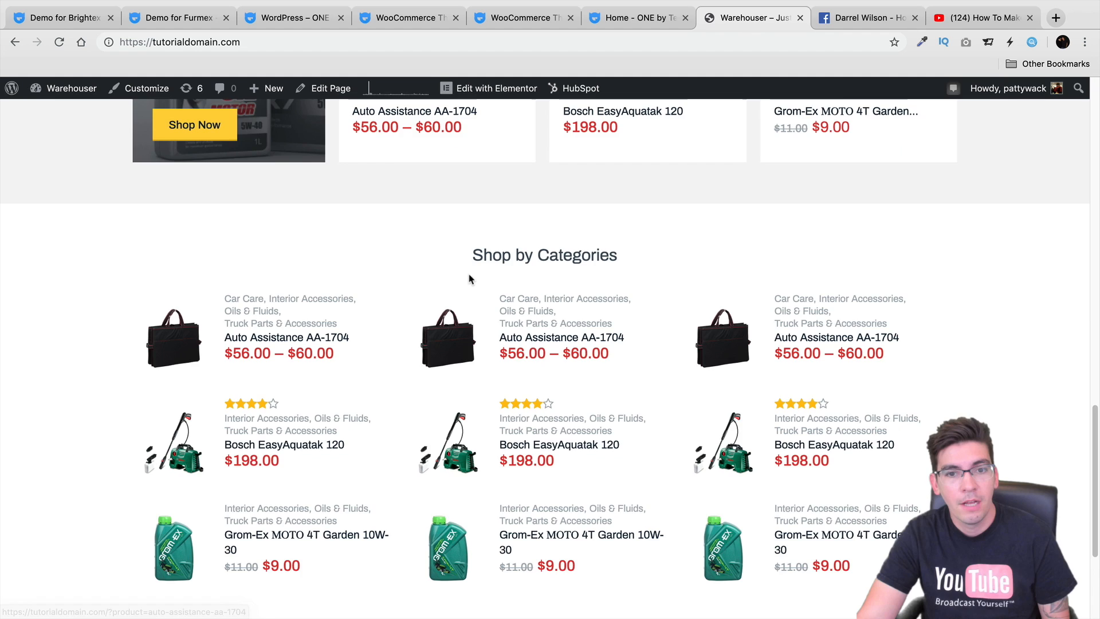
pyautogui.scroll(-3)
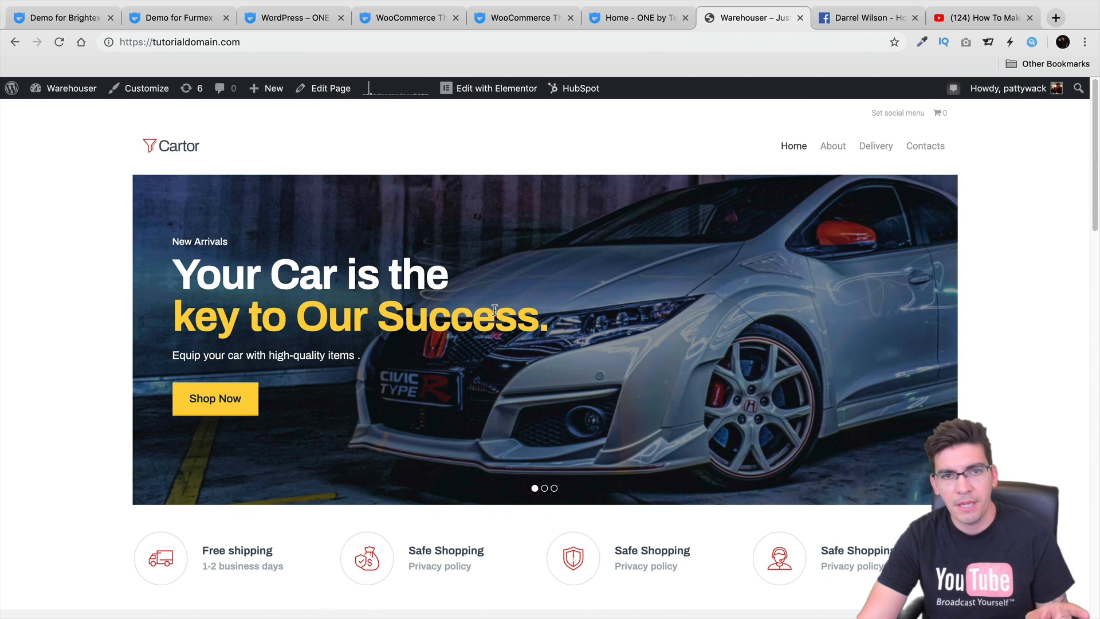
pyautogui.moveTo(506, 288)
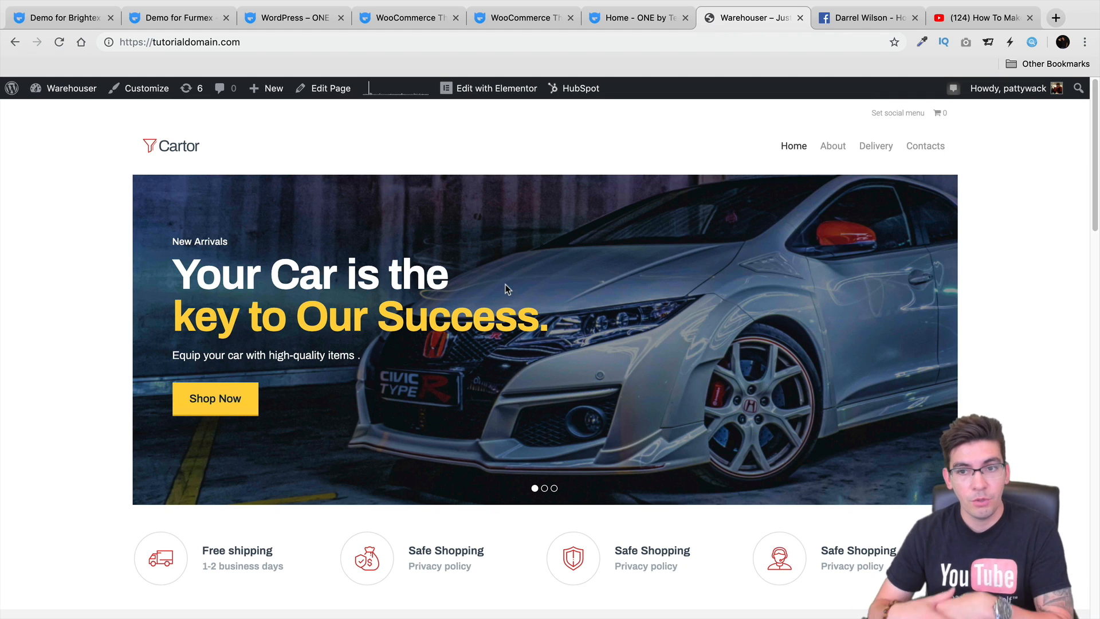
pyautogui.moveTo(824, 150)
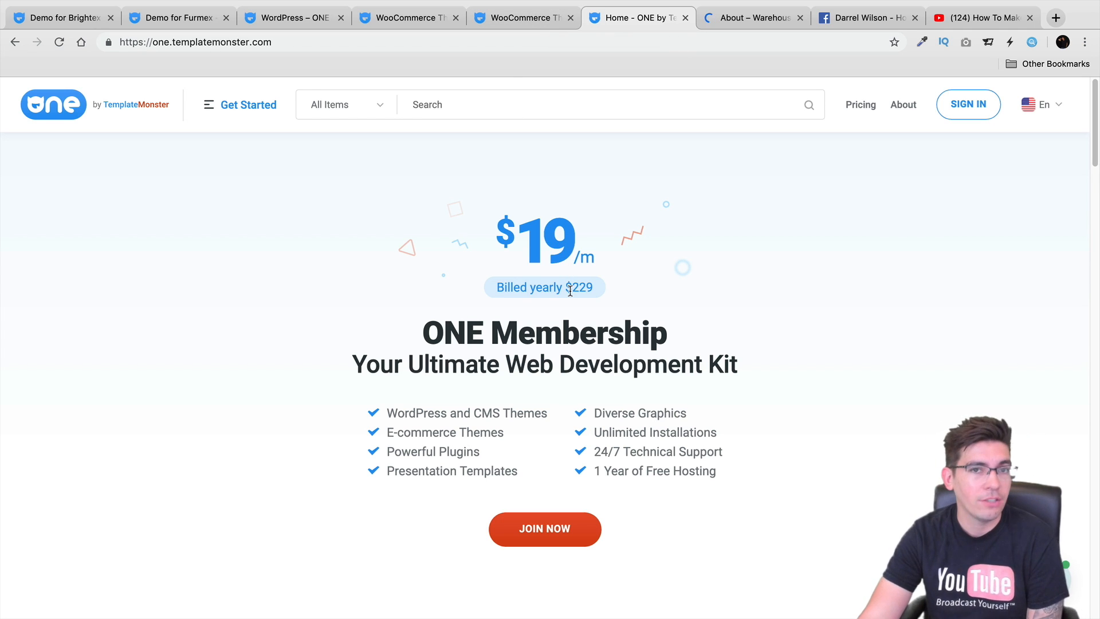
# Join the membership and scroll checkout down to the Personal Info form
pyautogui.click(545, 528)
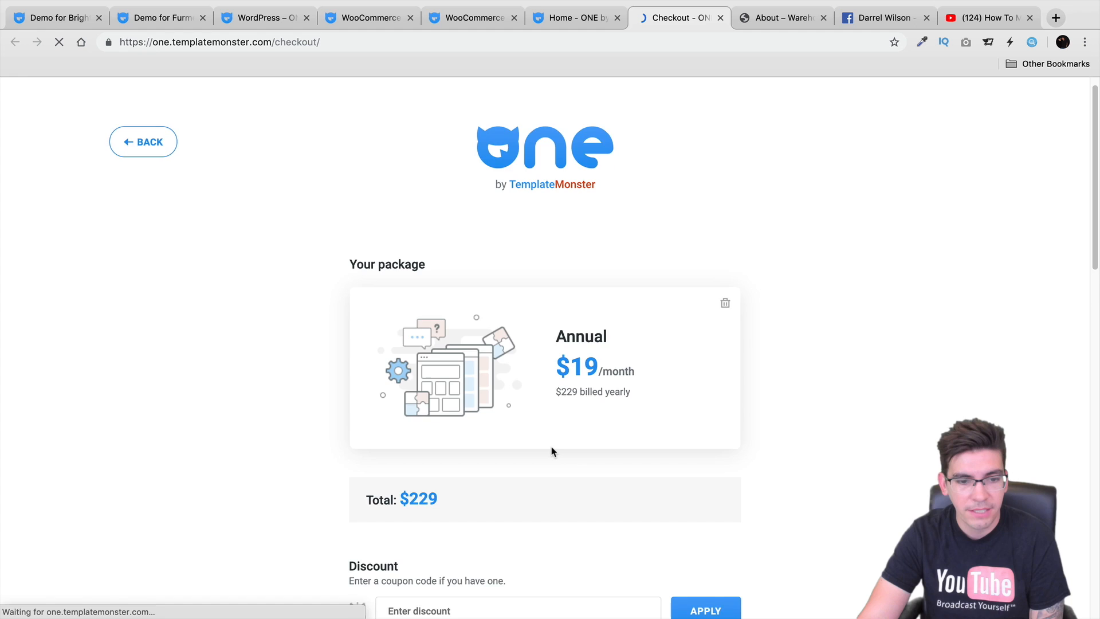
pyautogui.scroll(-3)
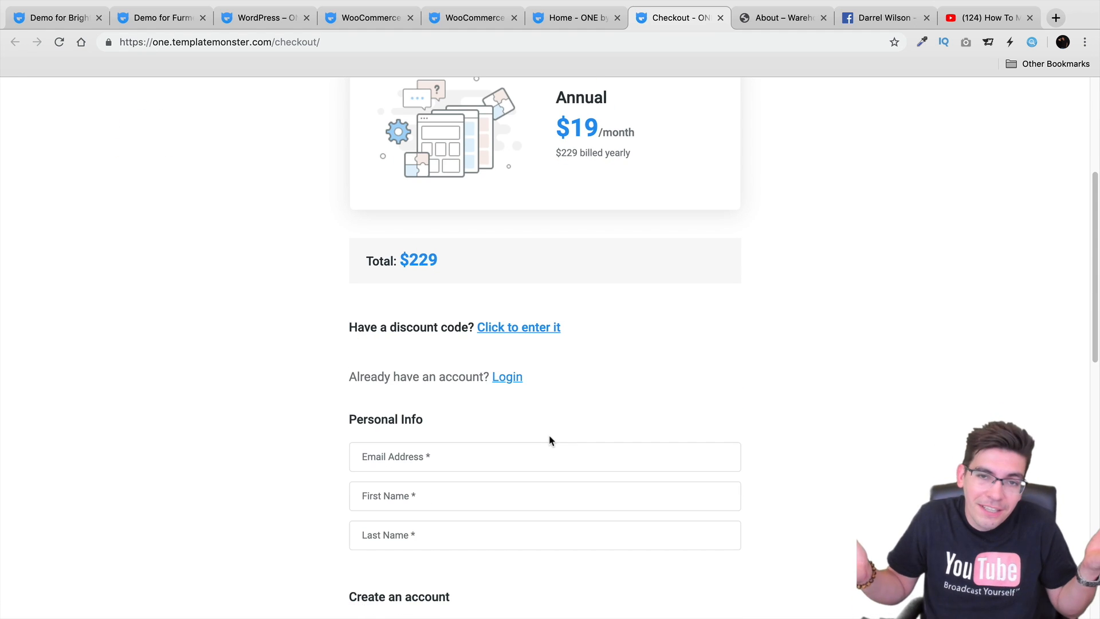
pyautogui.moveTo(594, 55)
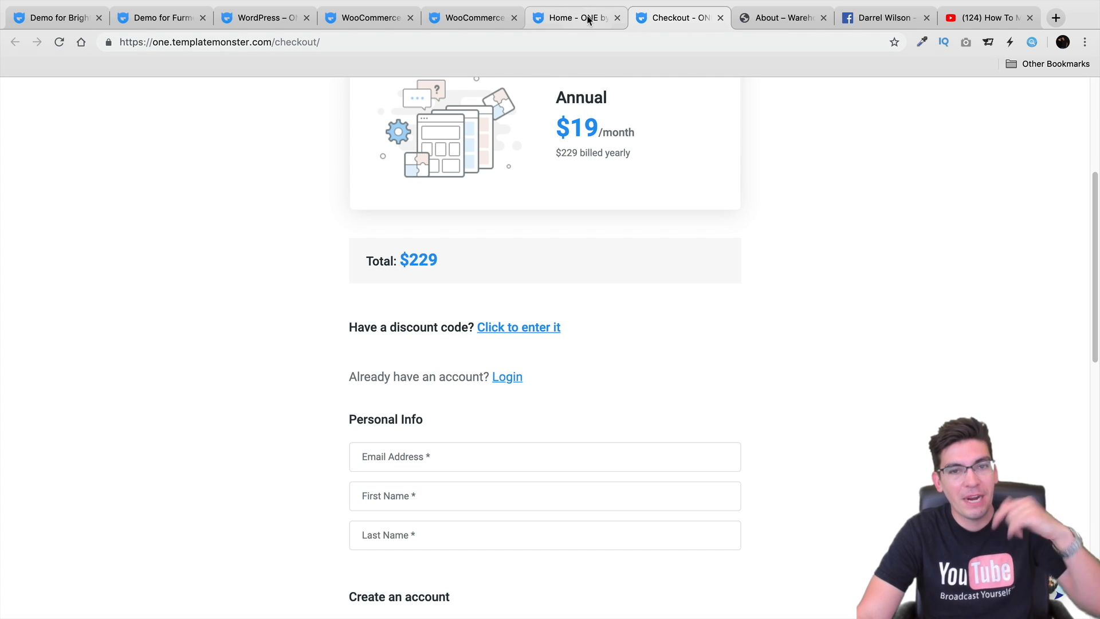
# Return to the ONE home page and scroll down to its footer
pyautogui.click(583, 18)
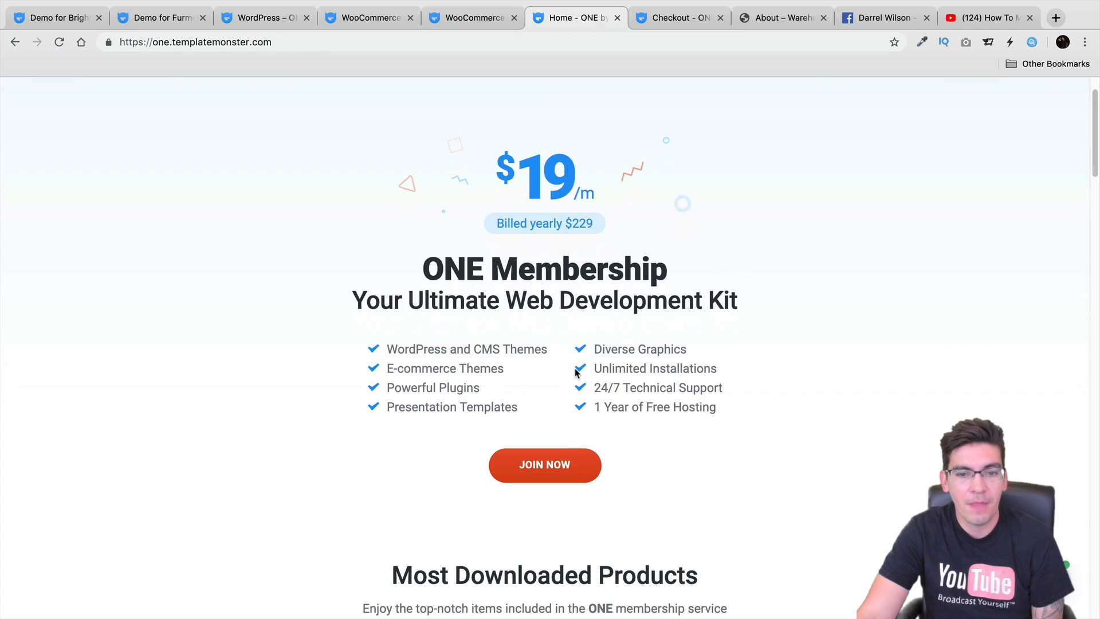
pyautogui.scroll(-3)
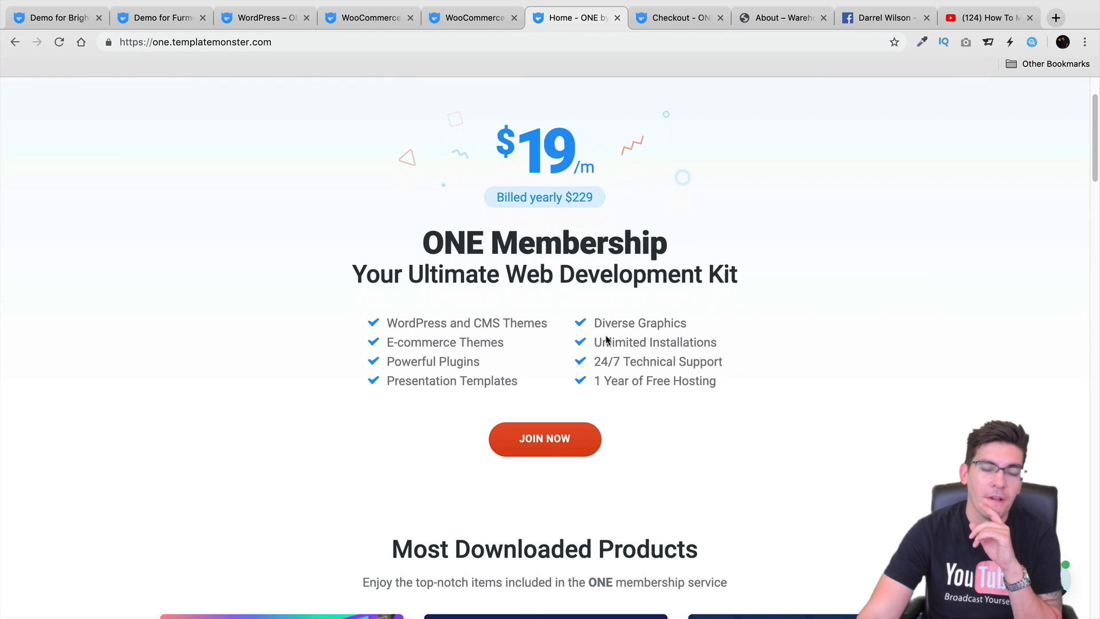
pyautogui.scroll(-3)
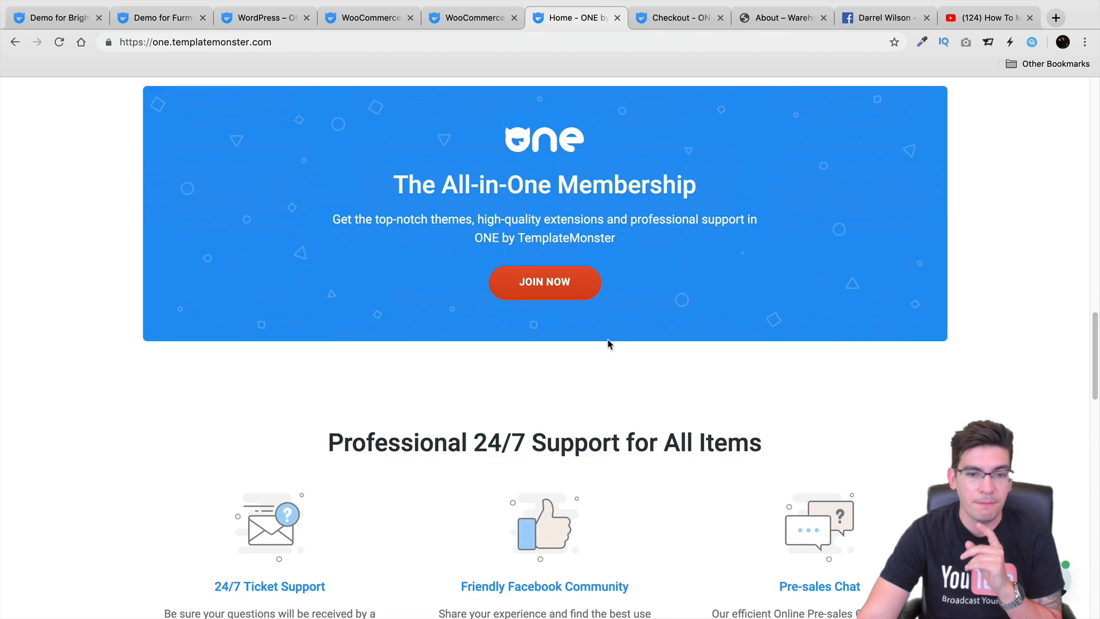
pyautogui.scroll(-3)
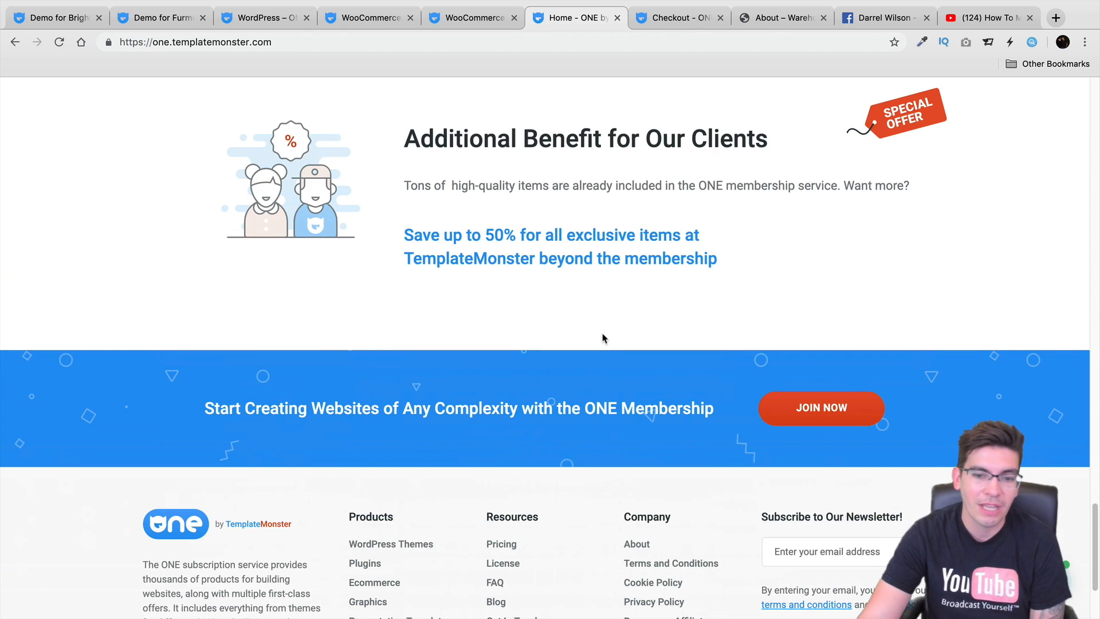
pyautogui.scroll(-3)
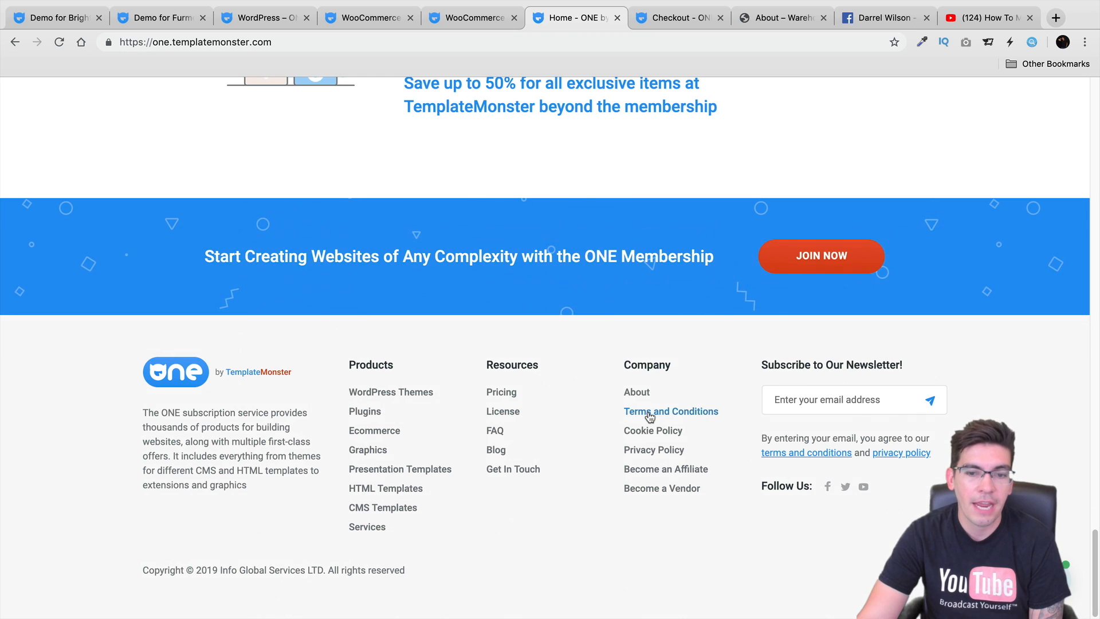
pyautogui.scroll(3)
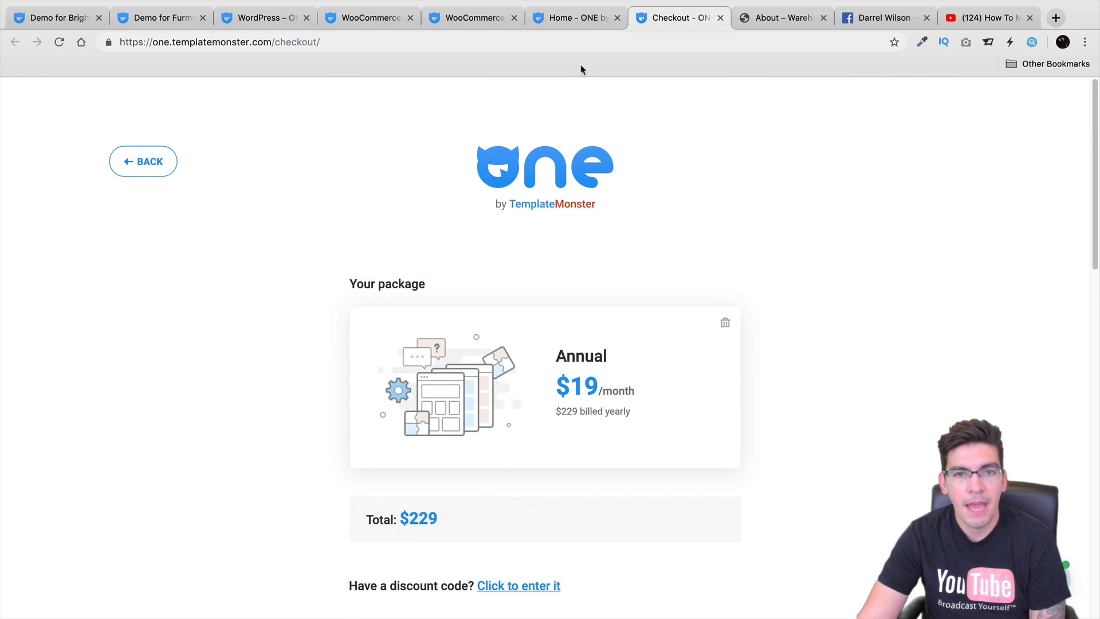
# View the membership pricing hero, then the Brightex painting theme demo
pyautogui.click(577, 18)
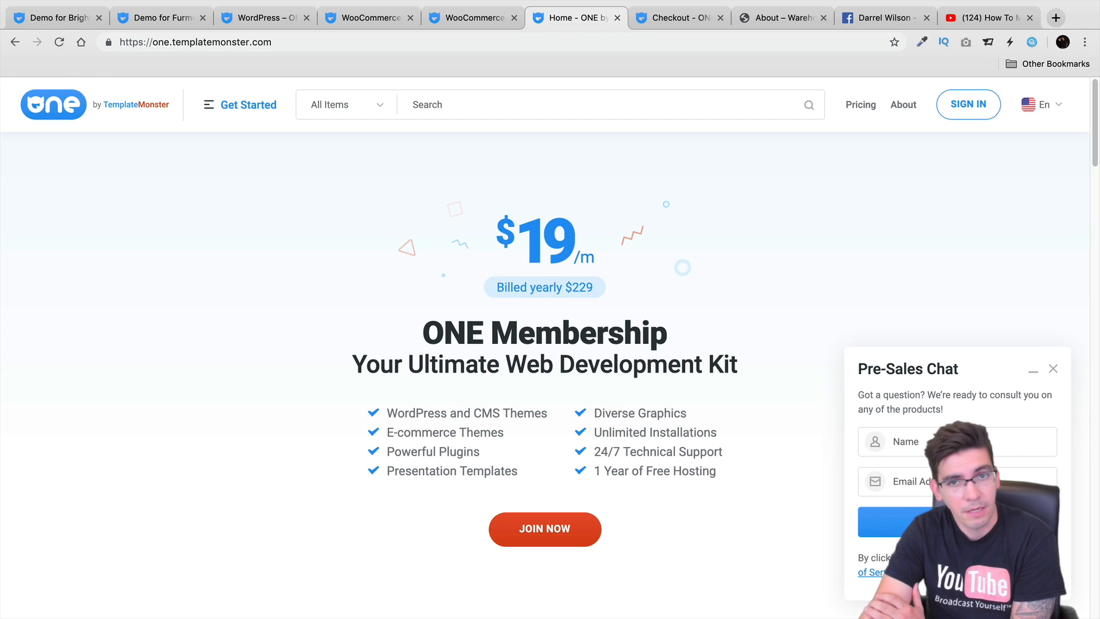
pyautogui.click(1053, 368)
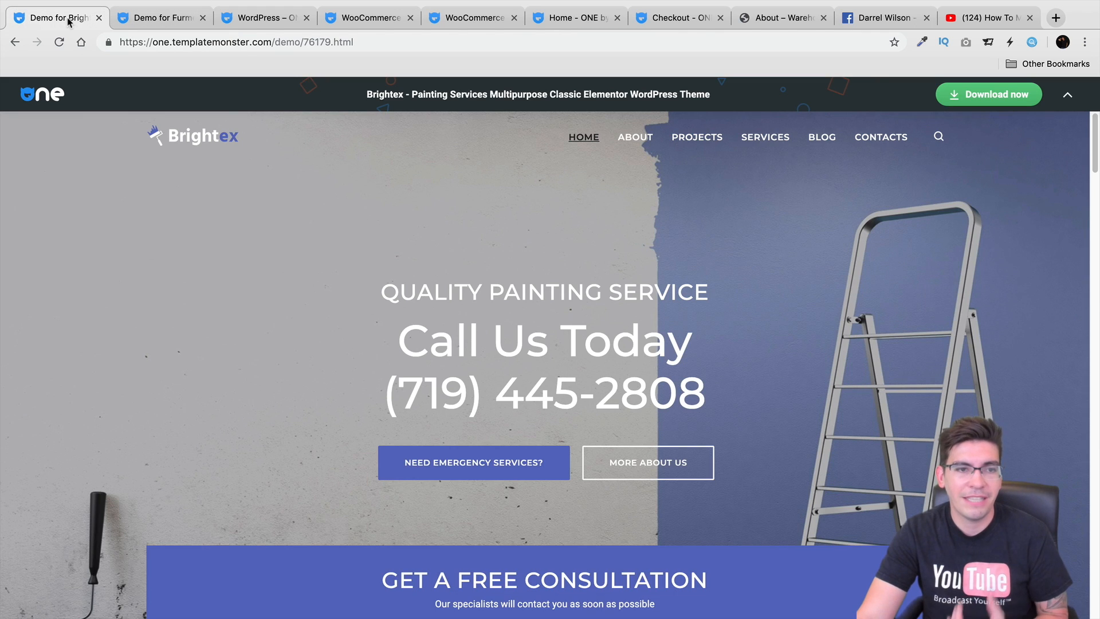
# Glance at the Furmex architecture demo, then switch to the 'WordPress – ONE' tab
pyautogui.click(163, 18)
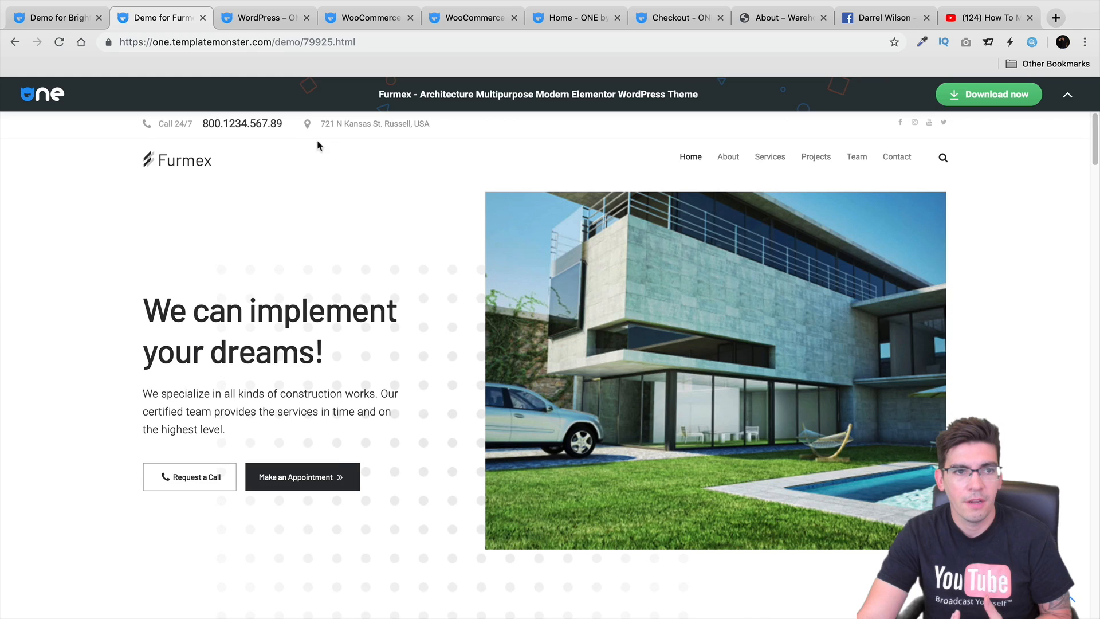
pyautogui.click(262, 18)
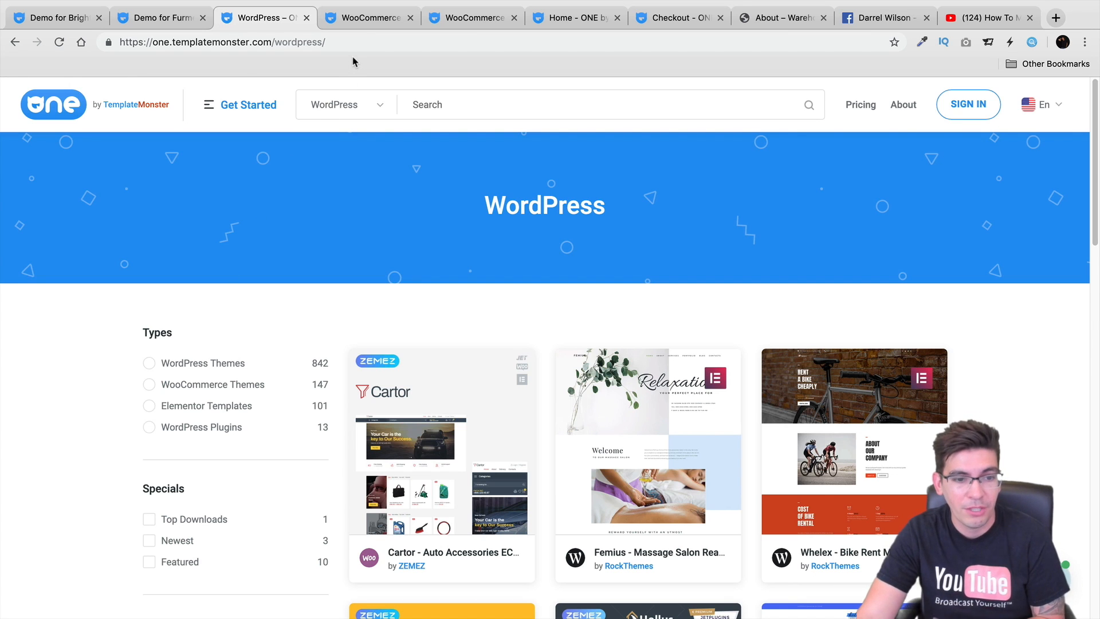
# Filter the catalog by the WooCommerce Themes type to list Cartor, Essorize and Nosus
pyautogui.scroll(-3)
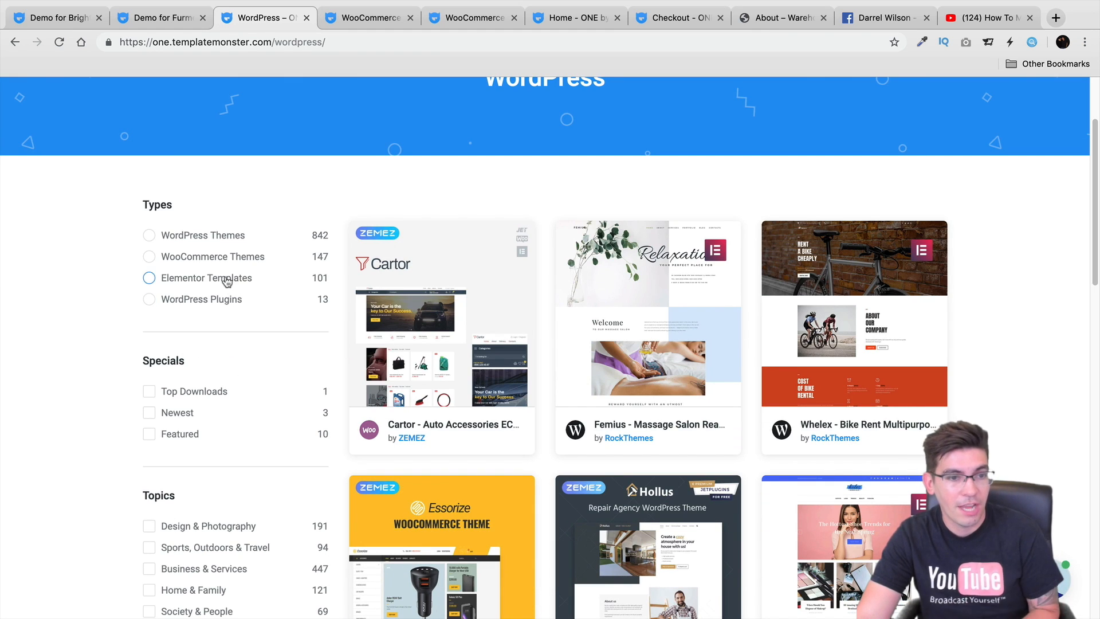
pyautogui.click(149, 257)
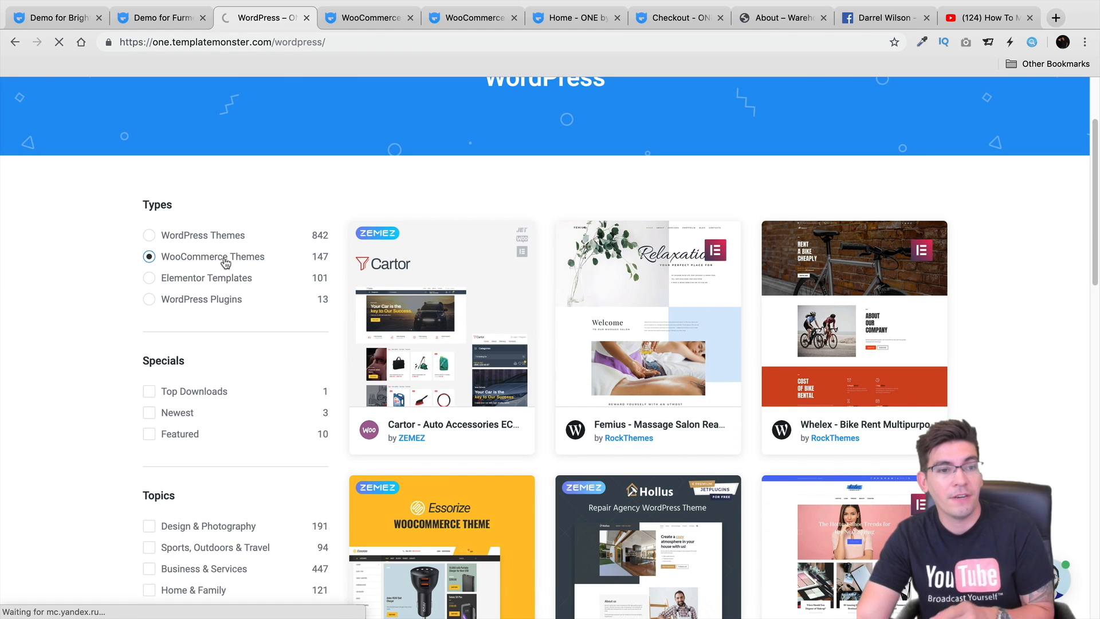
pyautogui.click(149, 257)
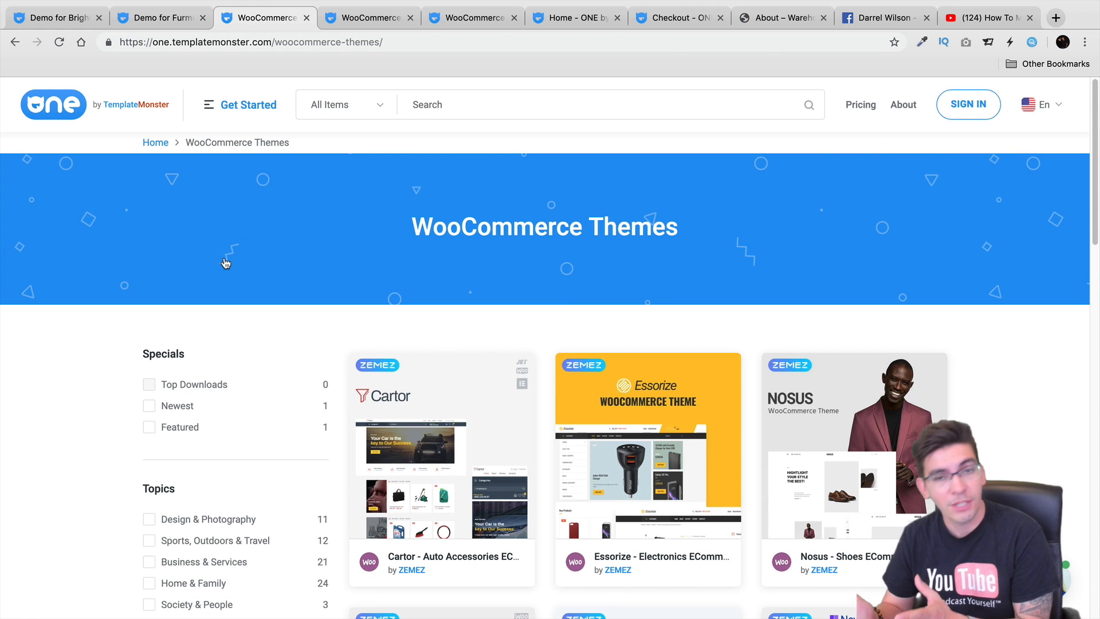
# Load more WooCommerce themes such as Verdango and Cosmolove, then switch to the Facebook page
pyautogui.scroll(-3)
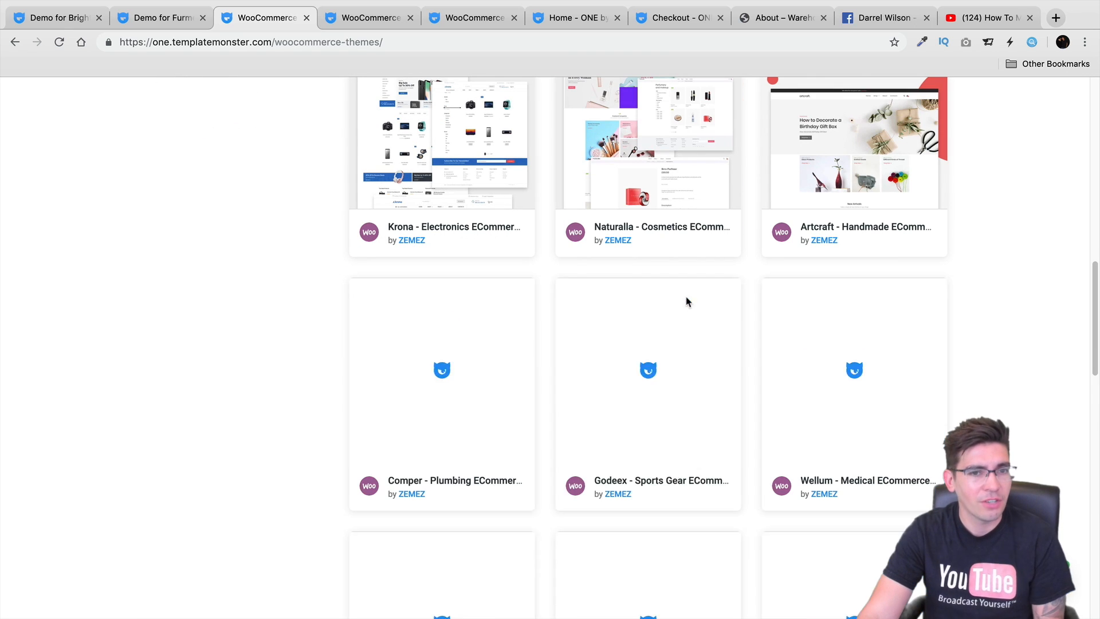
pyautogui.scroll(-3)
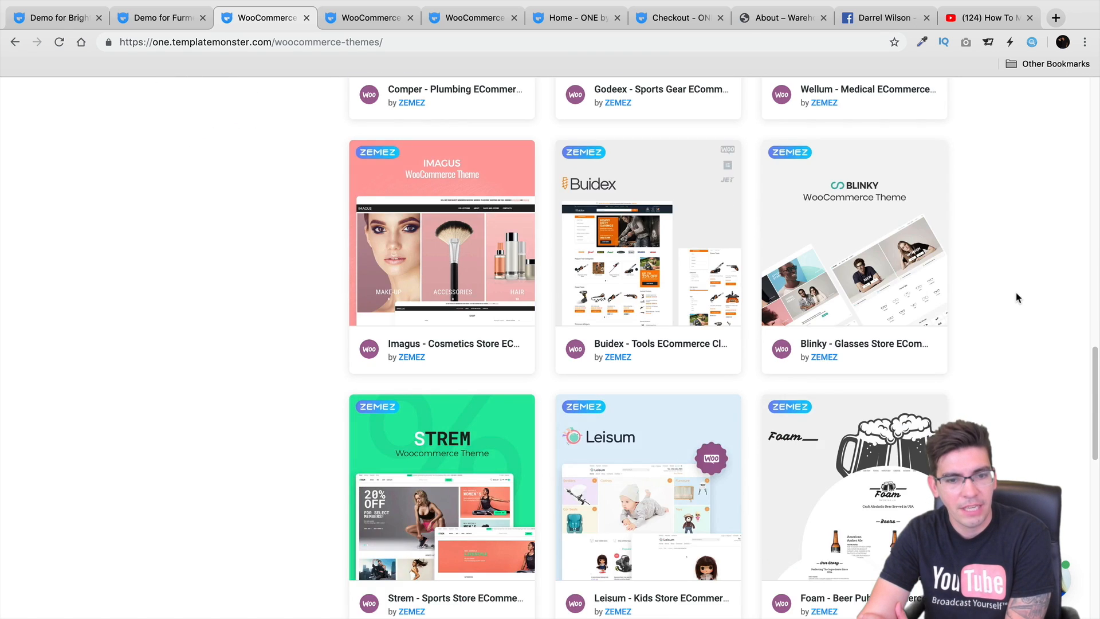
pyautogui.scroll(-3)
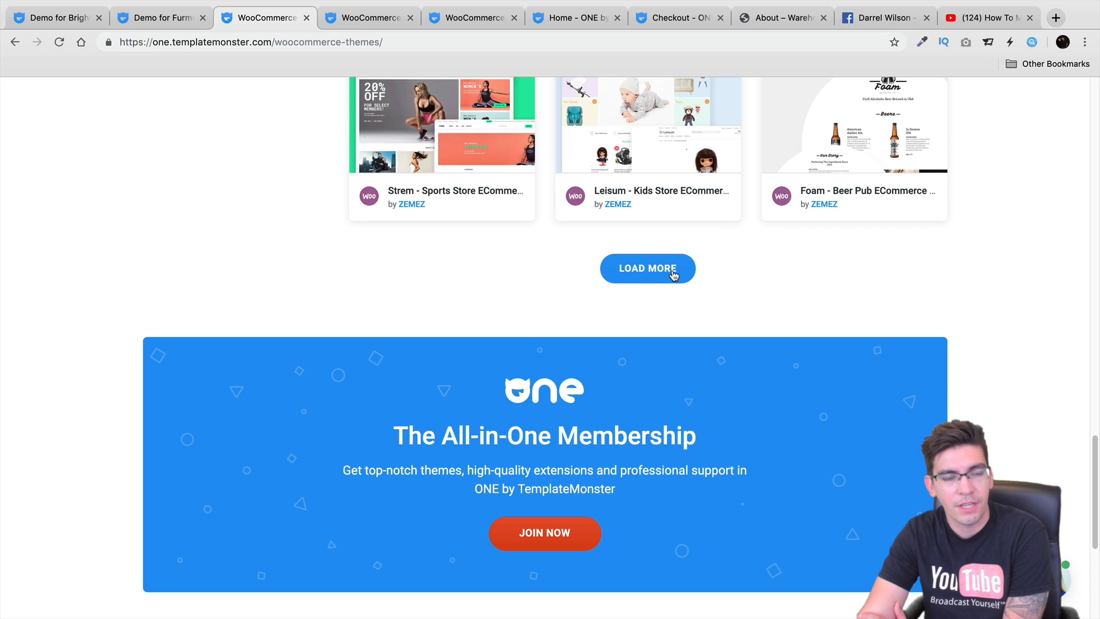
pyautogui.click(647, 268)
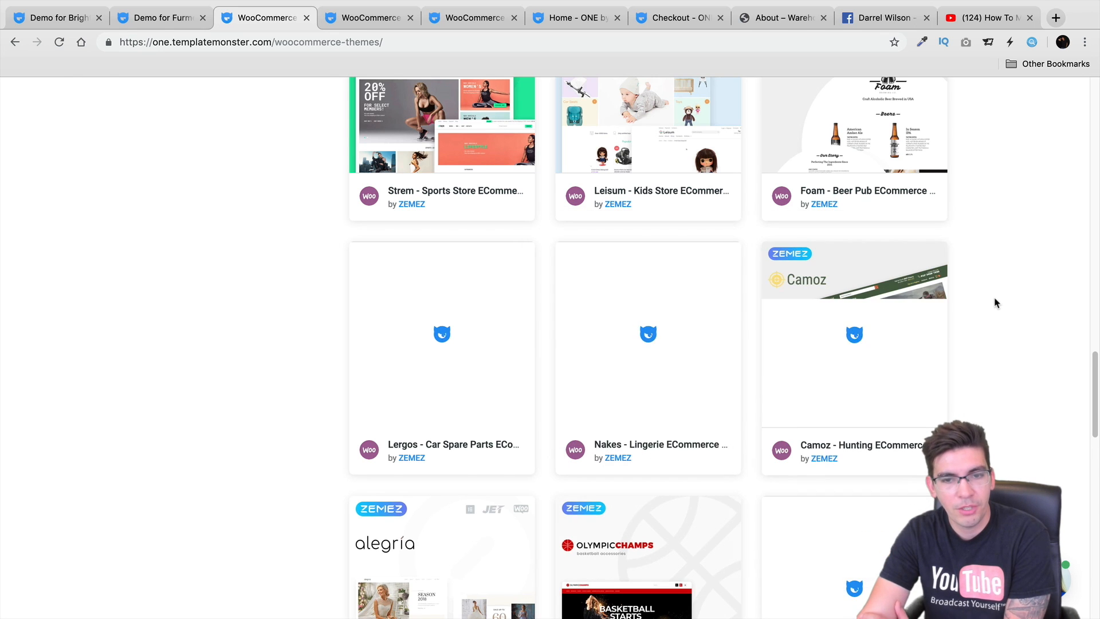
pyautogui.scroll(-3)
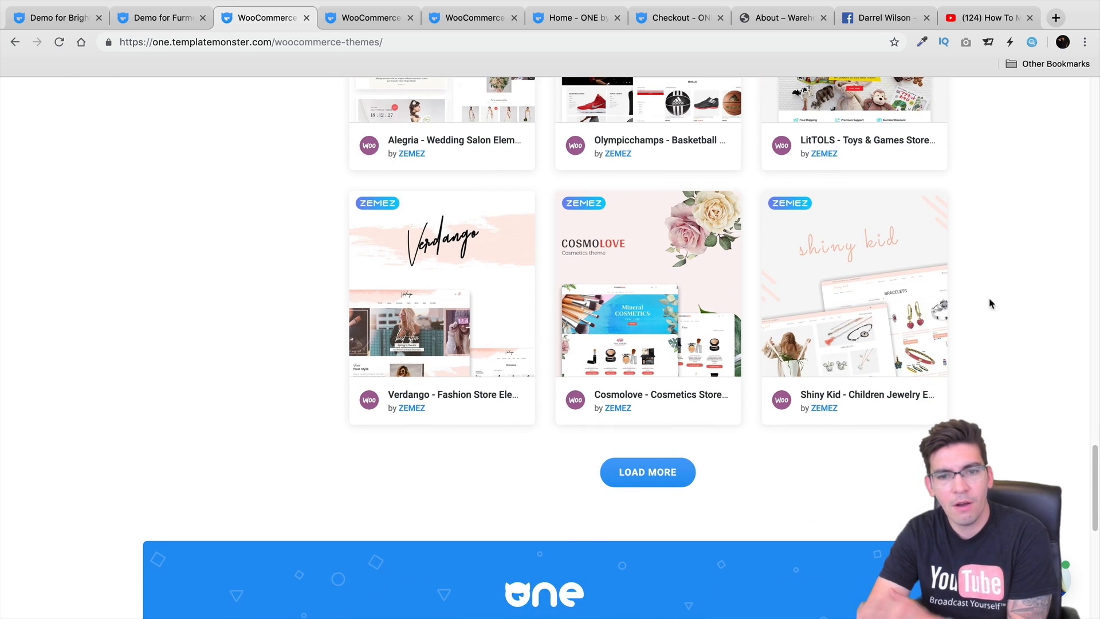
pyautogui.moveTo(663, 472)
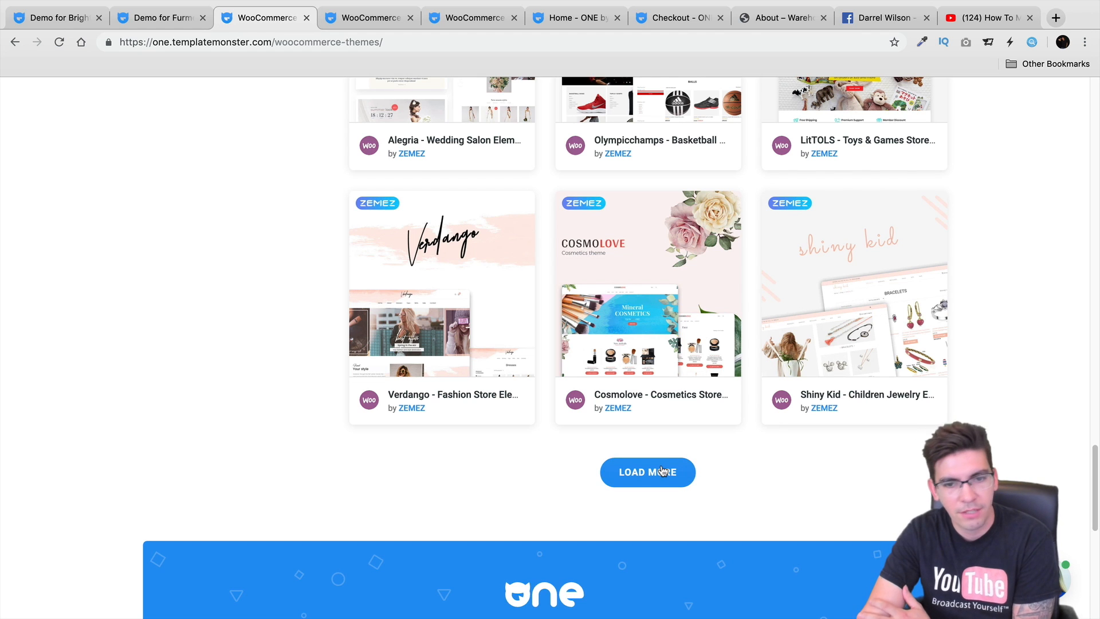
pyautogui.click(885, 18)
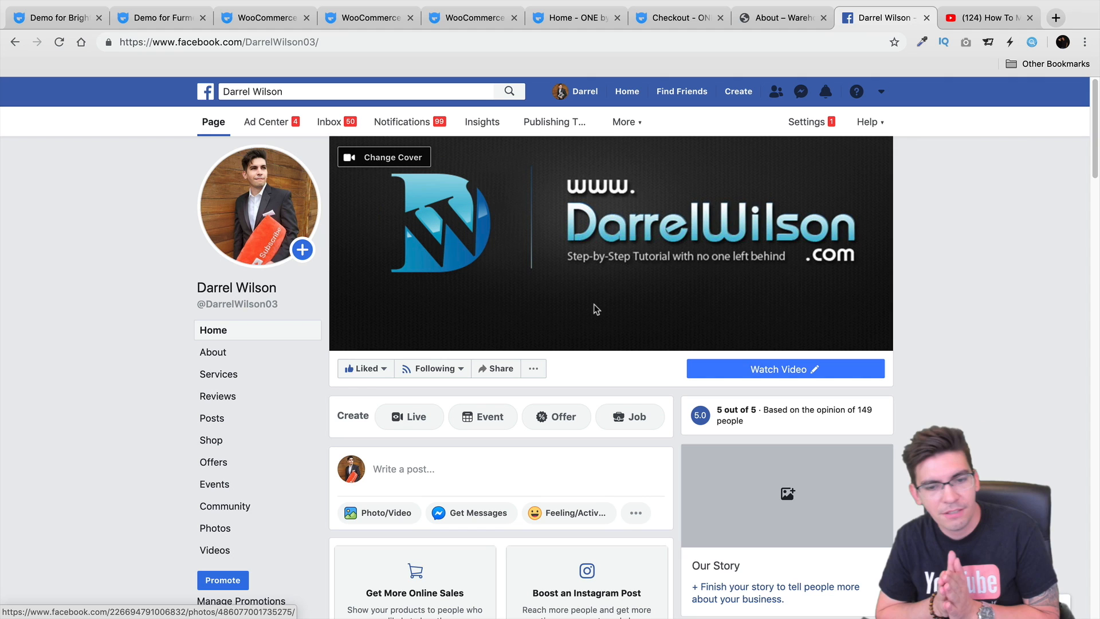
# Browse the Facebook page's reviews and like/follow stats, then switch to the YouTube WordPress tutorial
pyautogui.scroll(-3)
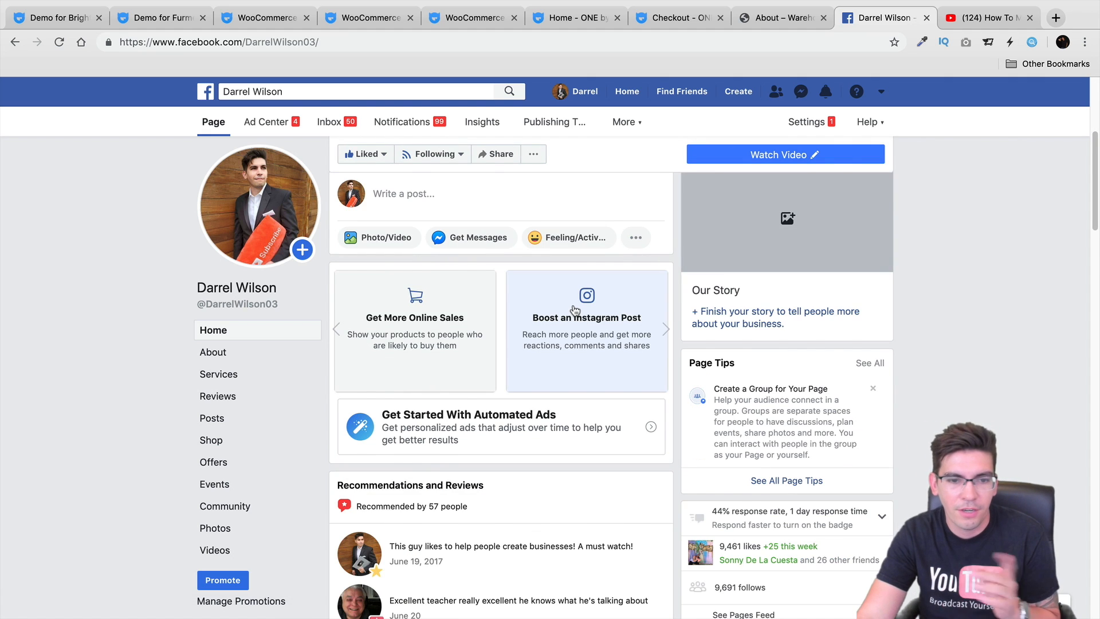
pyautogui.scroll(-3)
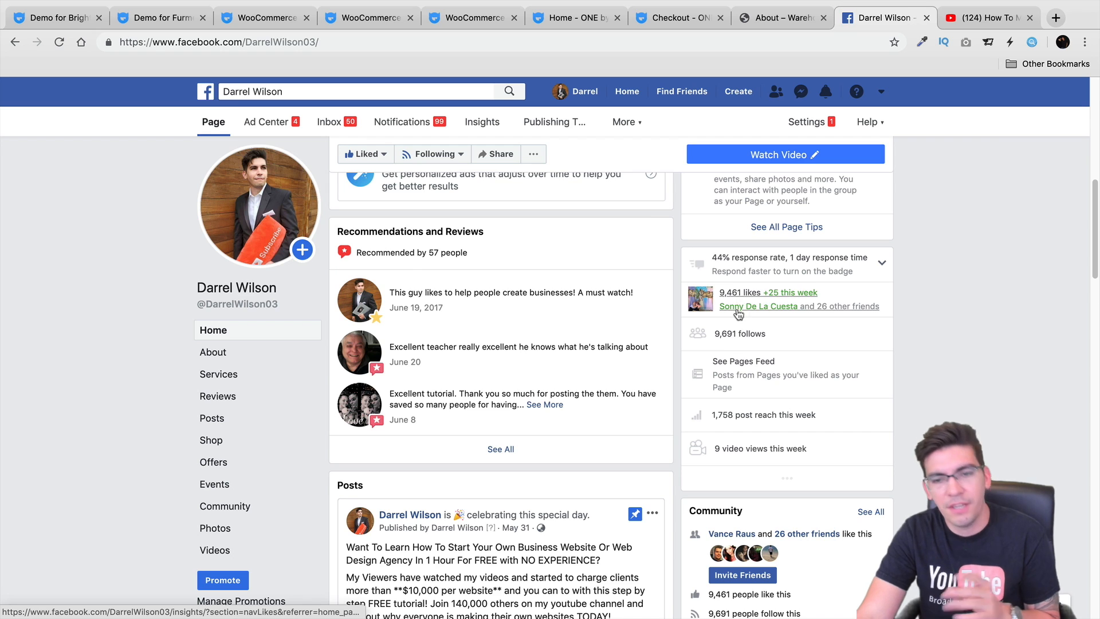
pyautogui.moveTo(752, 351)
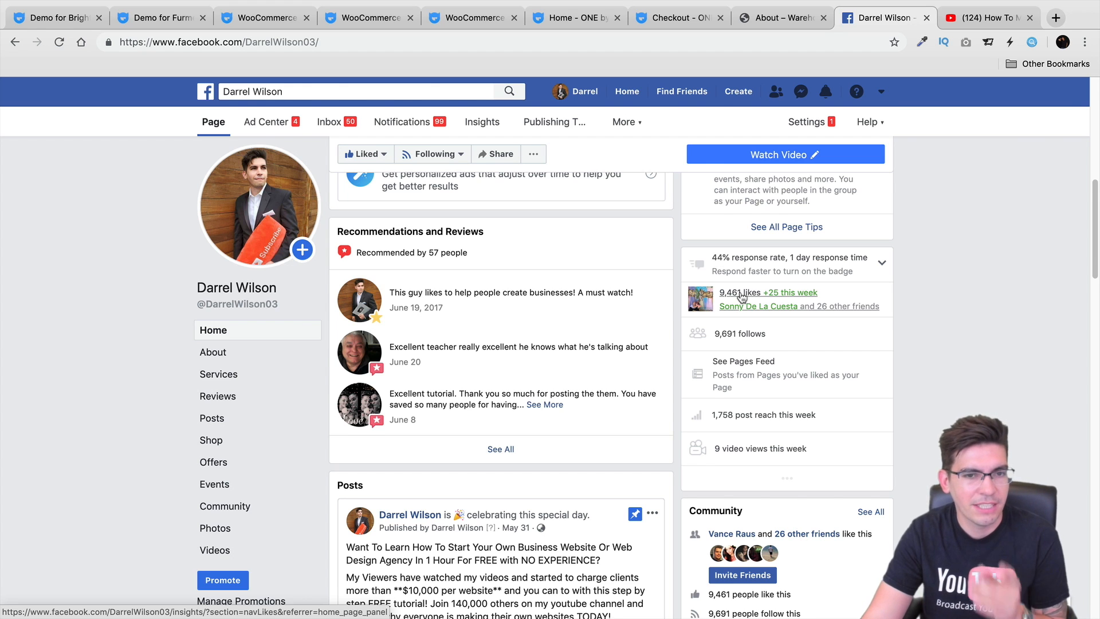
pyautogui.scroll(-3)
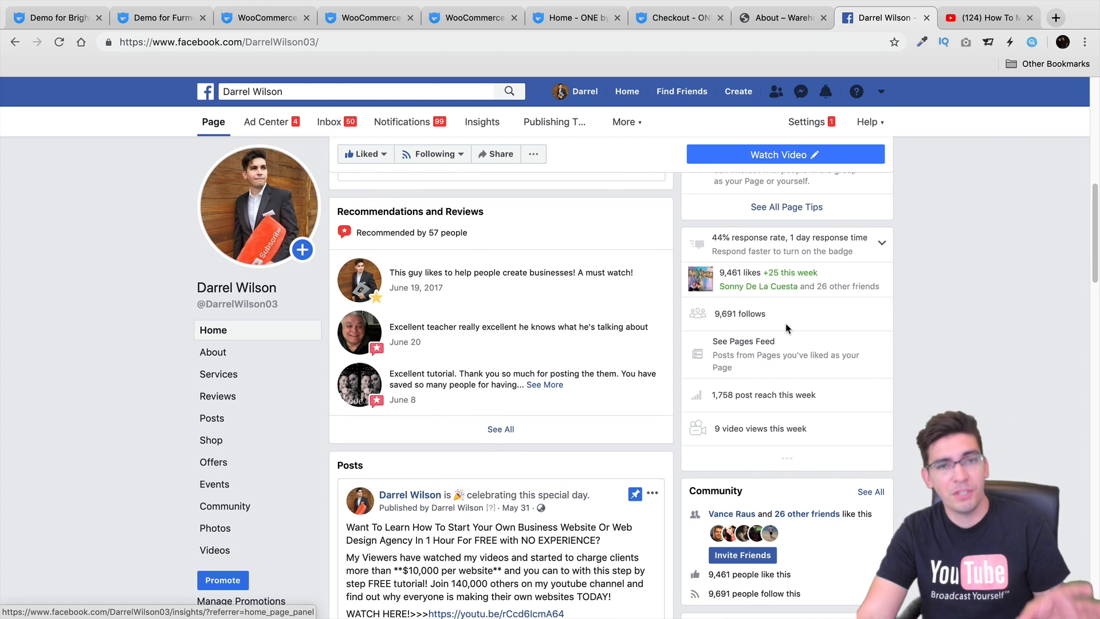
pyautogui.scroll(3)
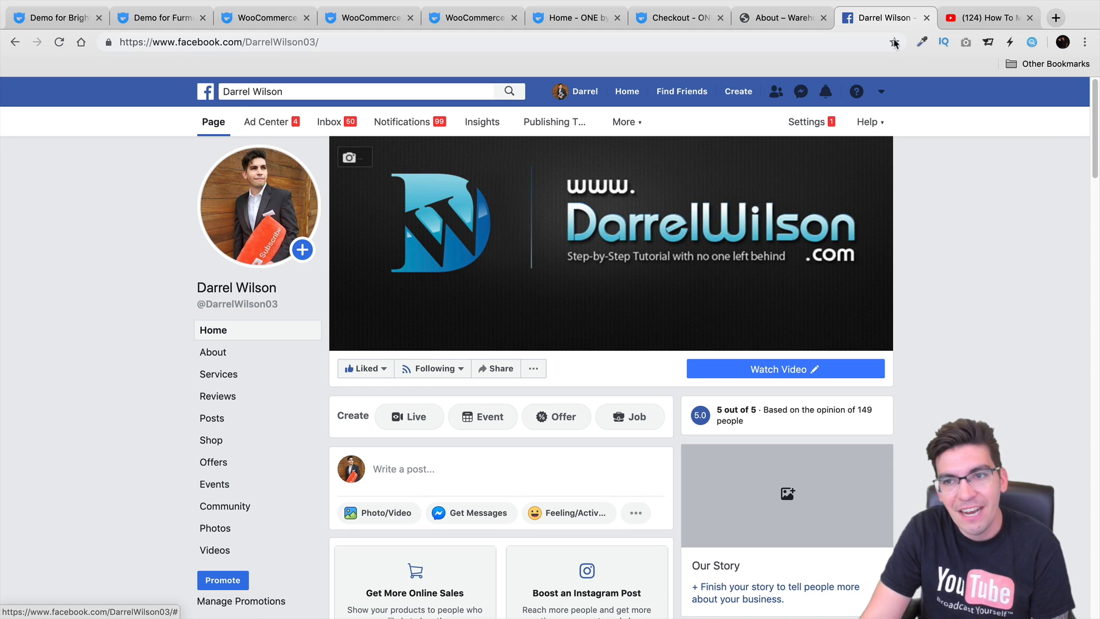
pyautogui.click(988, 17)
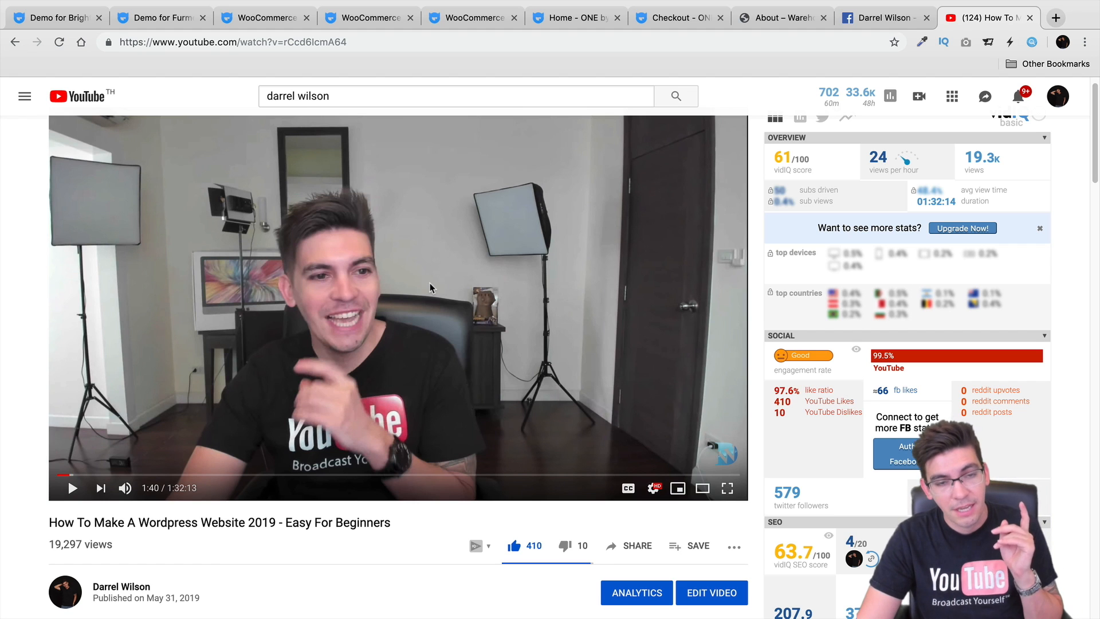
# Pass through the Brightex demo back to the top of the WooCommerce Themes listing
pyautogui.click(58, 18)
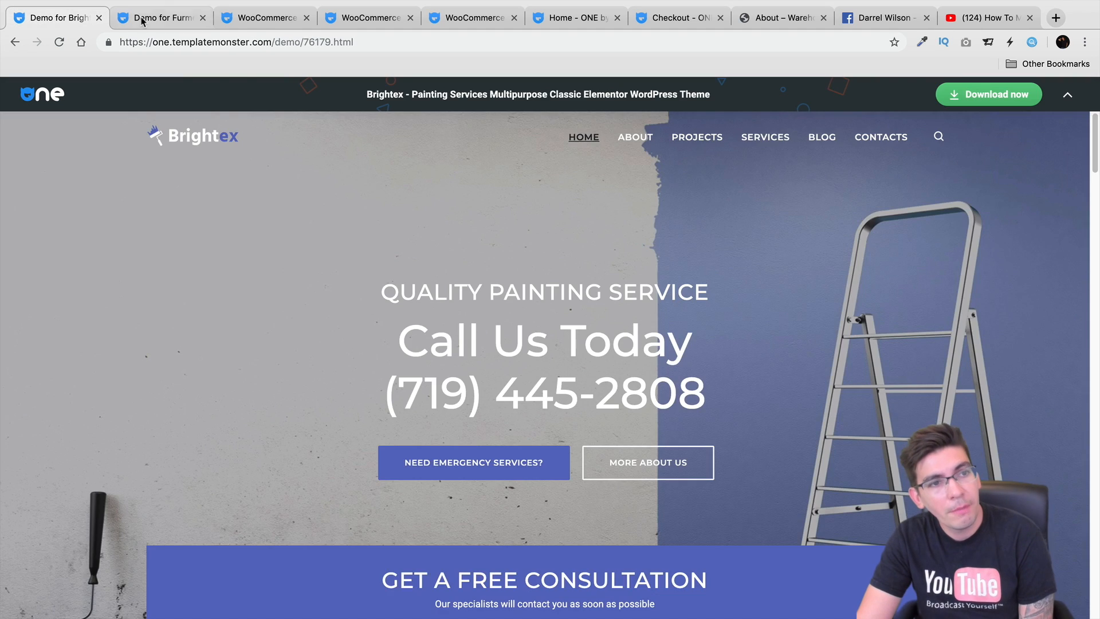
pyautogui.click(263, 18)
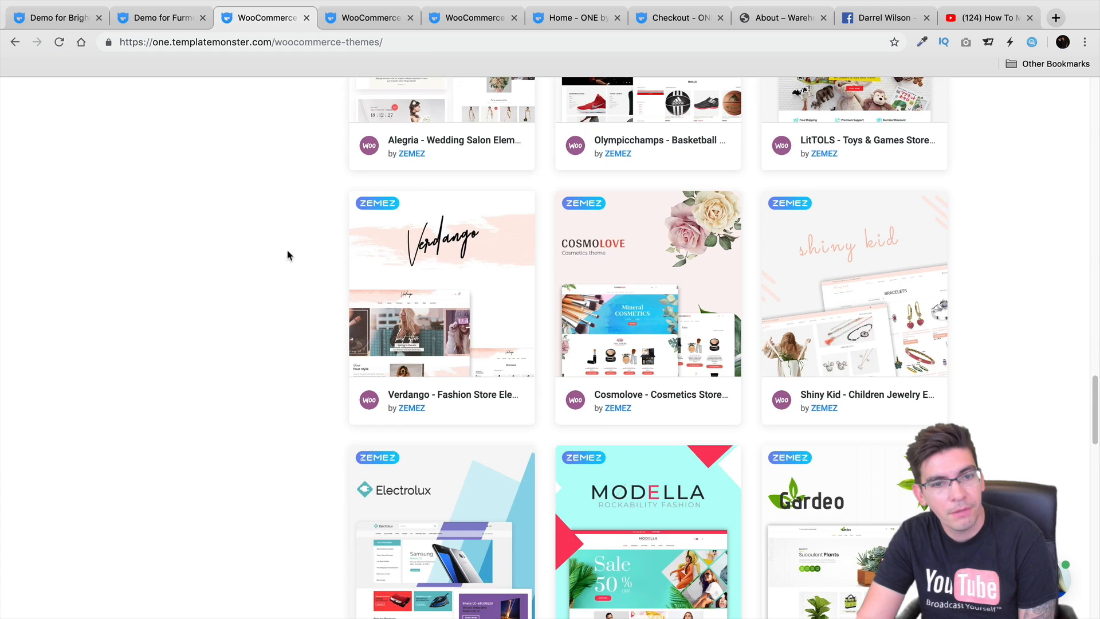
pyautogui.scroll(3)
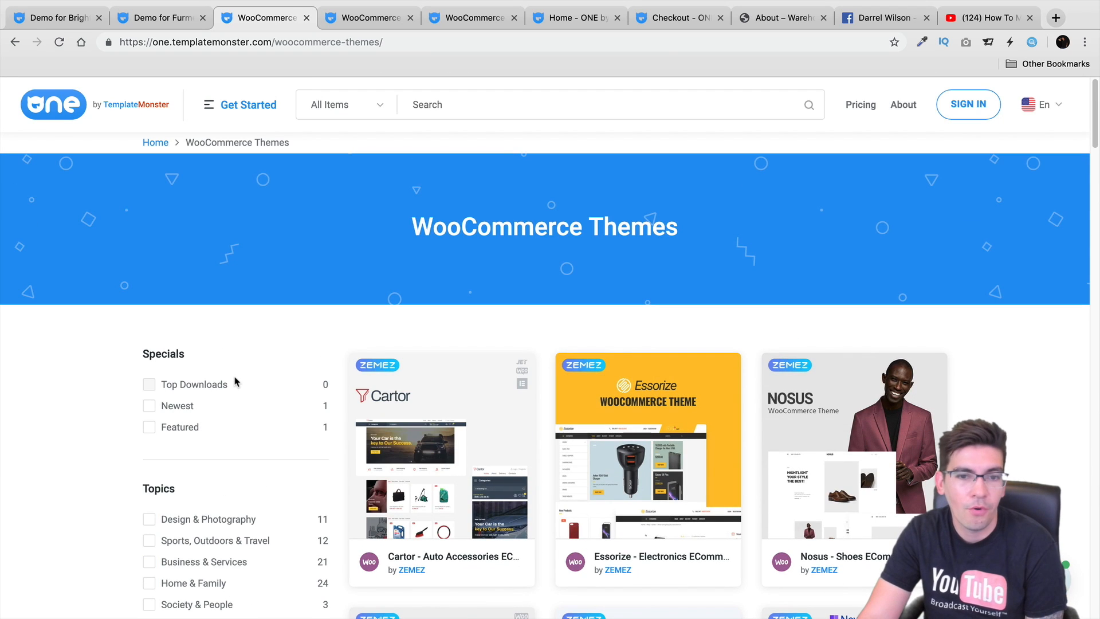